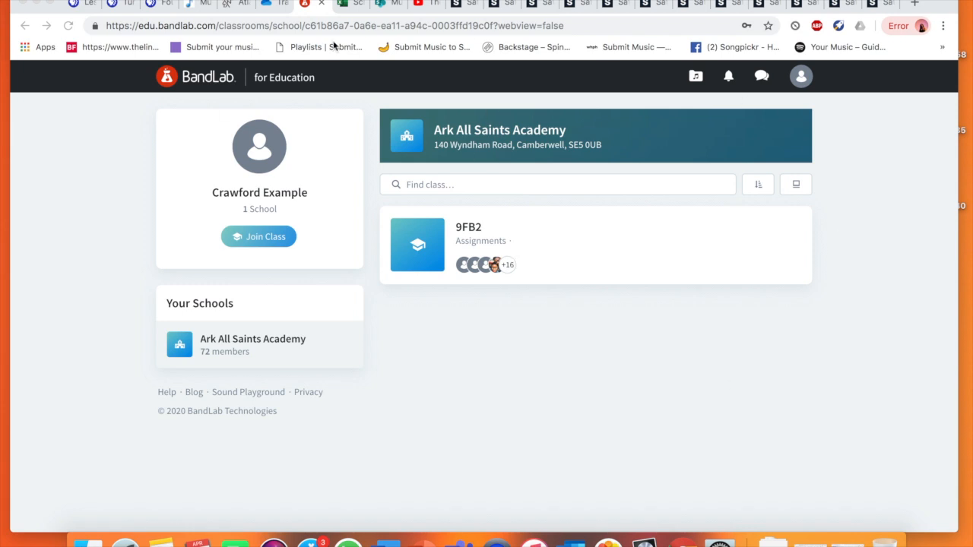
mouse_move(454, 213)
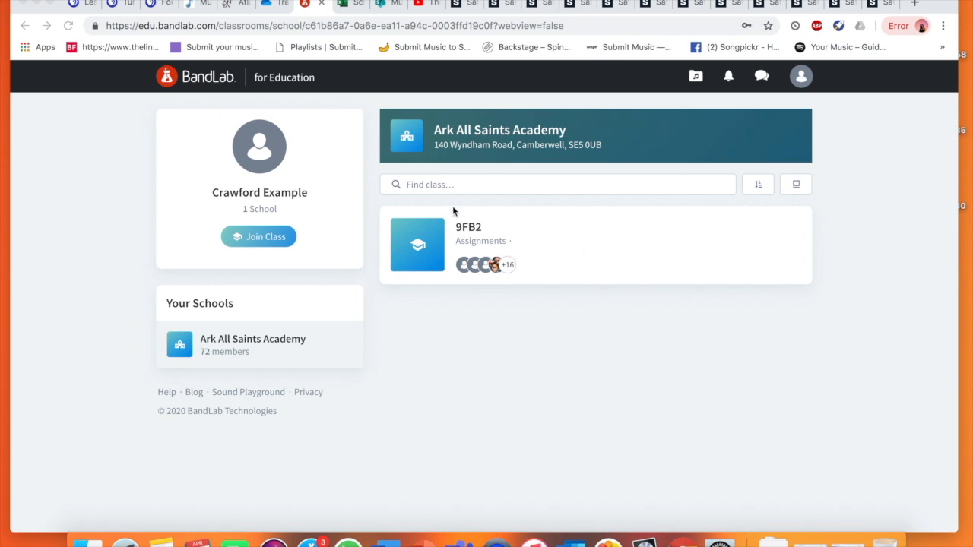
mouse_move(523, 251)
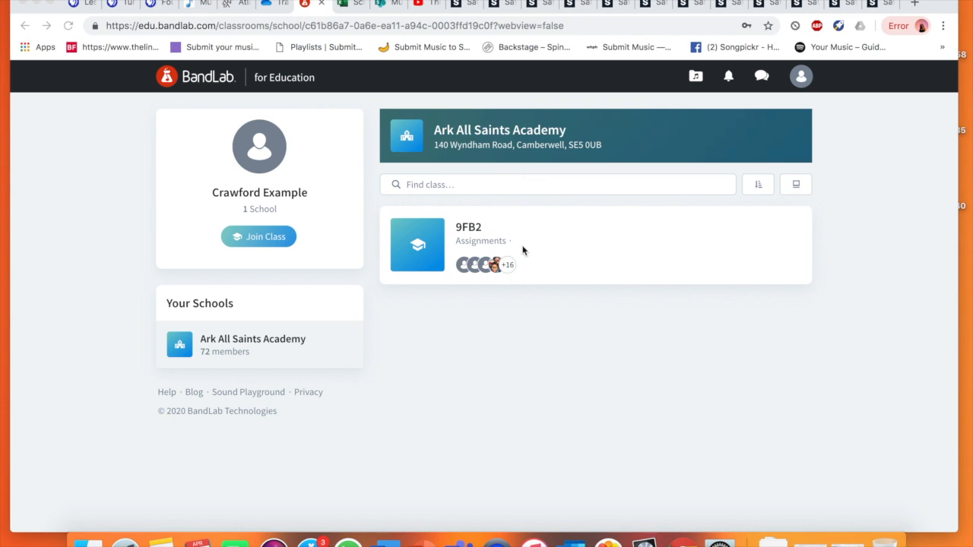
mouse_move(523, 250)
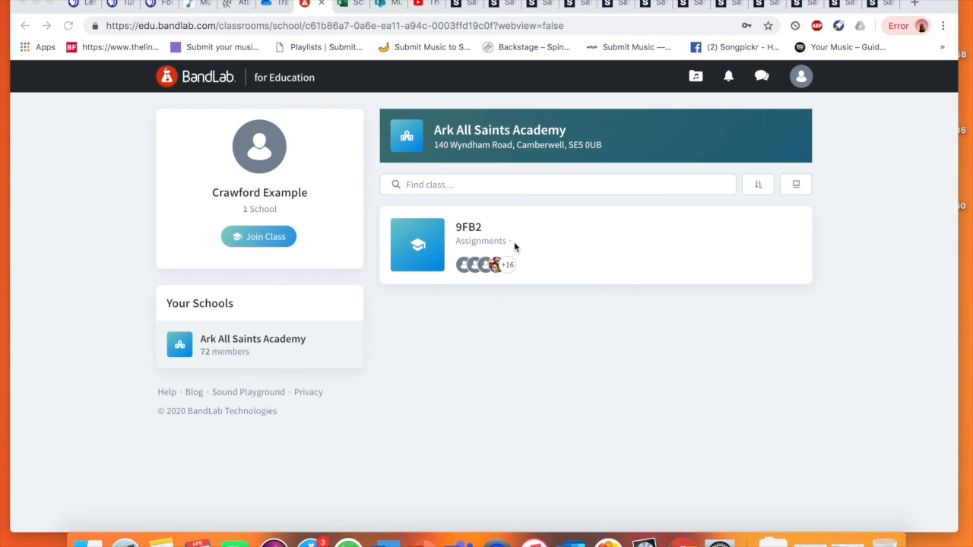
mouse_move(331, 226)
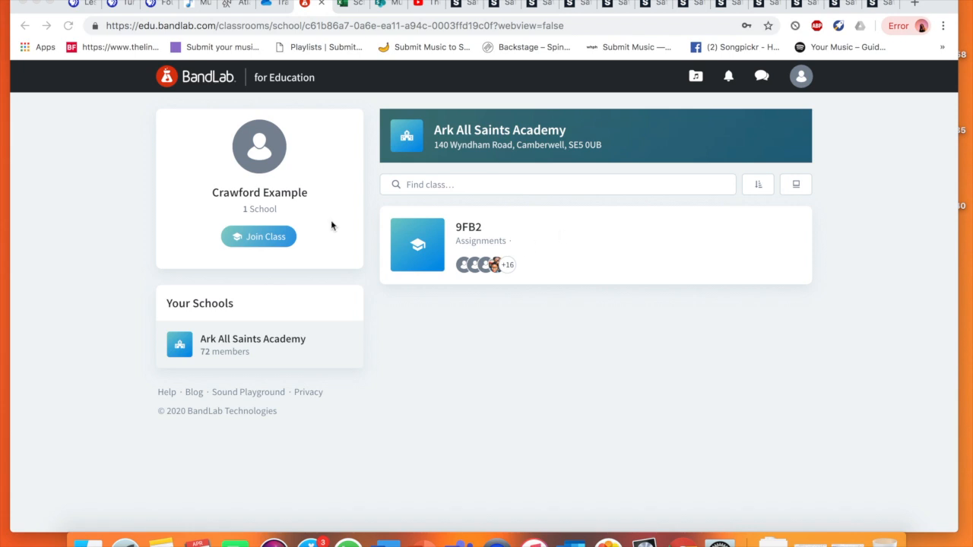
mouse_move(328, 220)
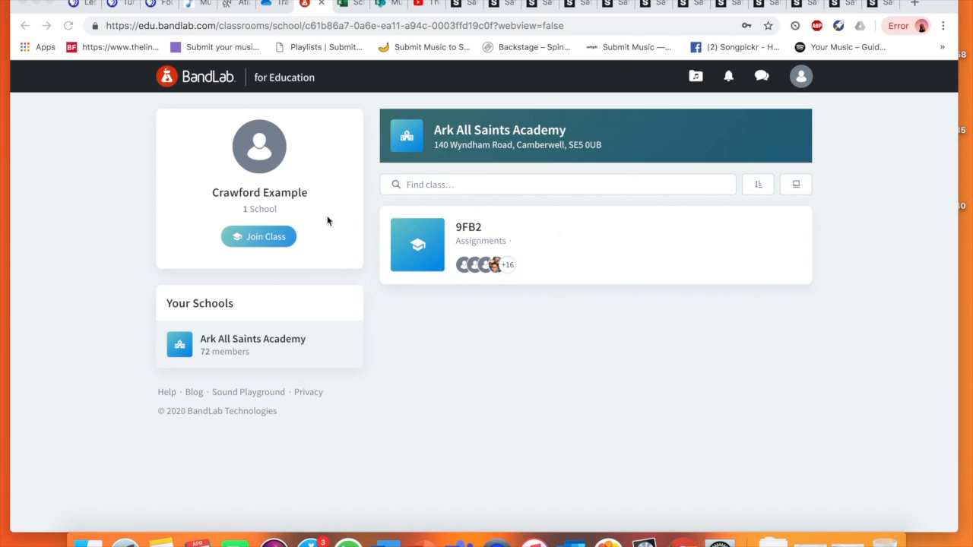
mouse_move(472, 316)
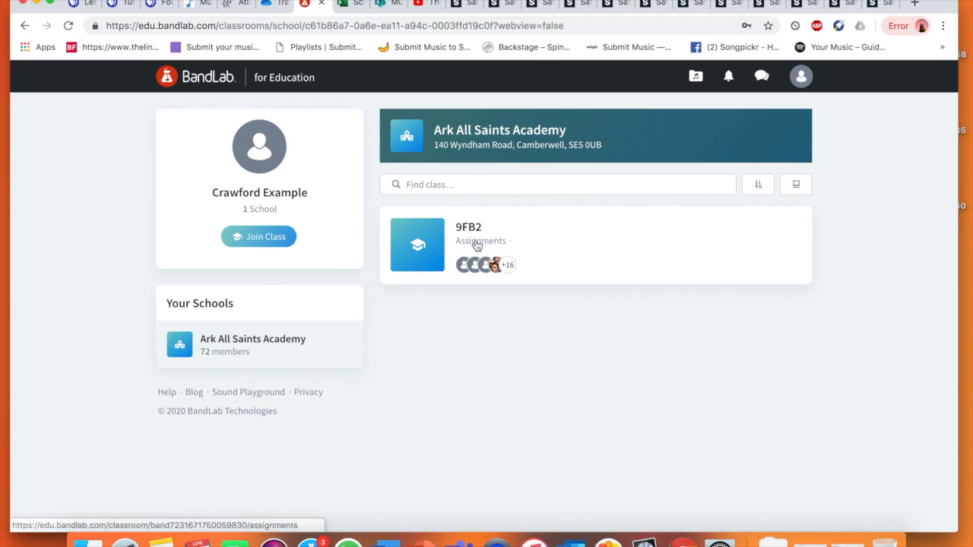
Step: Open the 9FB2 class assignments, pick the Crawford Music Y9 editing-samples assignment and read through its brief
click(481, 240)
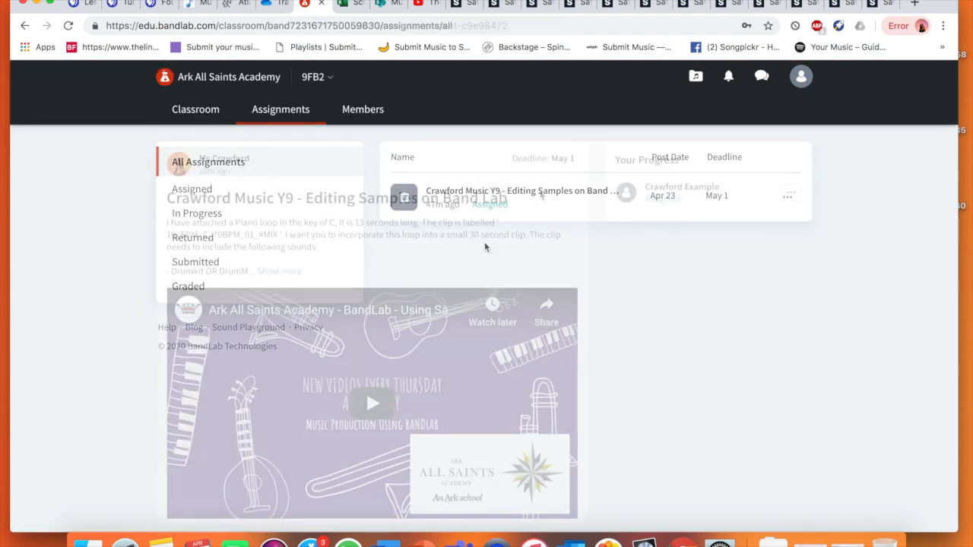
click(520, 191)
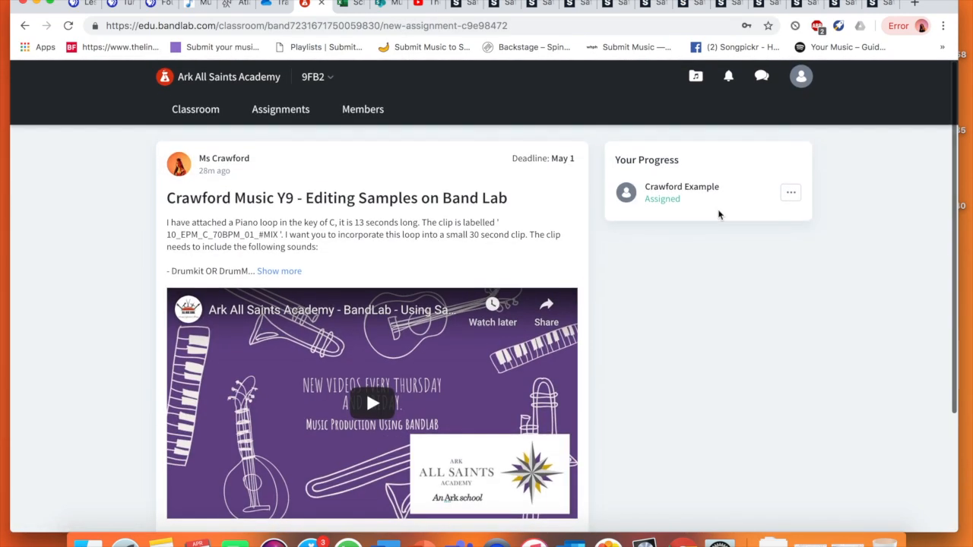
scroll(down, 3)
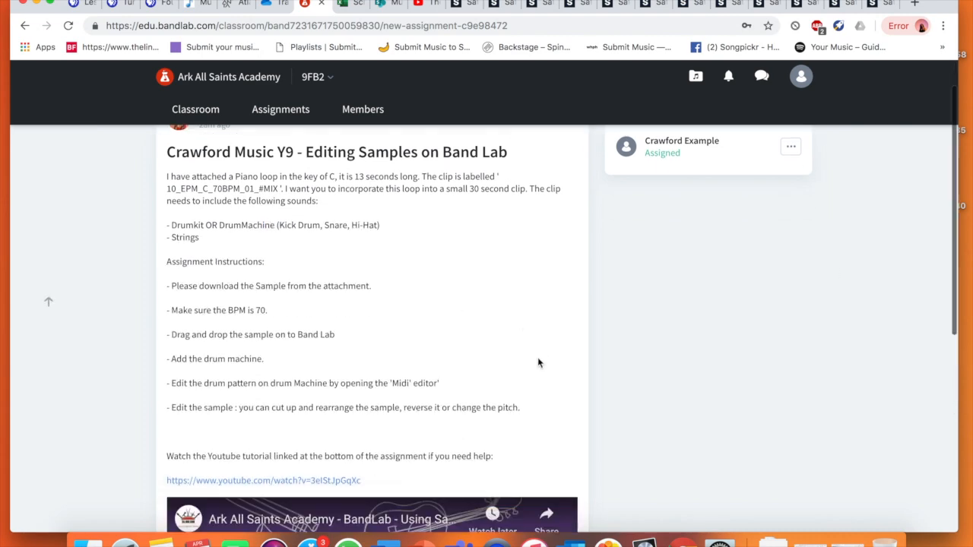
scroll(down, 3)
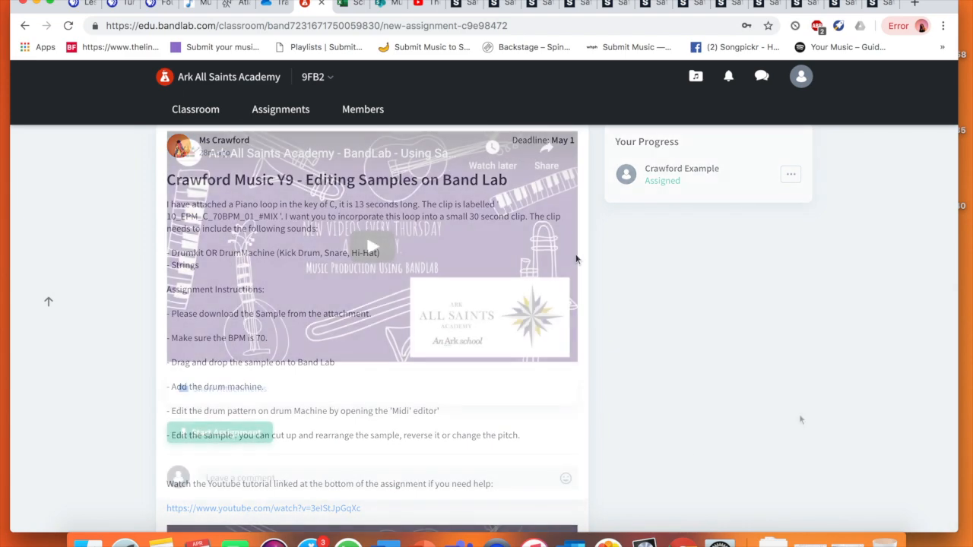
Step: Start the assignment, choosing Teacher's Assignment as the starting project
click(219, 432)
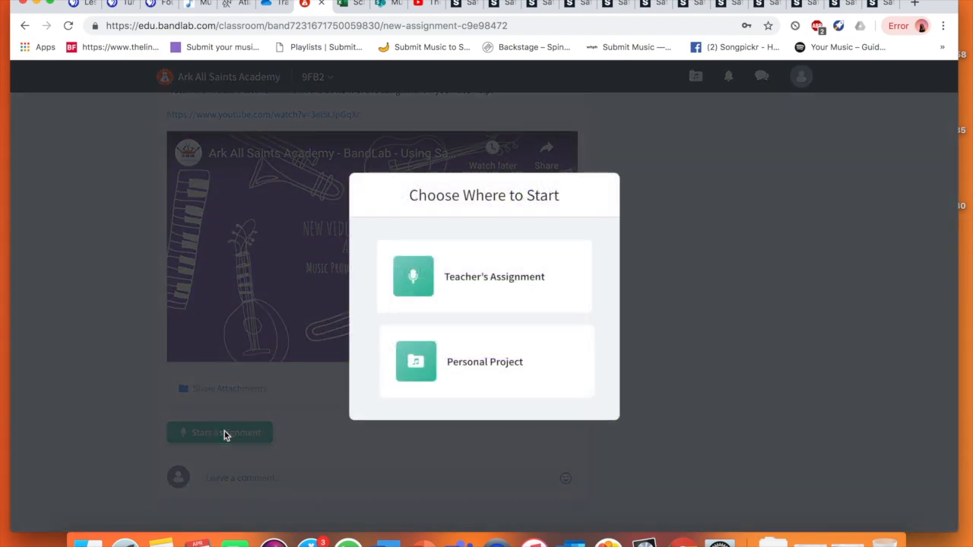
mouse_move(520, 277)
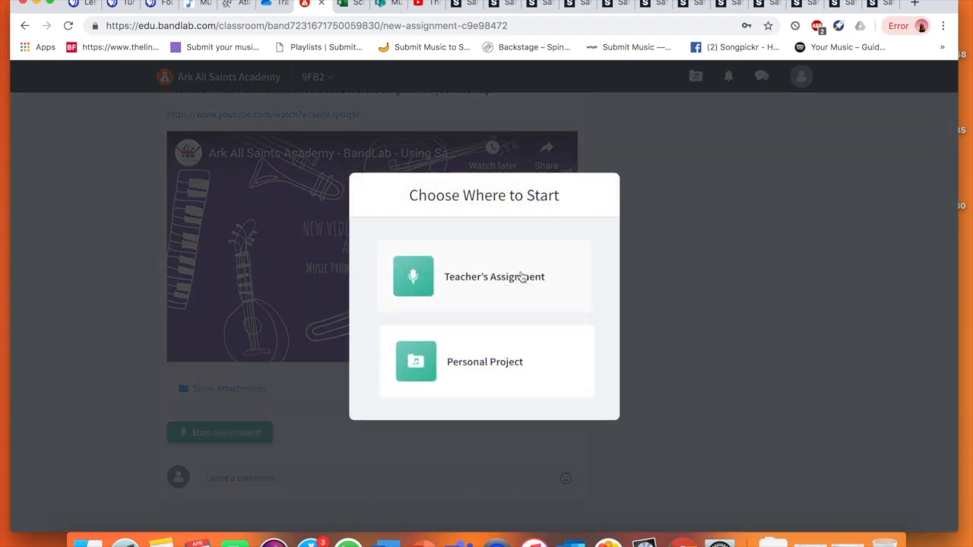
click(484, 277)
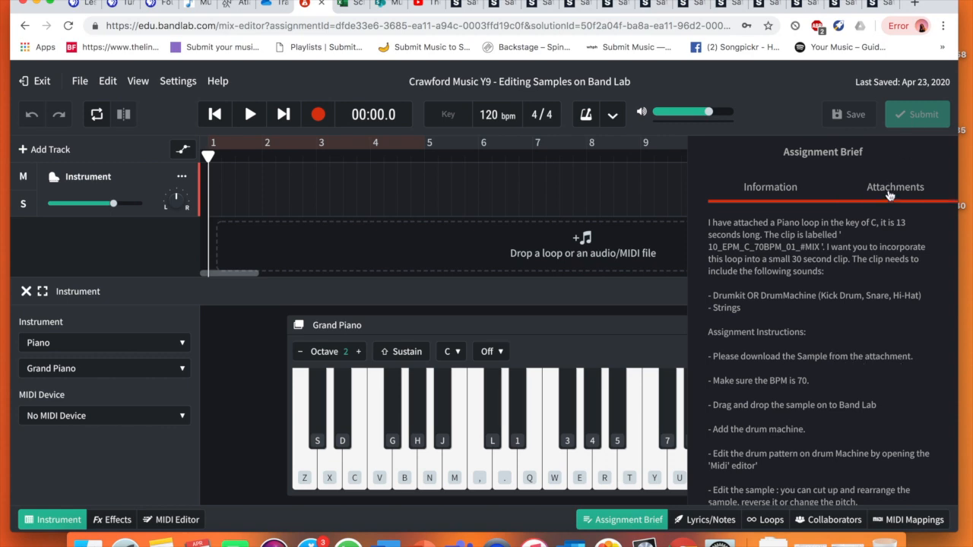
Step: Download the attached 10_EPM_C_70BPM piano loop and set the project tempo to 70 BPM
click(894, 185)
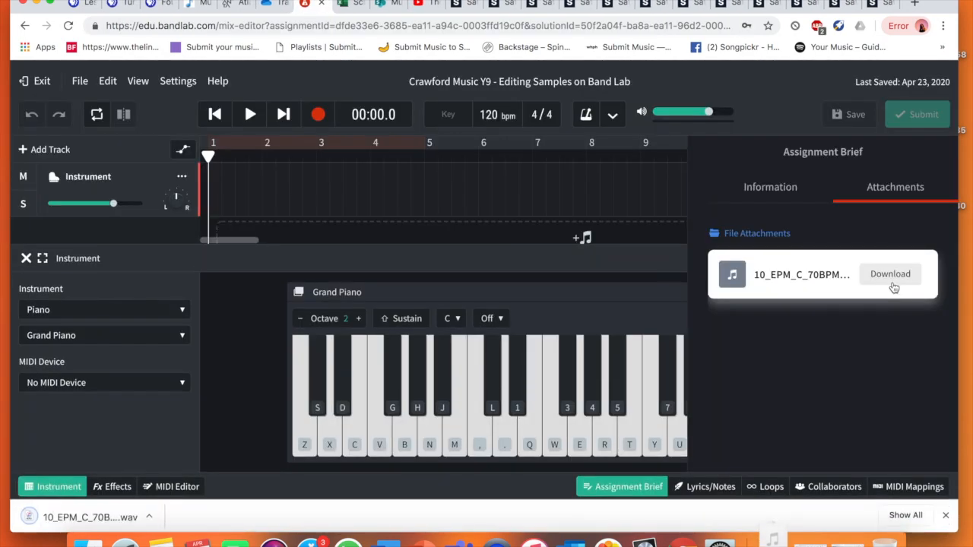
click(770, 187)
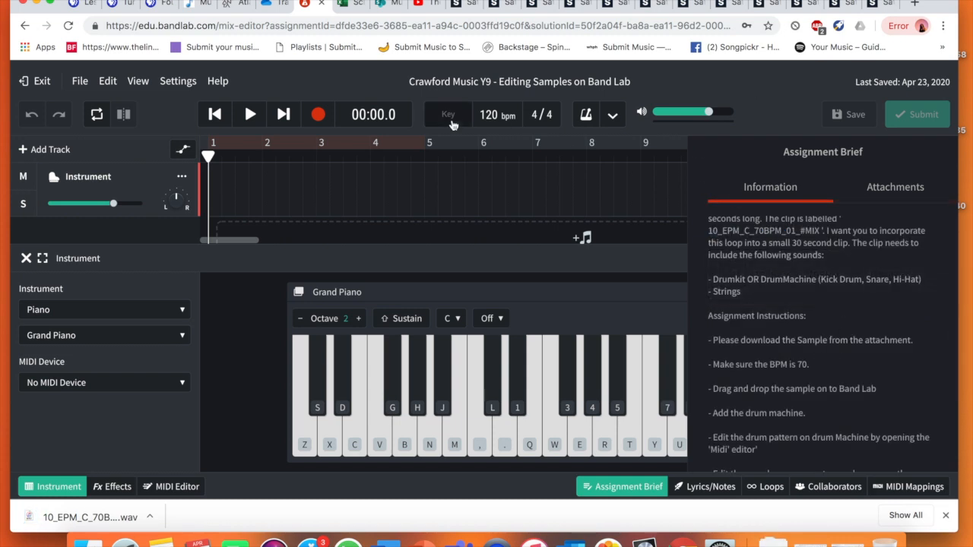
click(488, 116)
text(70)
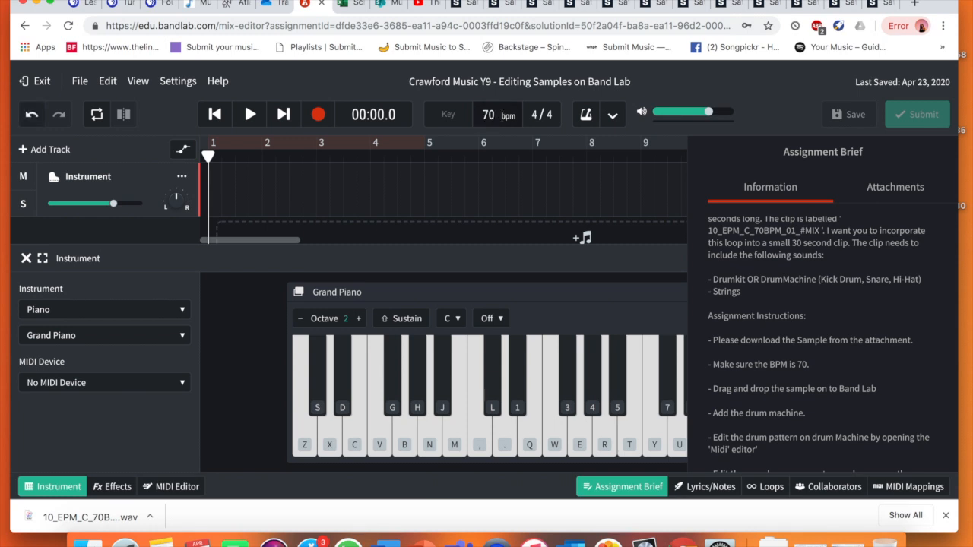
mouse_move(824, 394)
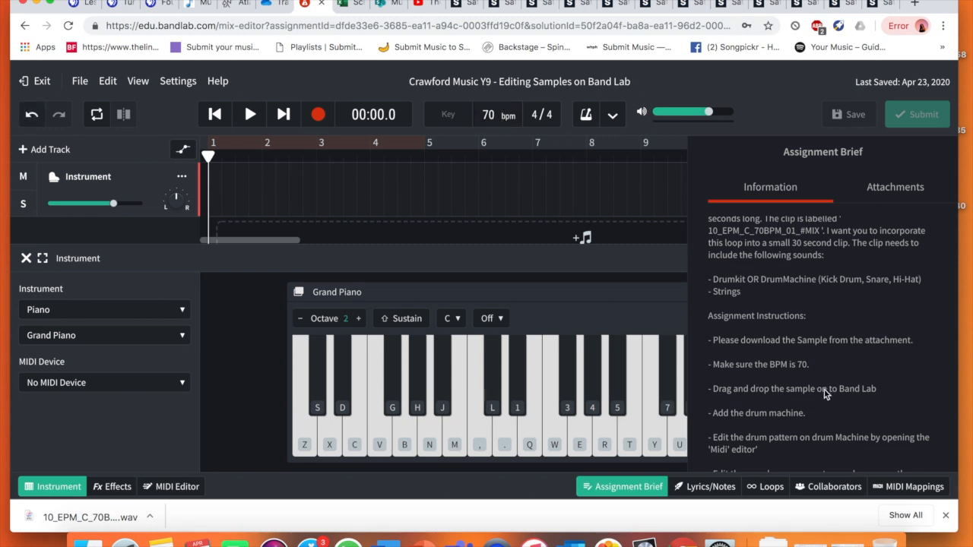
mouse_move(699, 268)
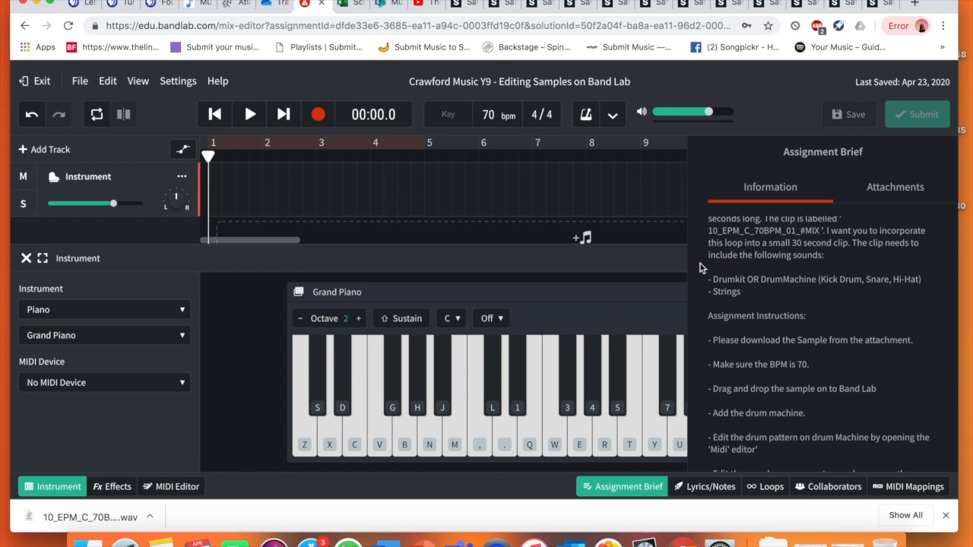
Step: Bring the downloaded piano sample onto the timeline and add a Drum Machine track beneath it
click(26, 258)
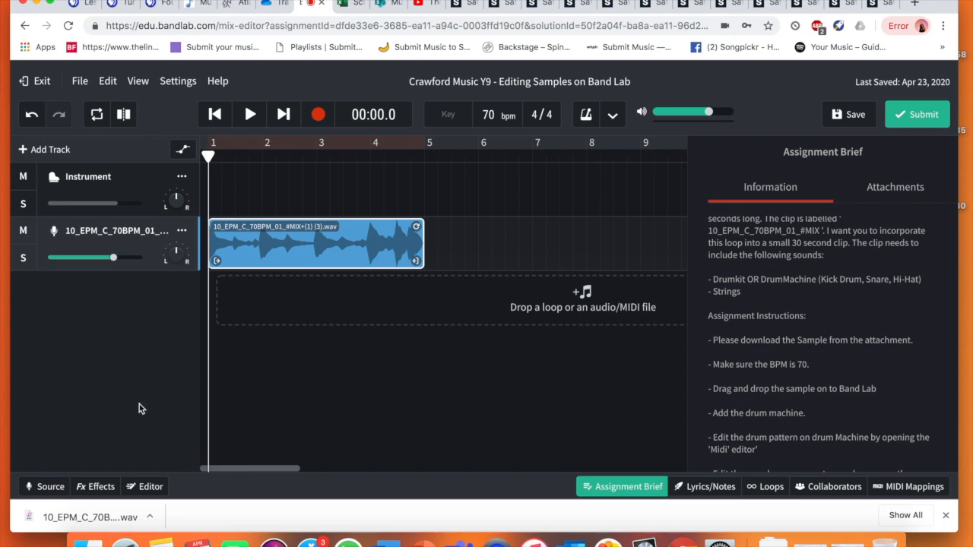
click(45, 149)
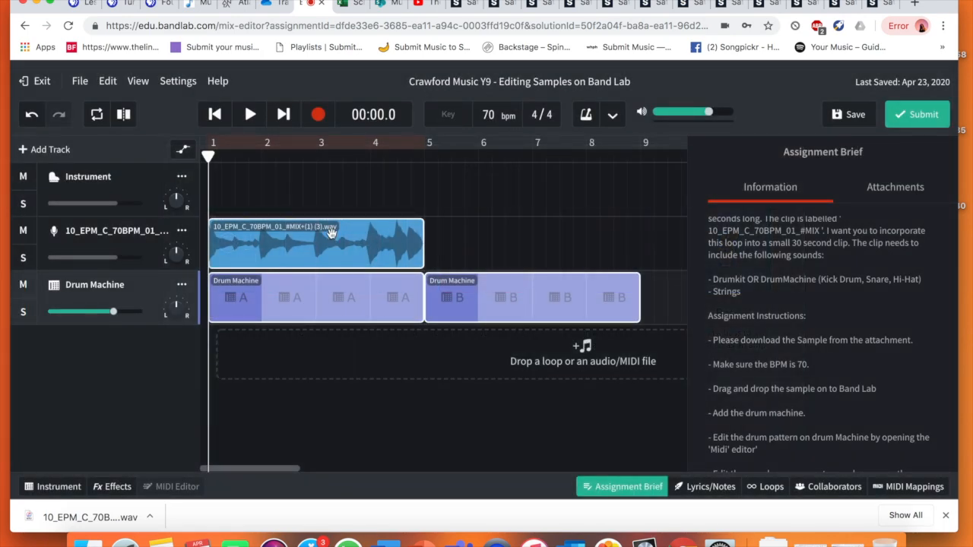
scroll(down, 3)
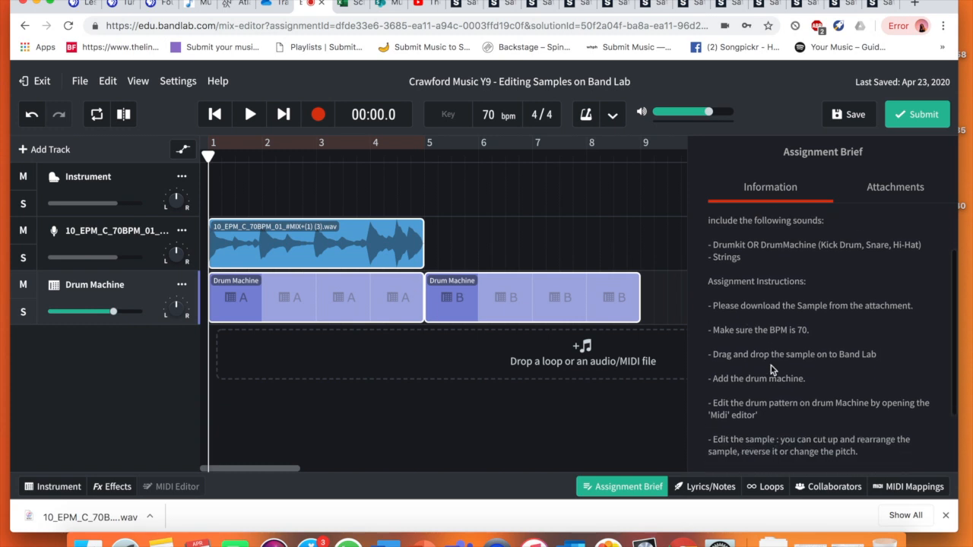
scroll(down, 3)
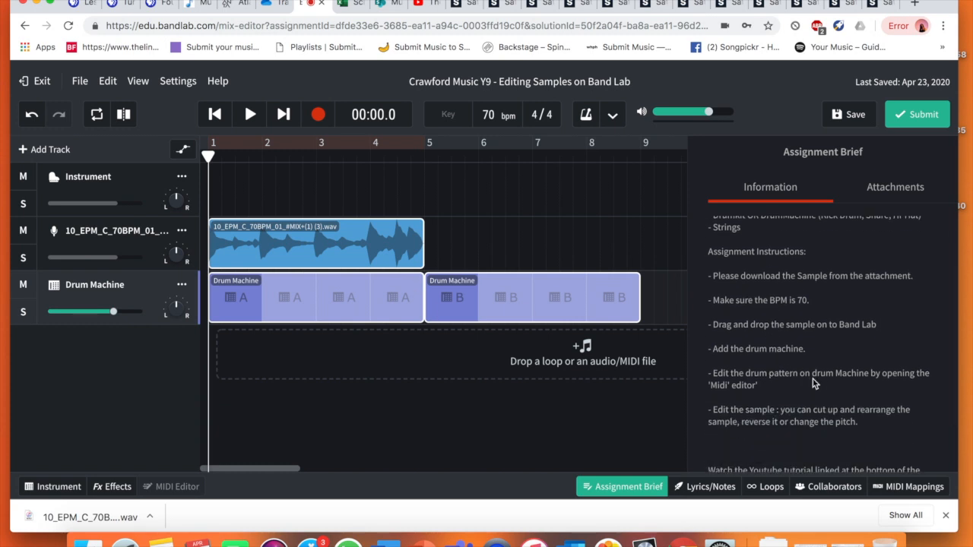
scroll(down, 3)
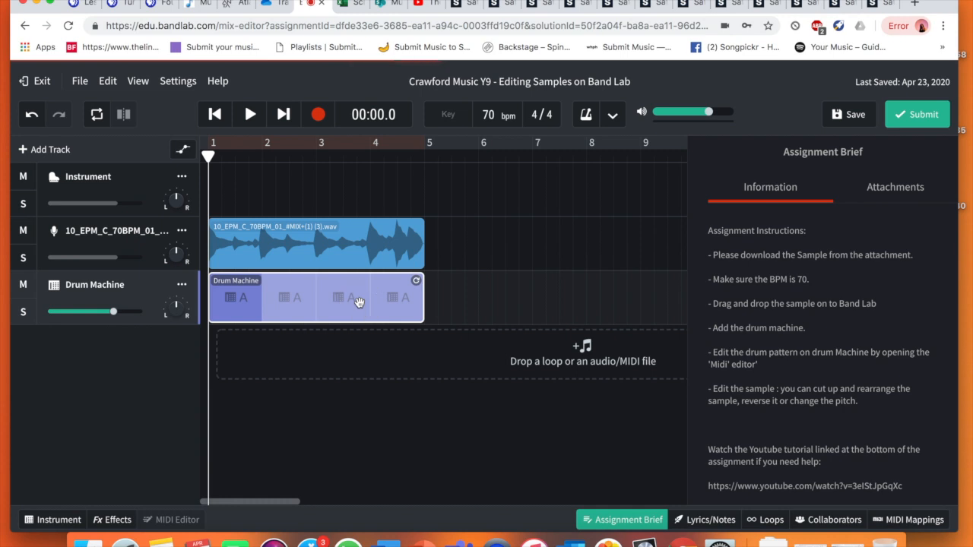
mouse_move(266, 347)
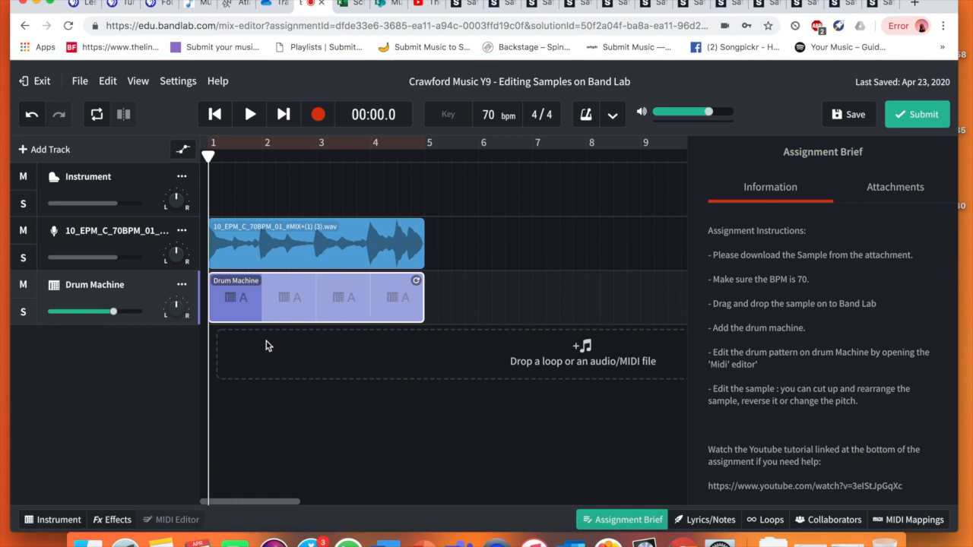
mouse_move(161, 519)
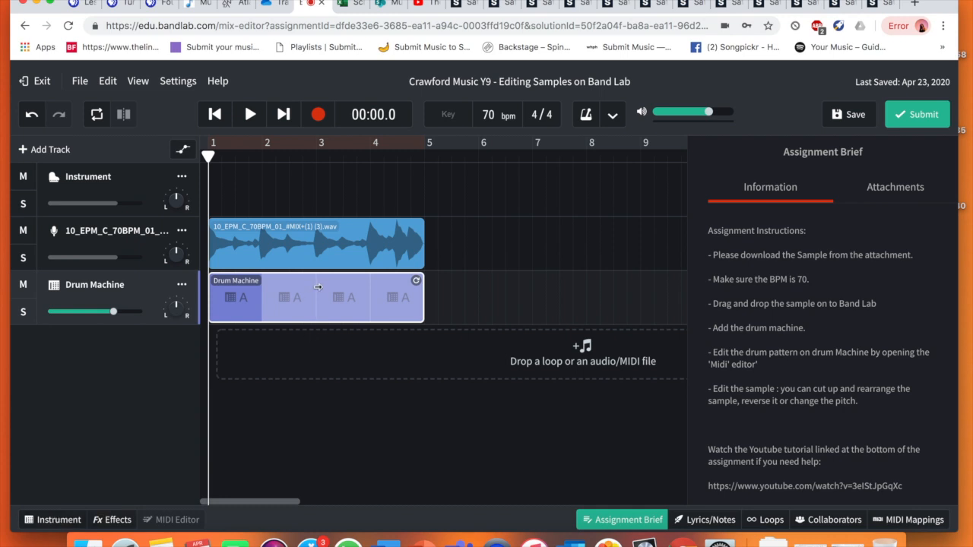
mouse_move(170, 467)
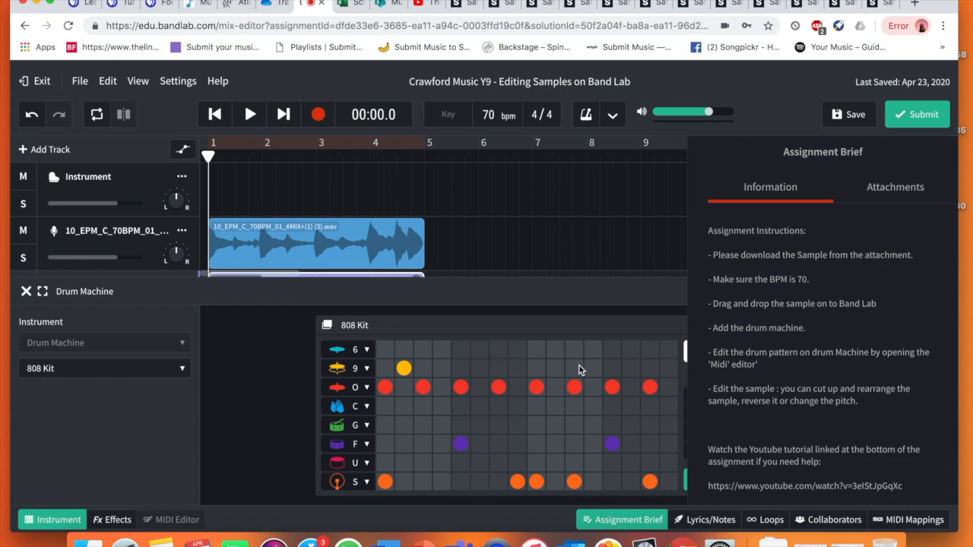
mouse_move(622, 524)
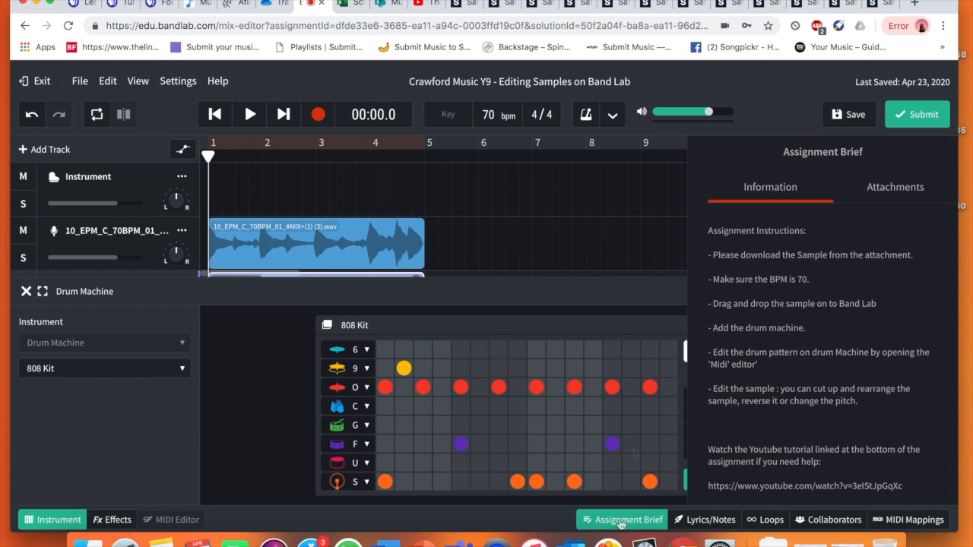
Step: Hide the brief, clear the existing 808 Kit pattern and lay down hits along the red drum row, previewing the result
click(622, 520)
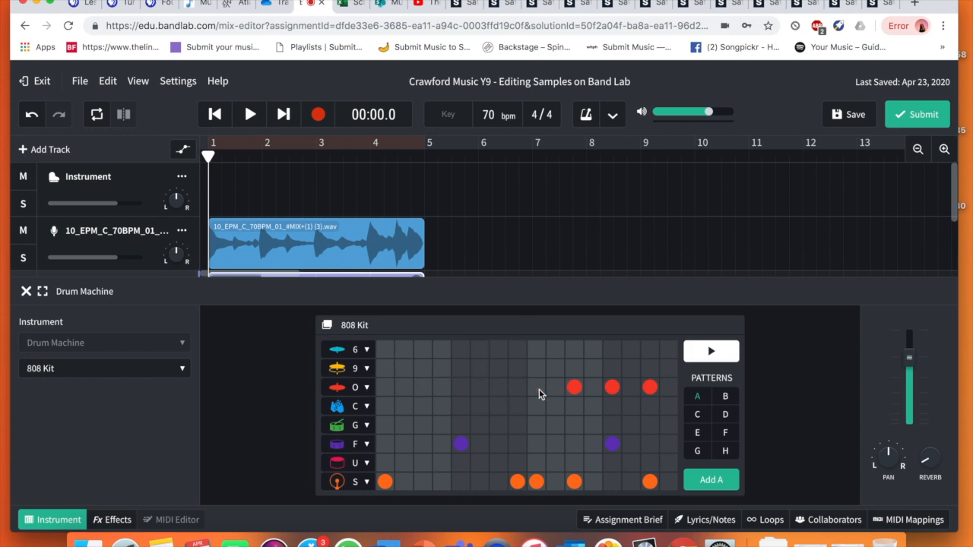
click(611, 388)
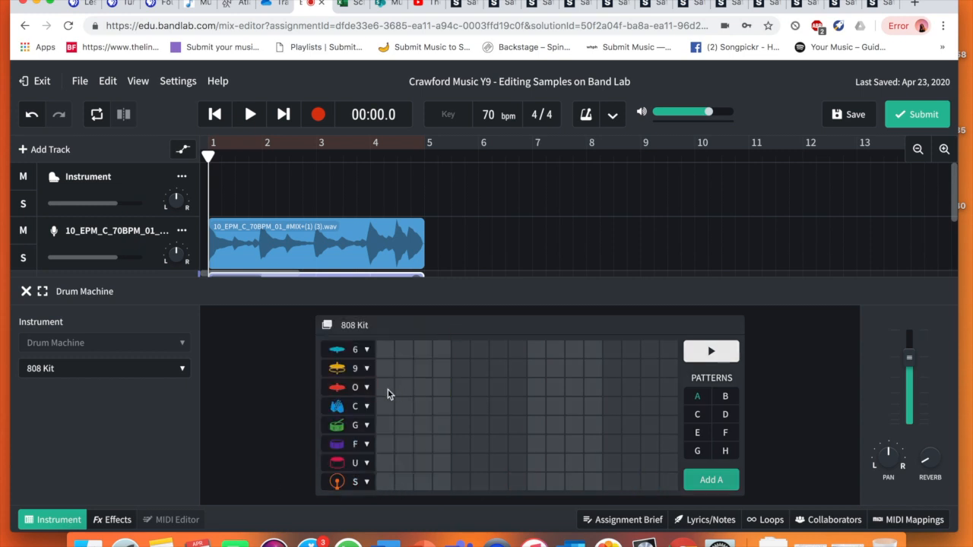
click(443, 388)
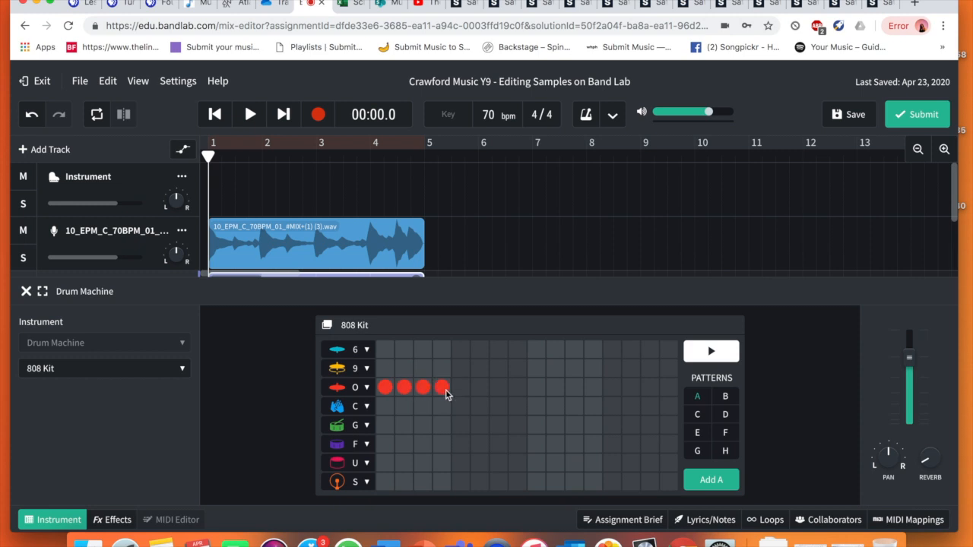
click(535, 387)
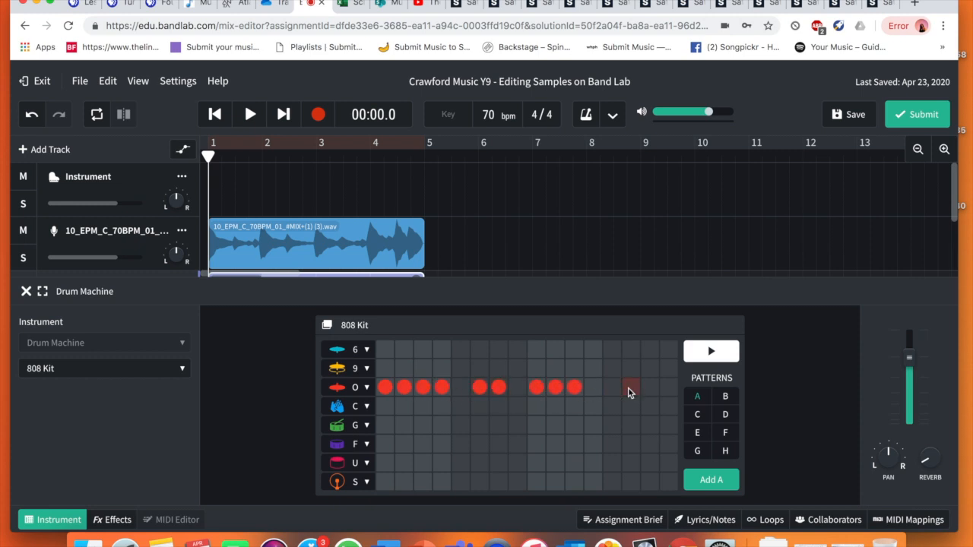
click(629, 387)
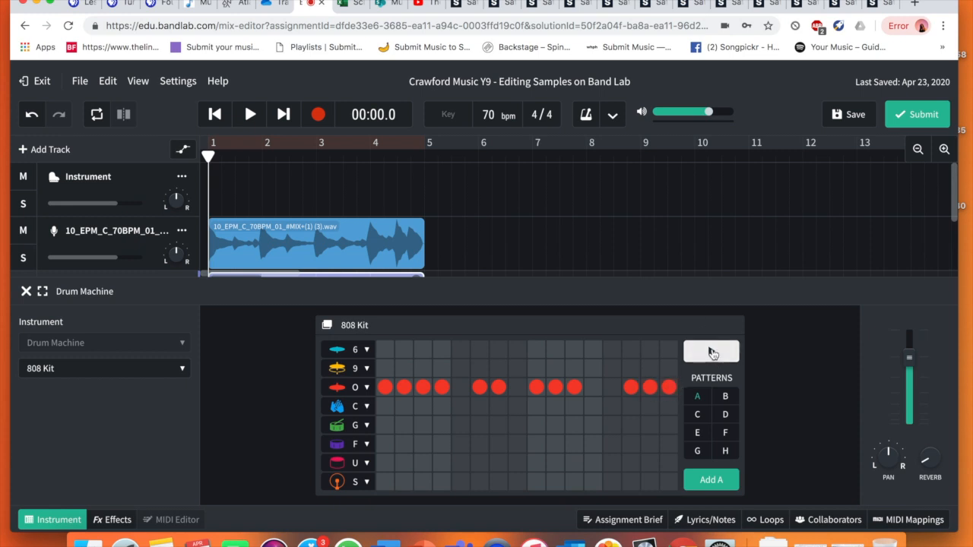
click(555, 387)
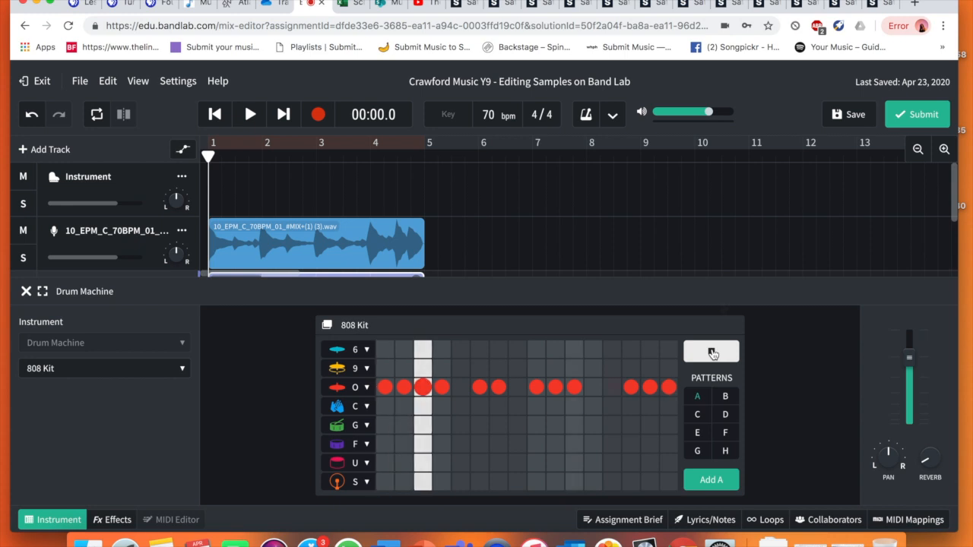
Step: Set a row to the Snare sound, add further hits and change the top row's drum sound
click(711, 351)
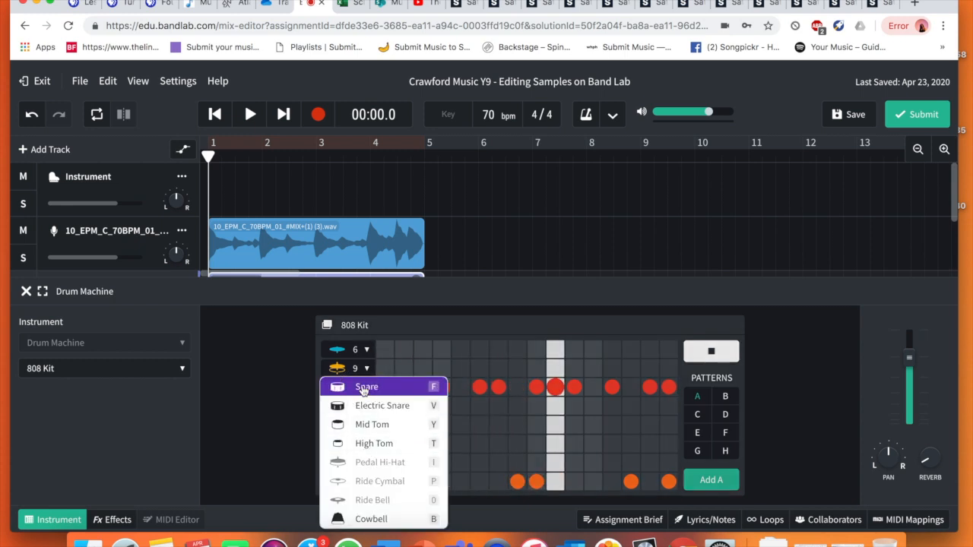
click(367, 388)
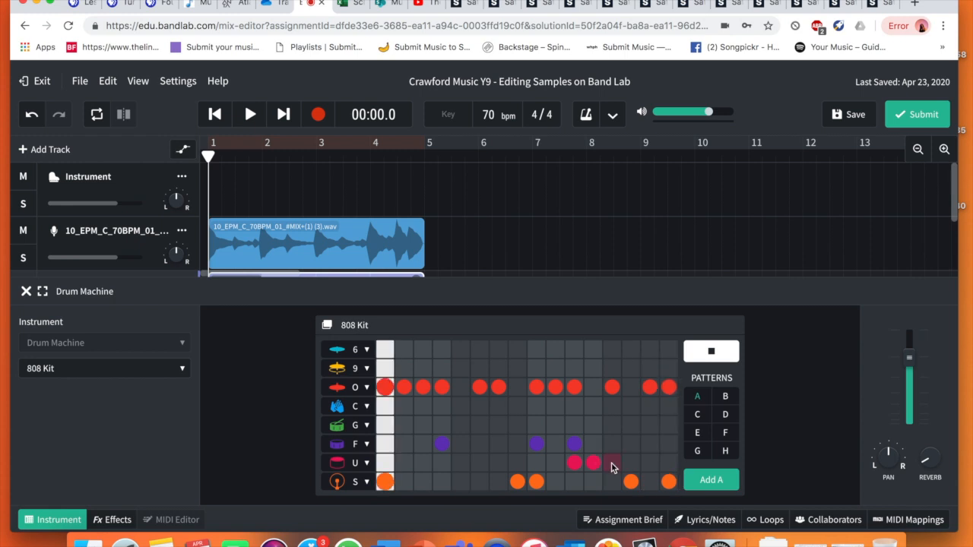
click(611, 462)
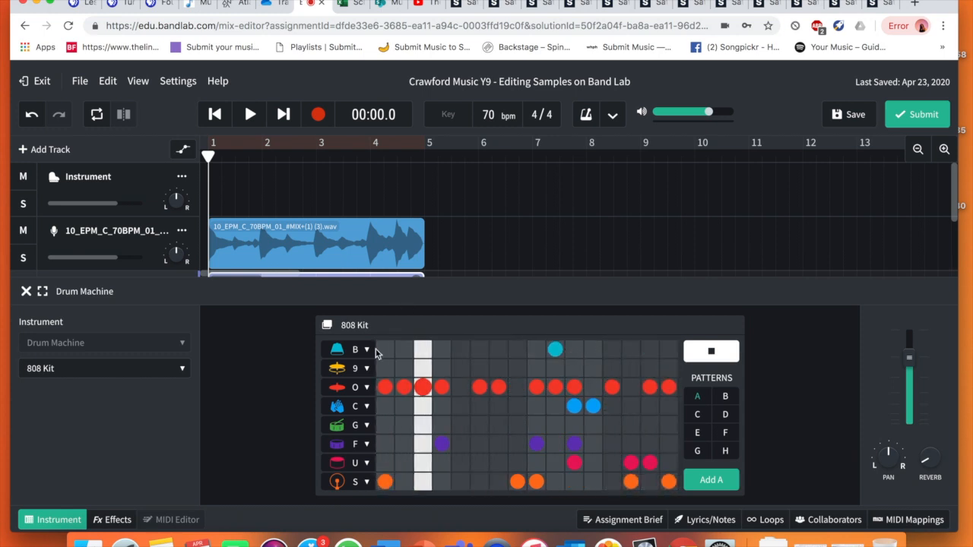
click(711, 350)
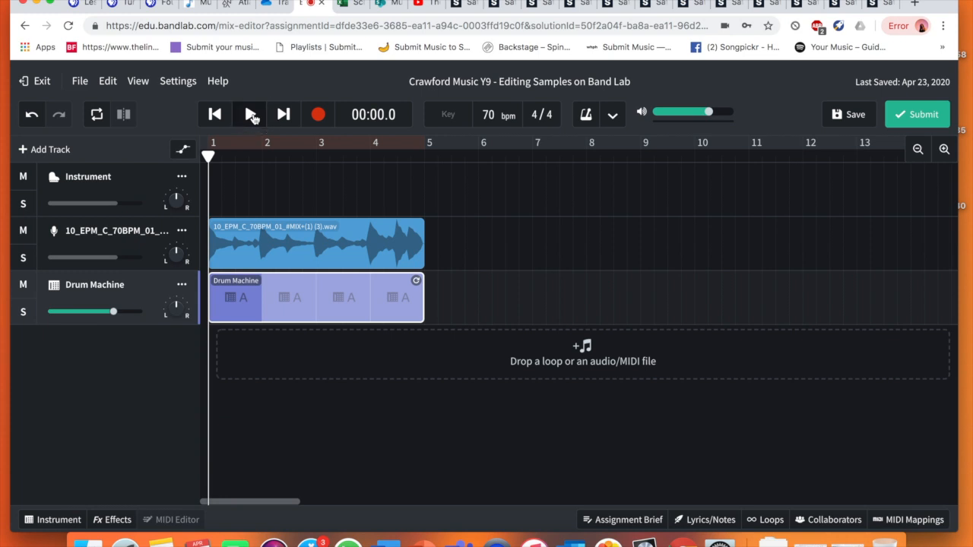
Step: Play the piano sample and drum beat from the start, then pause partway through bar four
click(249, 114)
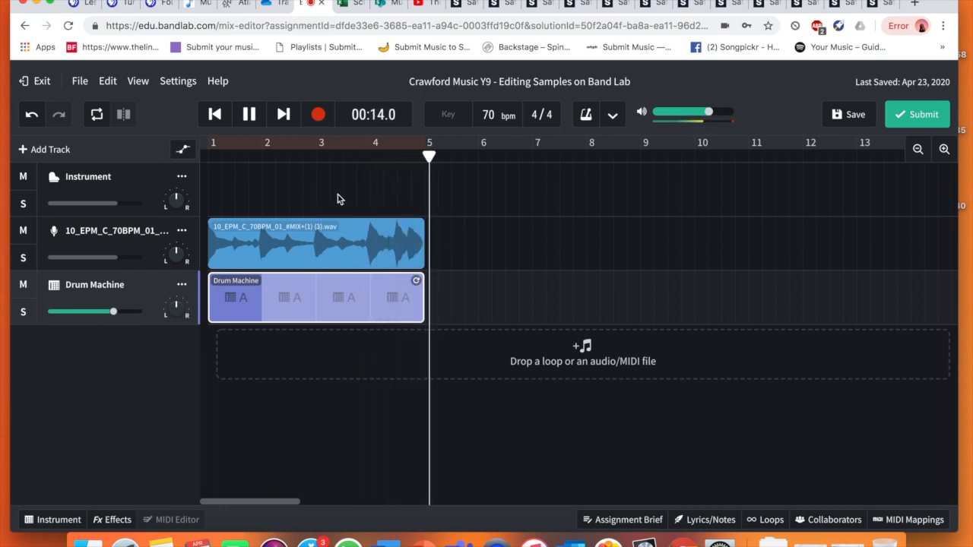
click(249, 114)
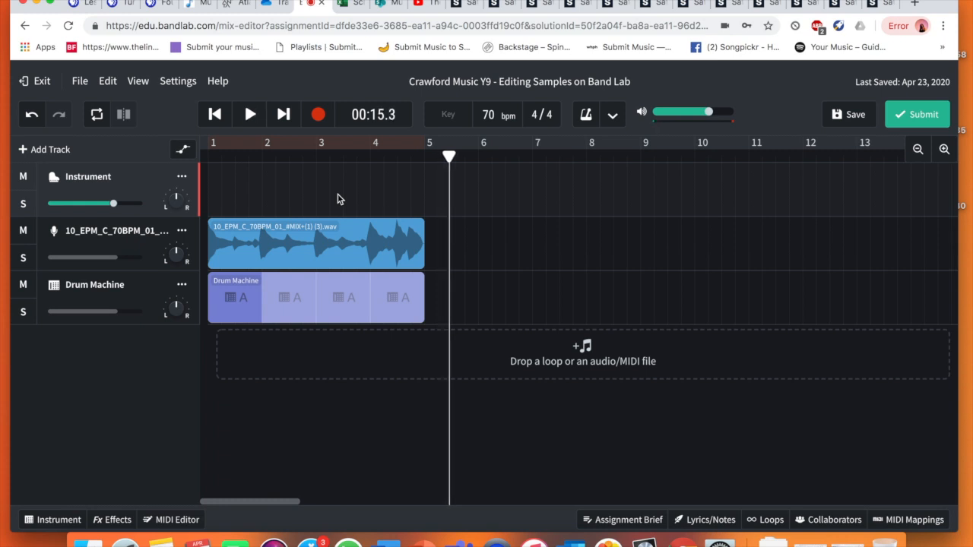
click(377, 142)
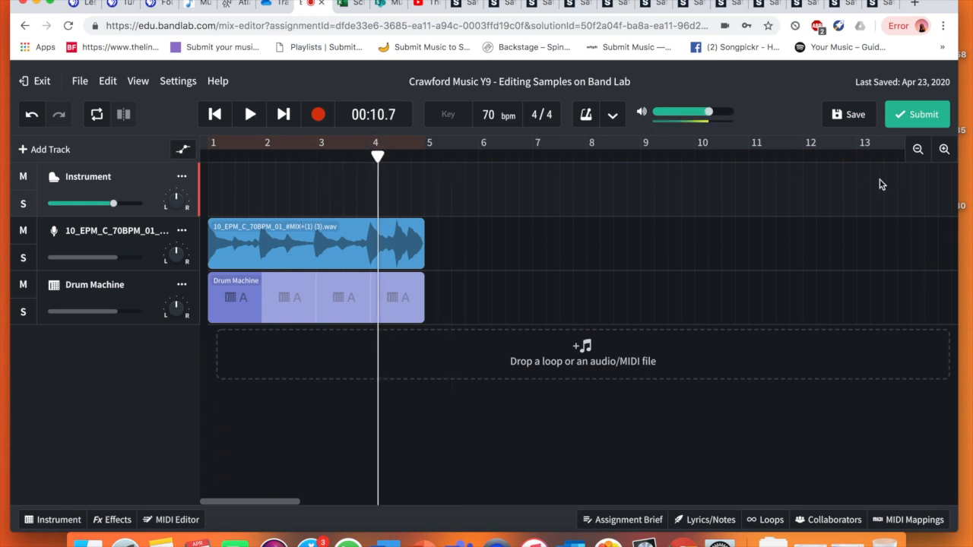
Step: Switch on looped playback and drag the loop region in the ruler to cover bars 1 to 5
click(249, 114)
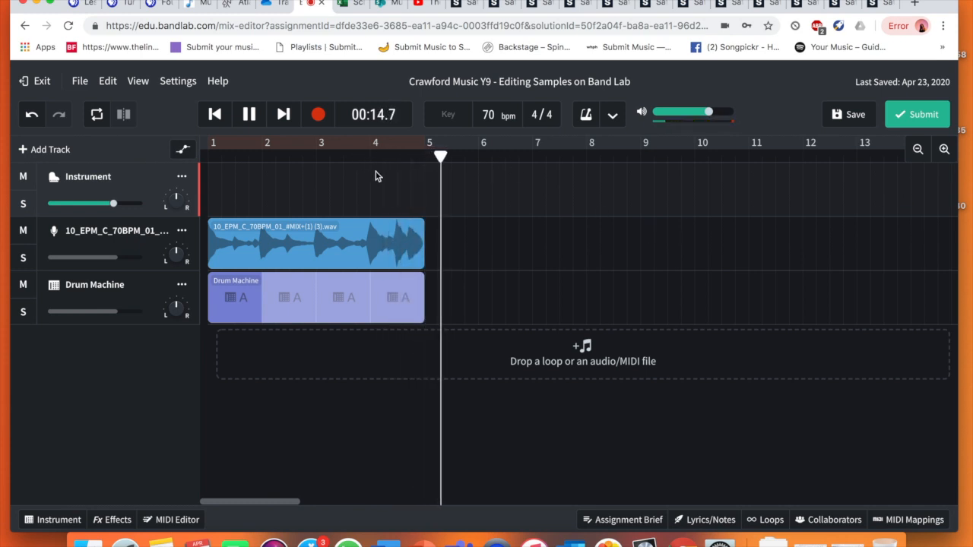
click(250, 114)
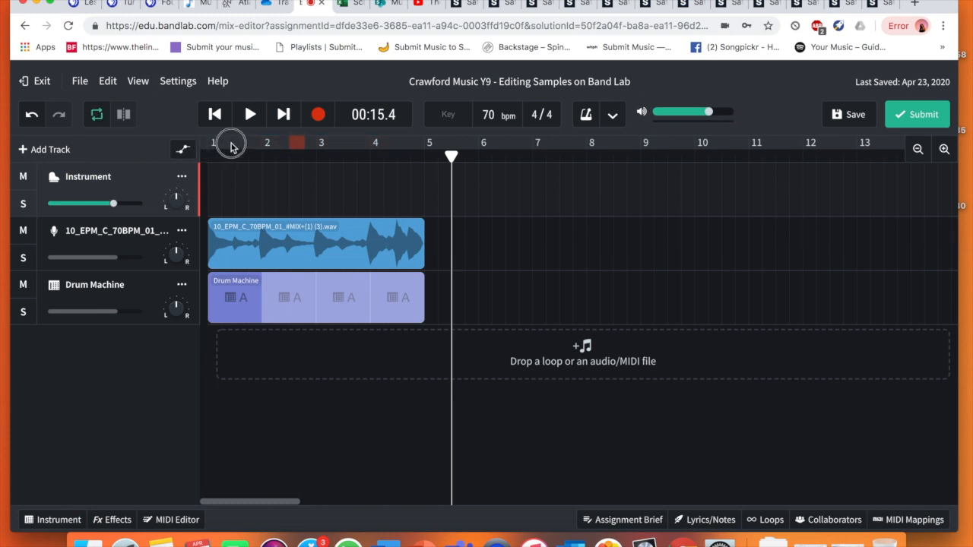
drag(231, 143, 417, 146)
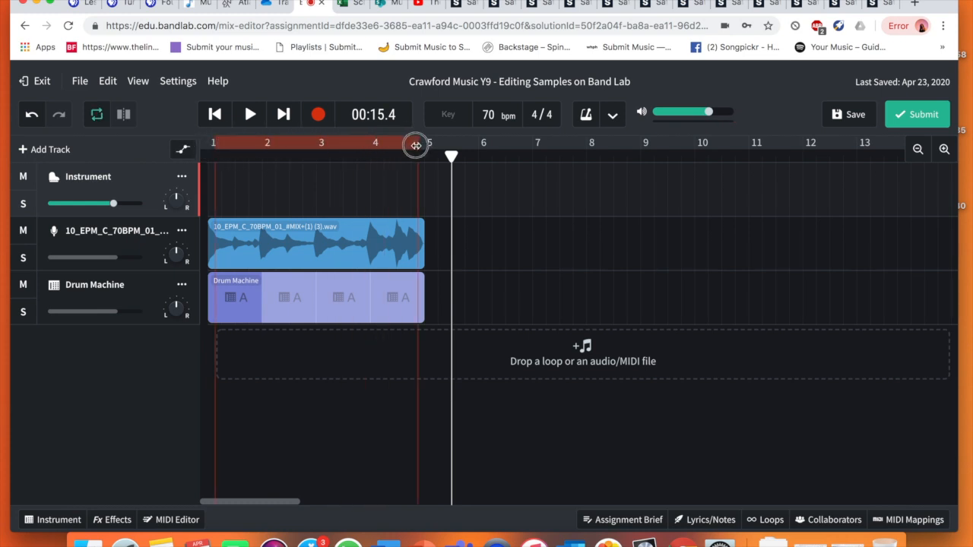
drag(417, 146, 216, 146)
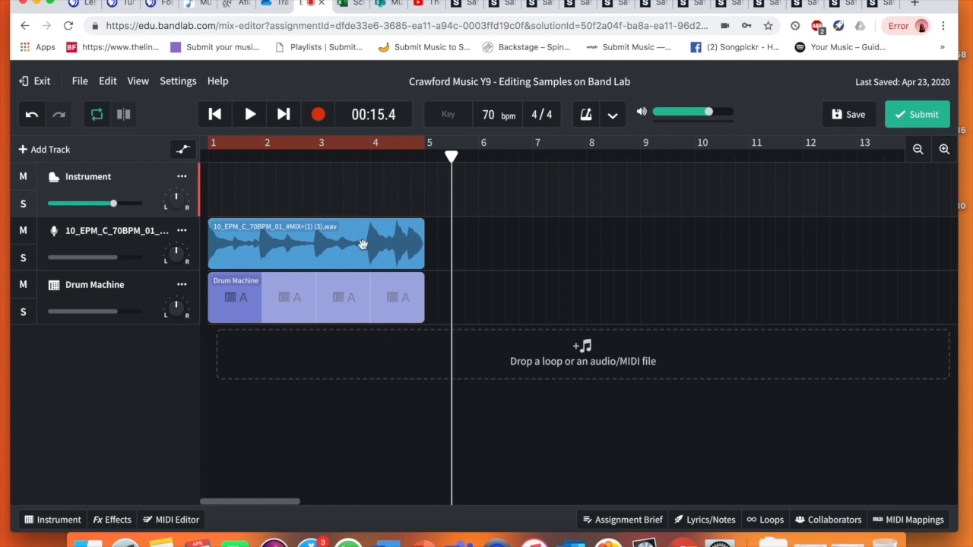
mouse_move(668, 525)
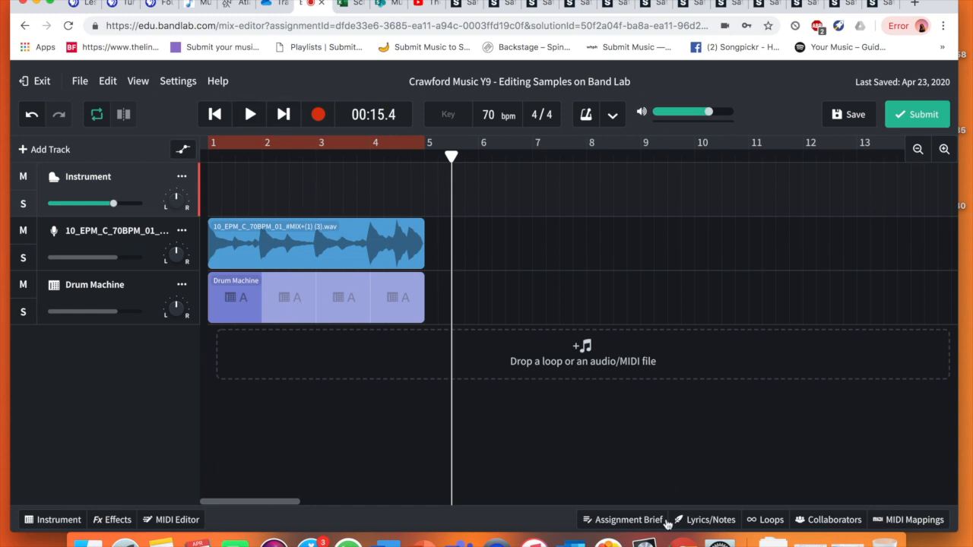
click(628, 520)
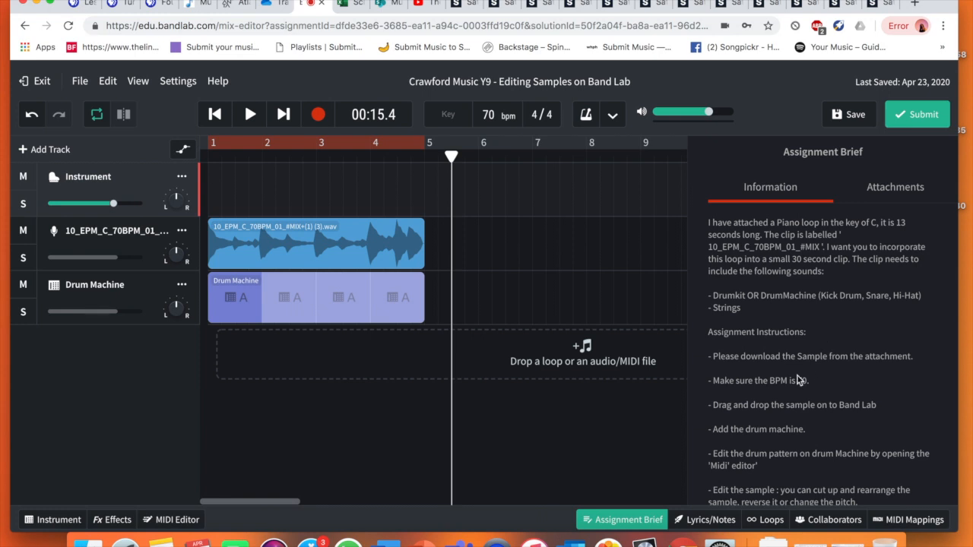
scroll(down, 3)
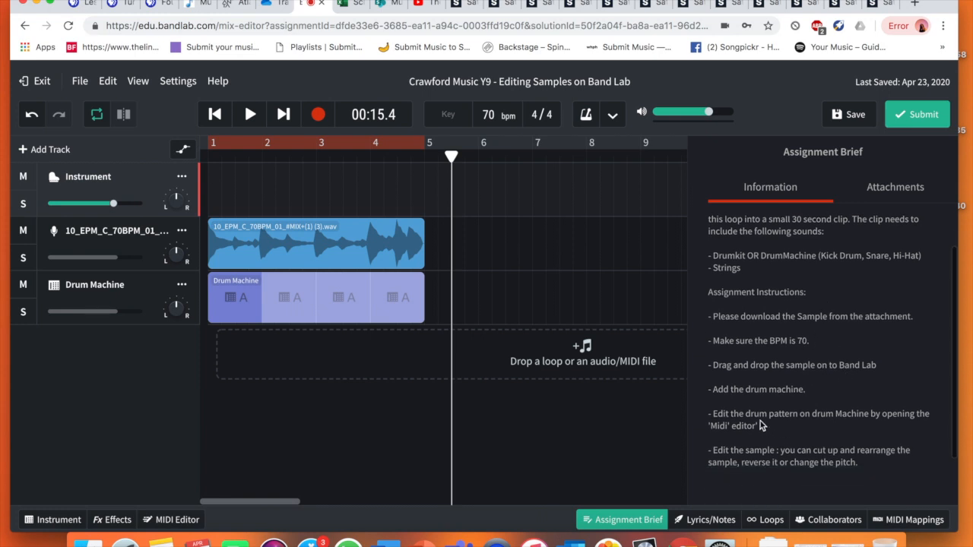
mouse_move(660, 505)
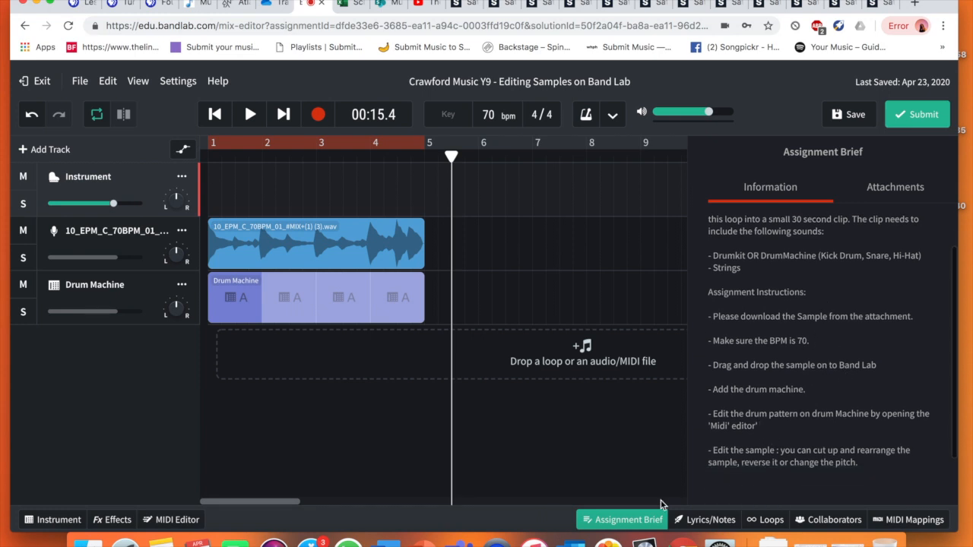
click(620, 520)
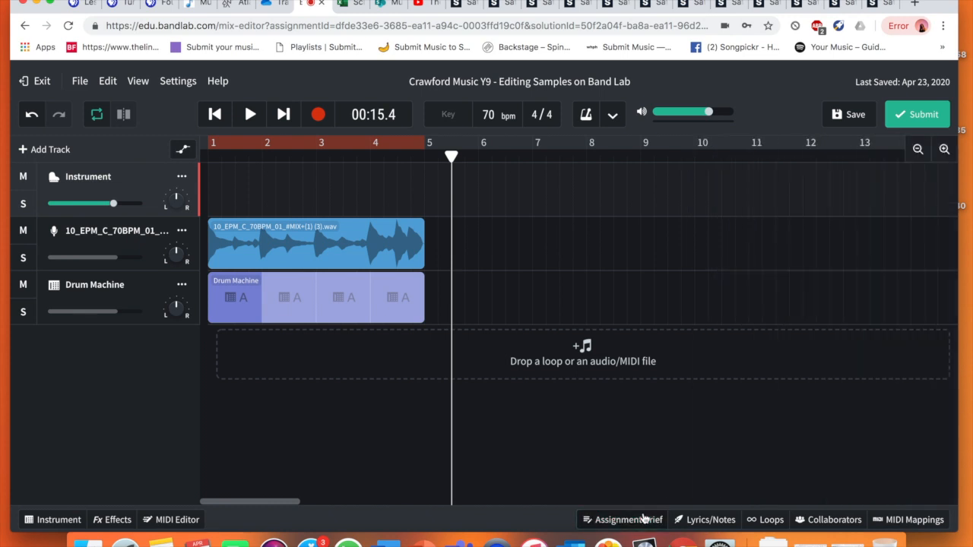
mouse_move(225, 191)
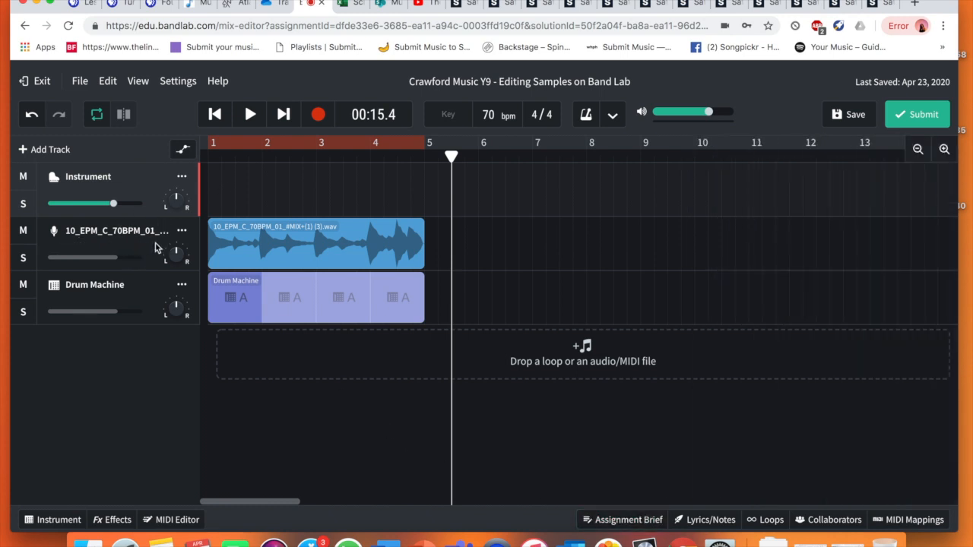
Step: Rename the piano sample's track to SAMPLE
click(315, 244)
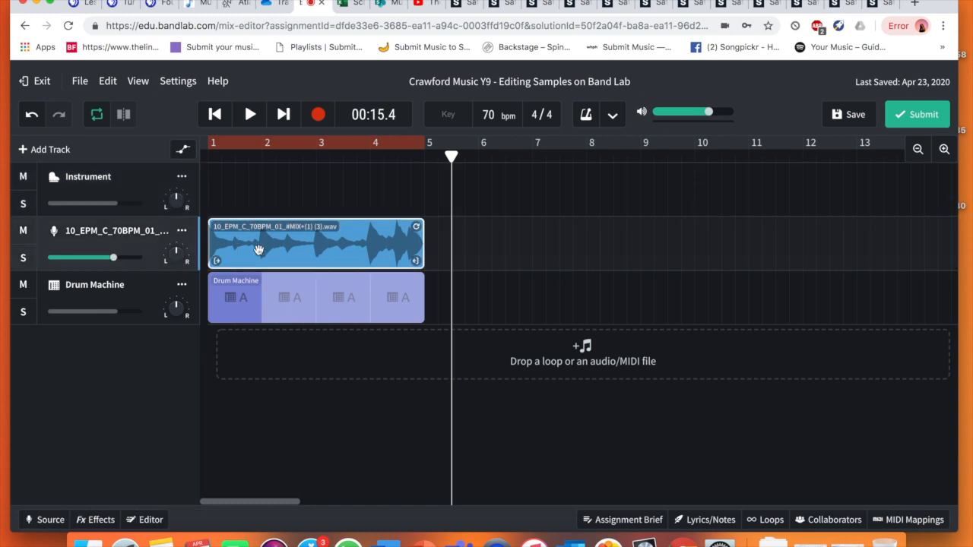
double_click(116, 231)
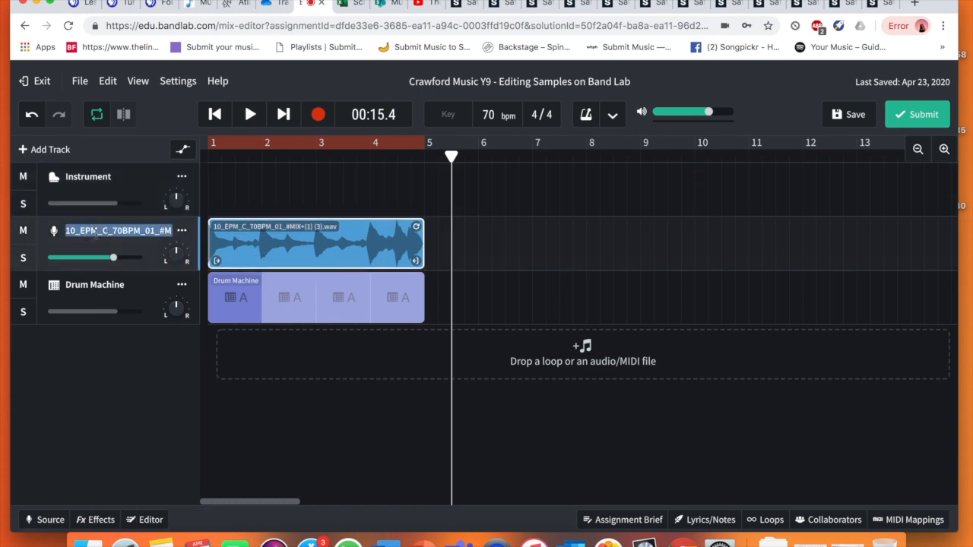
text(SAMPLE)
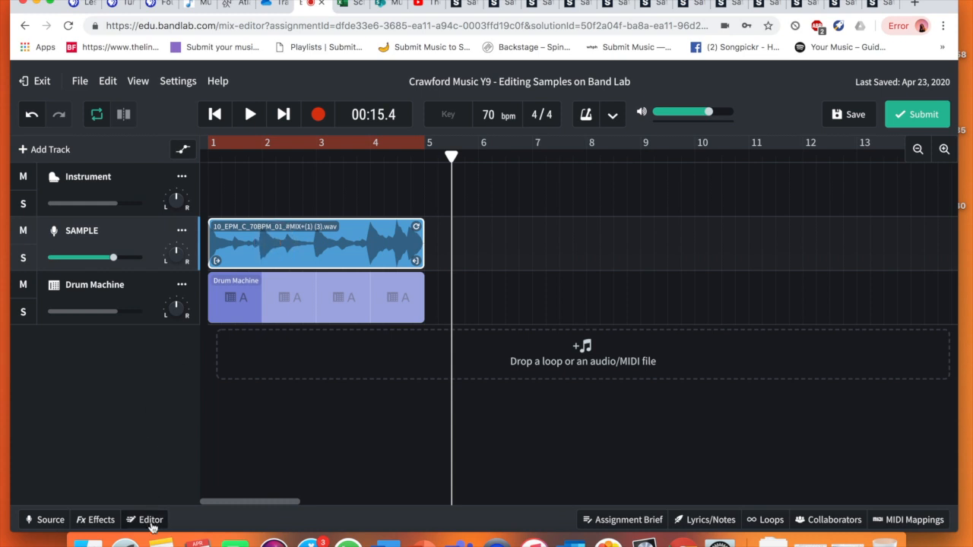
mouse_move(161, 495)
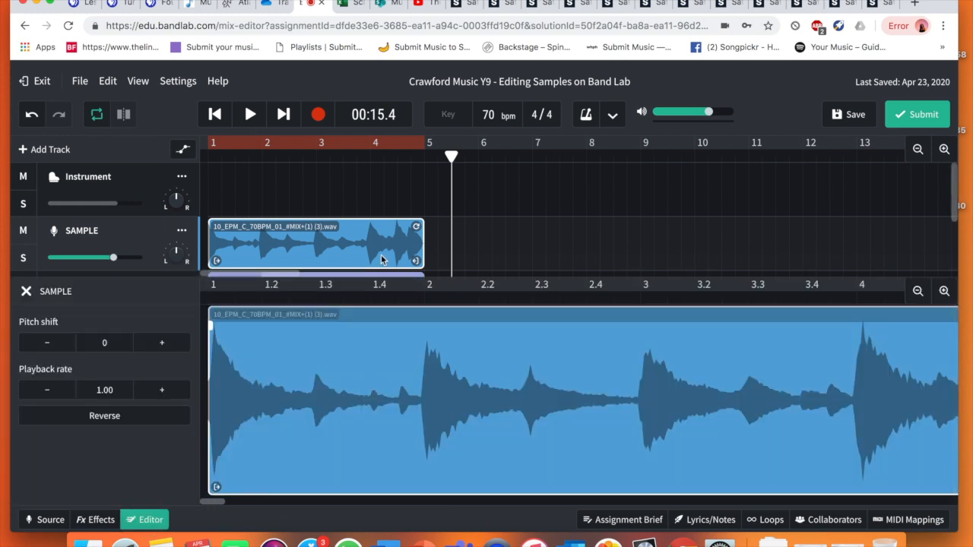
mouse_move(782, 367)
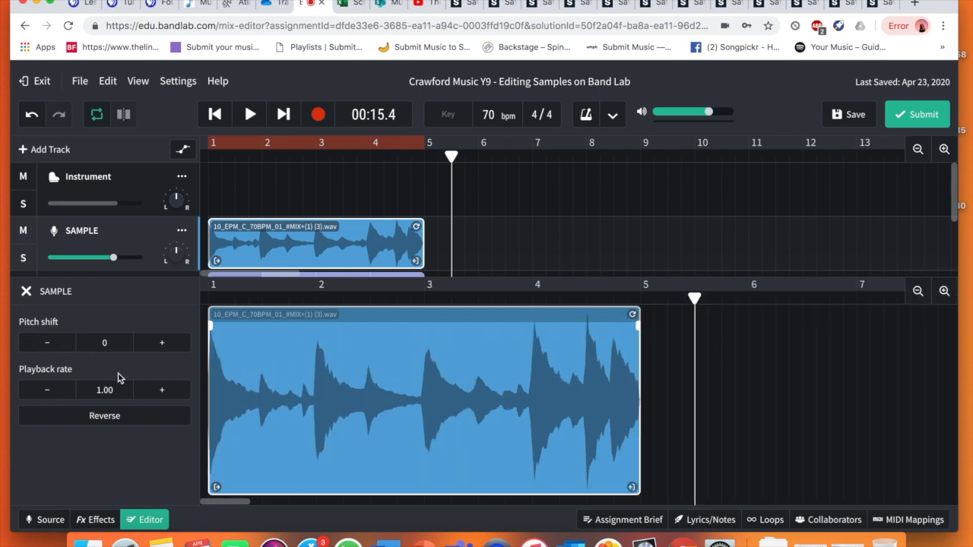
mouse_move(205, 438)
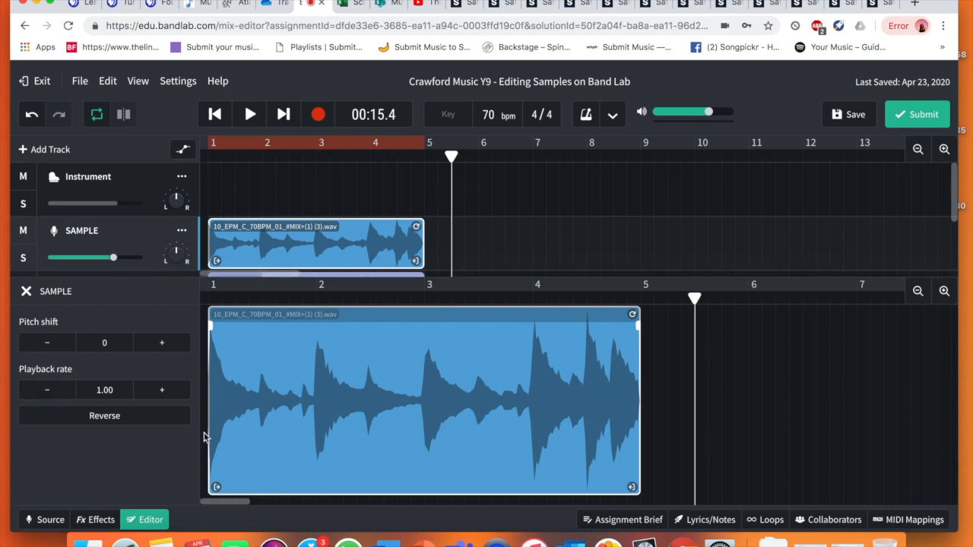
mouse_move(367, 255)
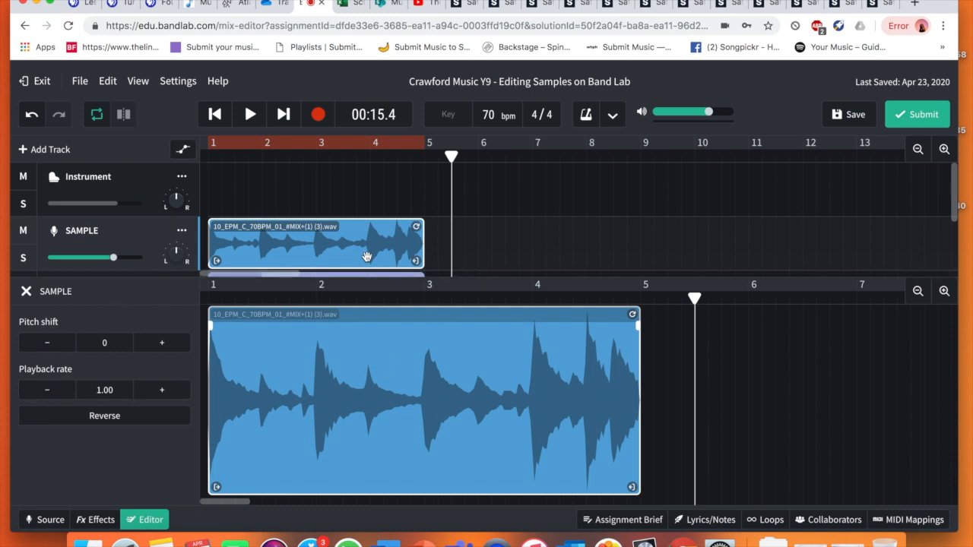
mouse_move(125, 407)
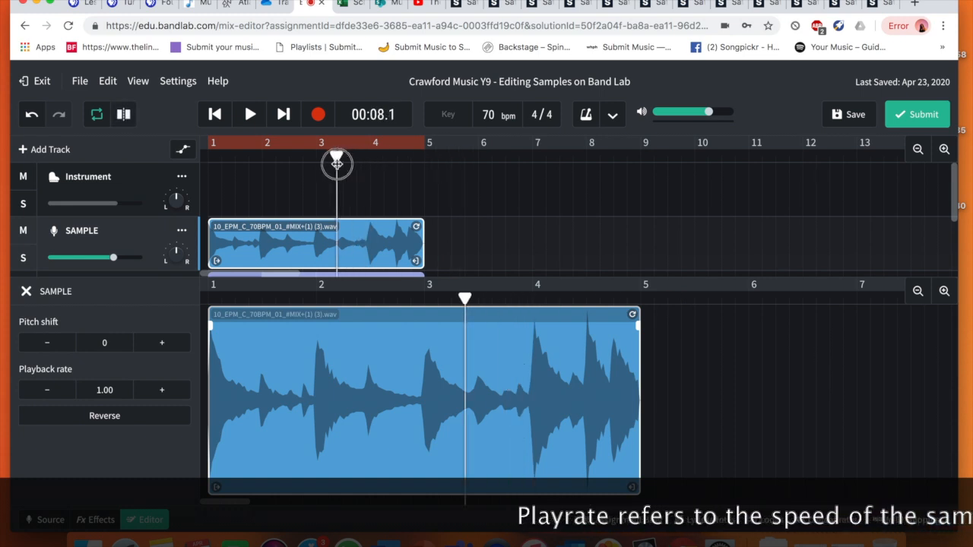
mouse_move(242, 405)
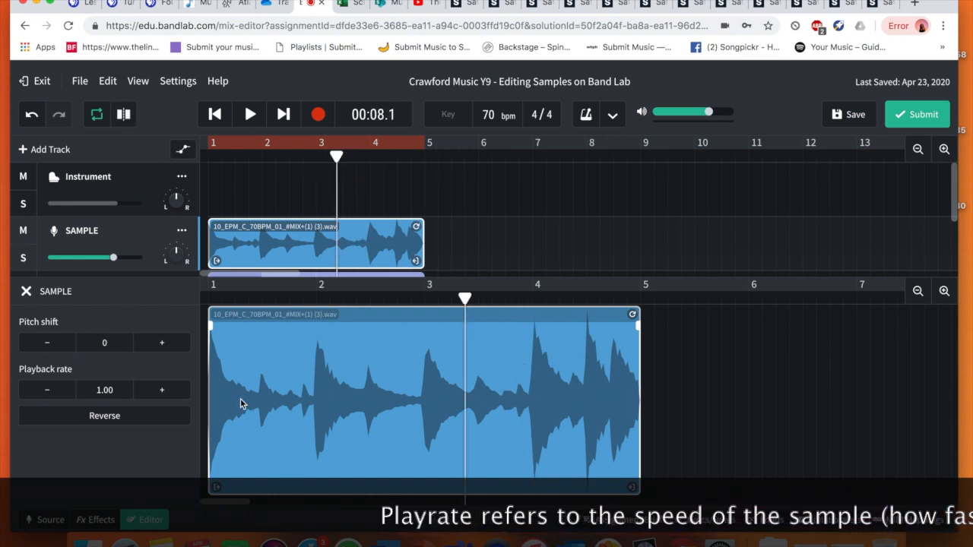
mouse_move(596, 338)
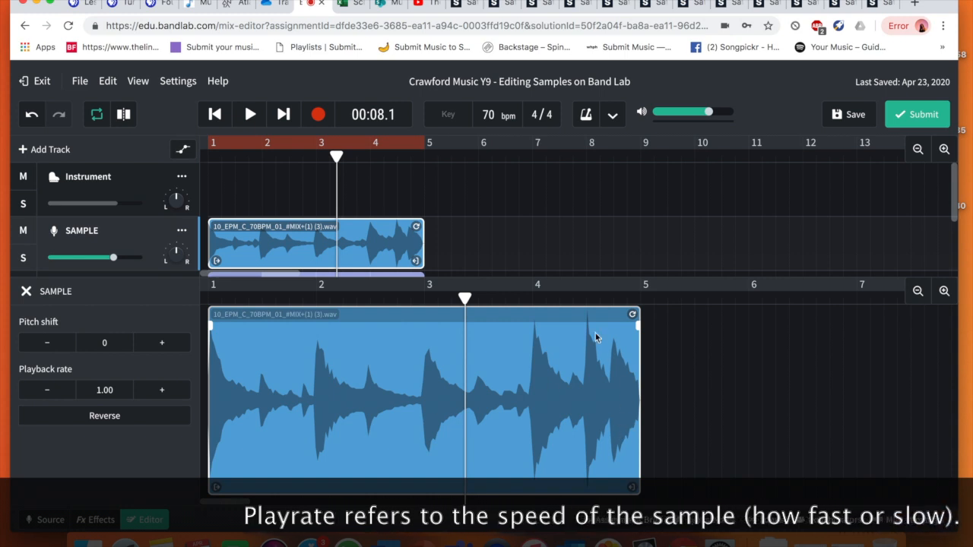
mouse_move(264, 420)
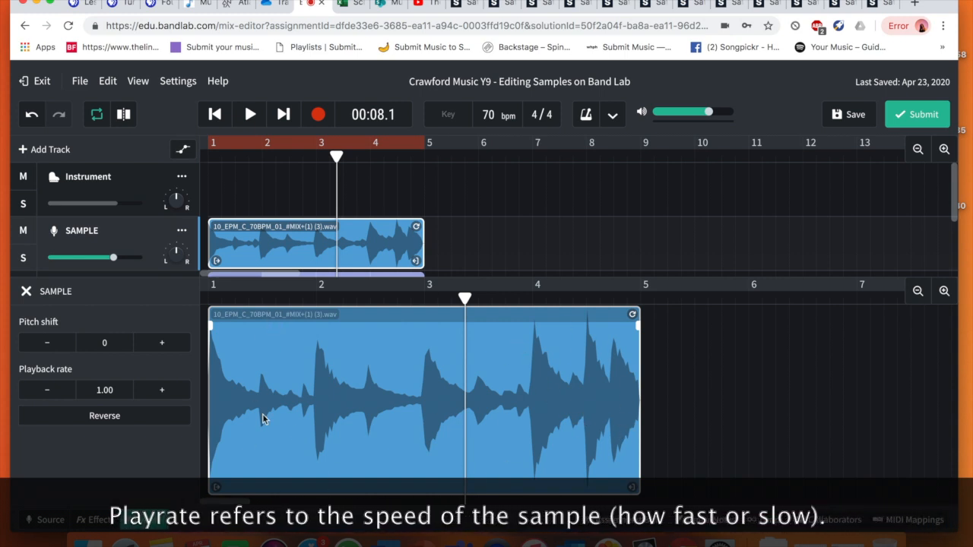
mouse_move(231, 359)
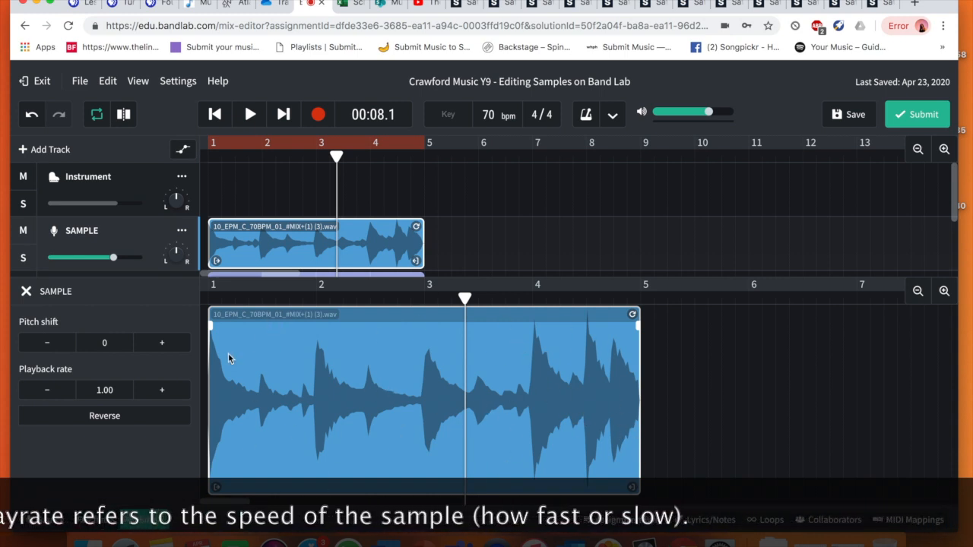
mouse_move(316, 402)
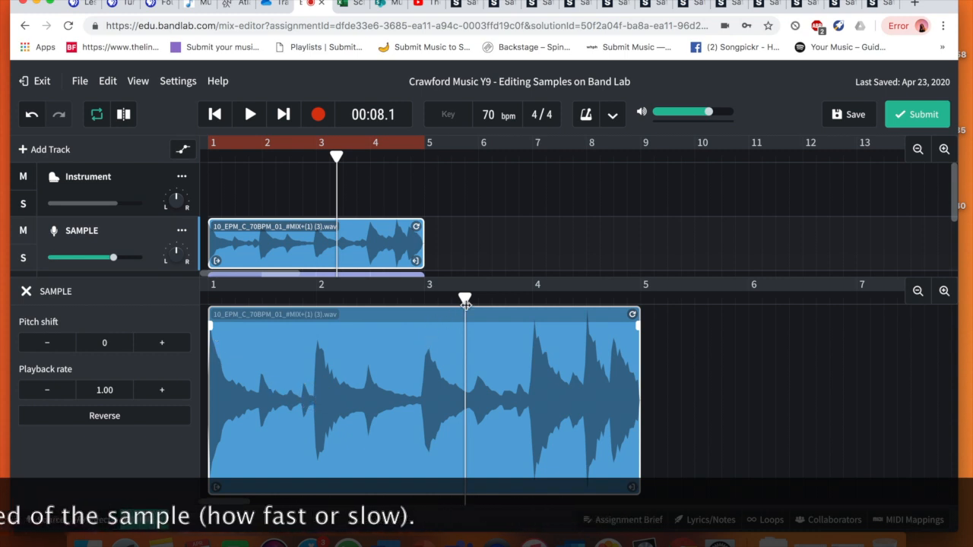
Step: Bring up the audio sample editor for the SAMPLE clip, showing pitch shift 0 and playback rate 1.00
click(312, 302)
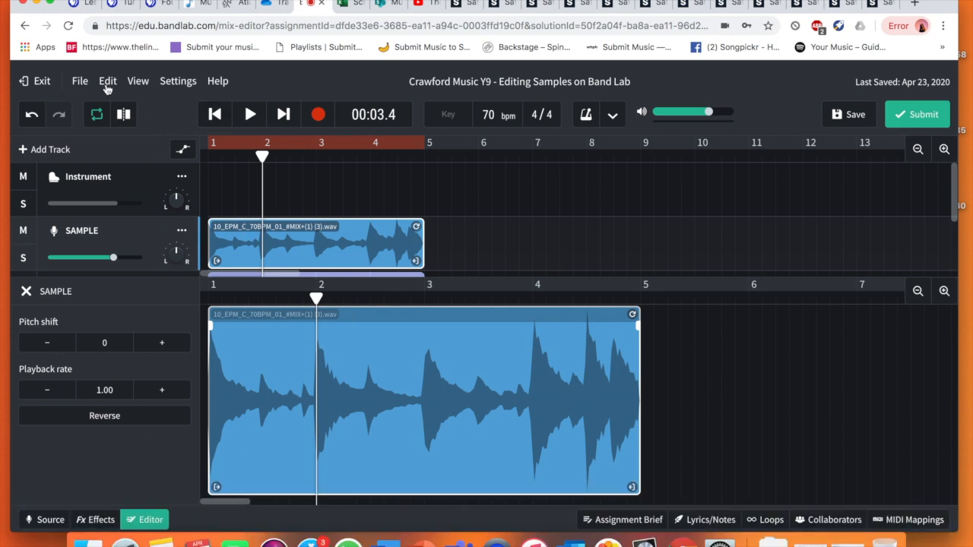
mouse_move(340, 328)
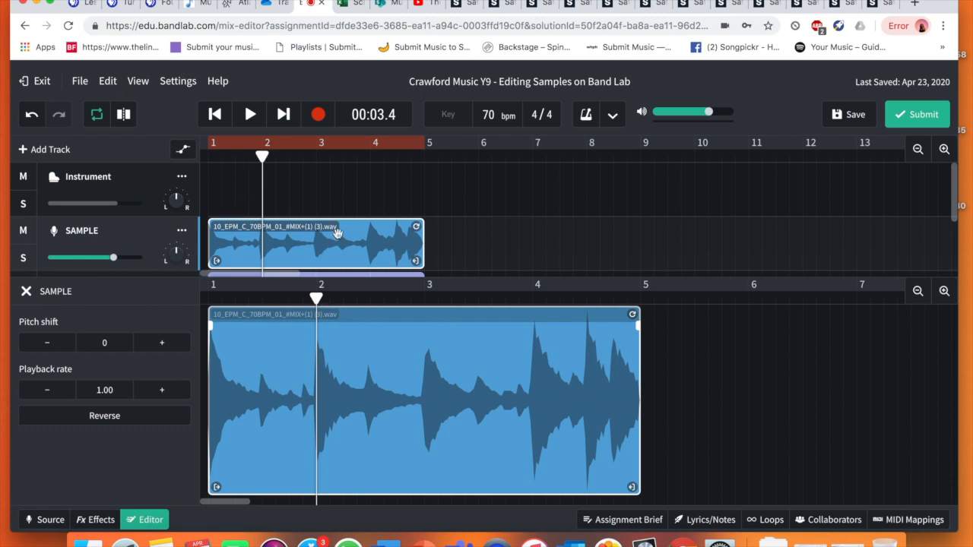
Step: Slice the SAMPLE clip at the playhead via Edit > Slice at Playhead
click(106, 81)
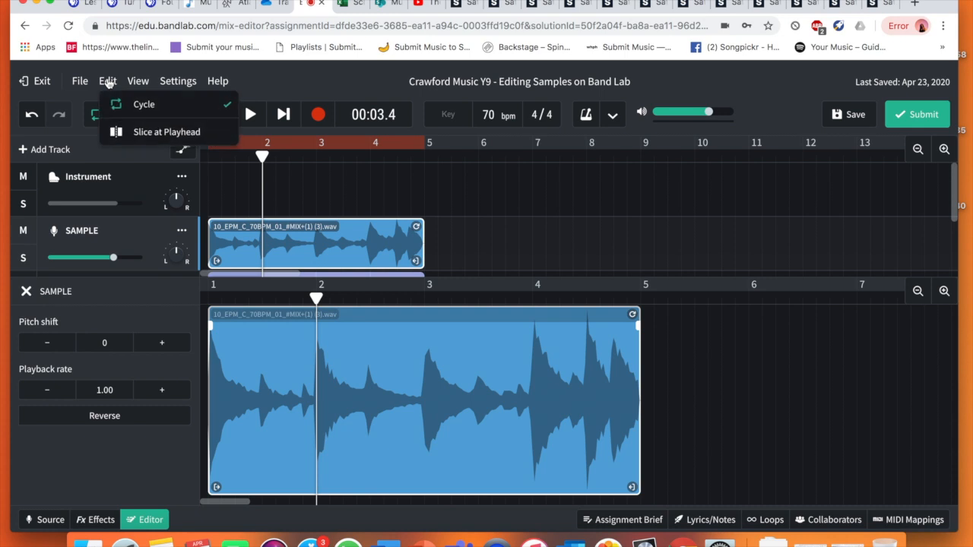
click(167, 131)
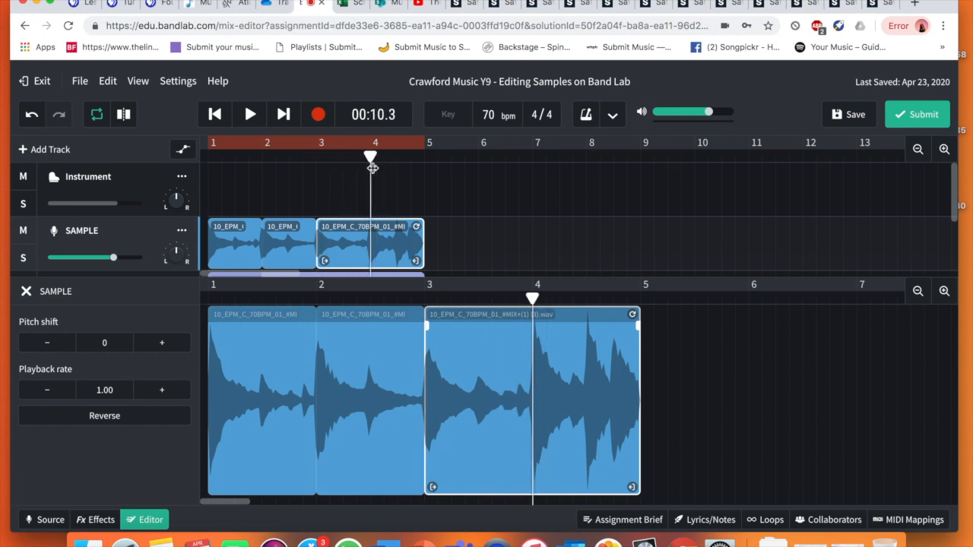
mouse_move(106, 80)
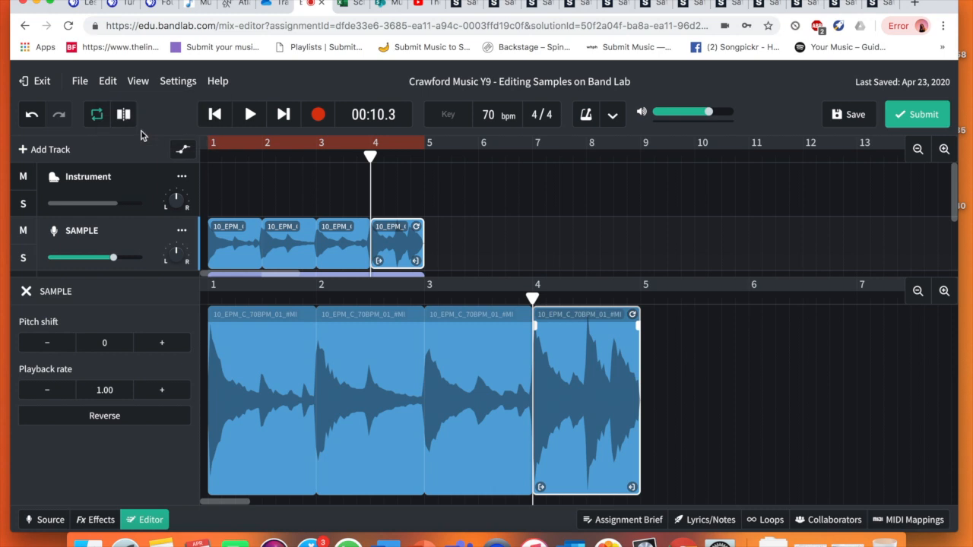
mouse_move(394, 173)
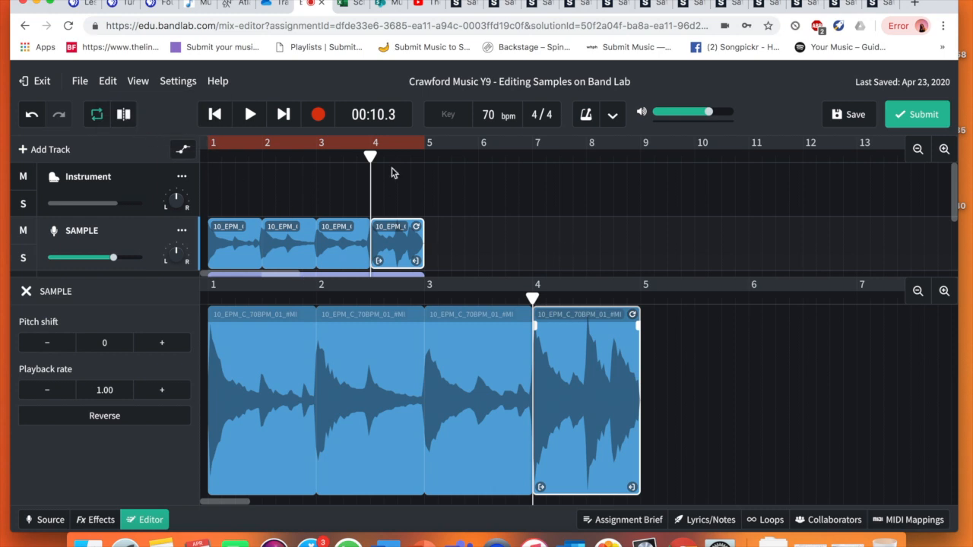
mouse_move(29, 303)
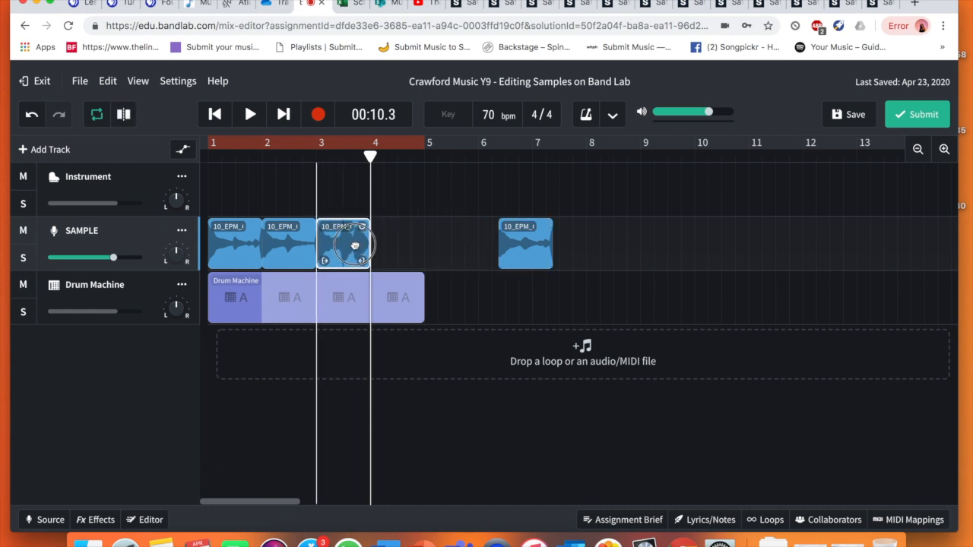
Step: Move the stray slice into bar 4 so the four slices run end to end, then audition the loop
drag(344, 243, 413, 243)
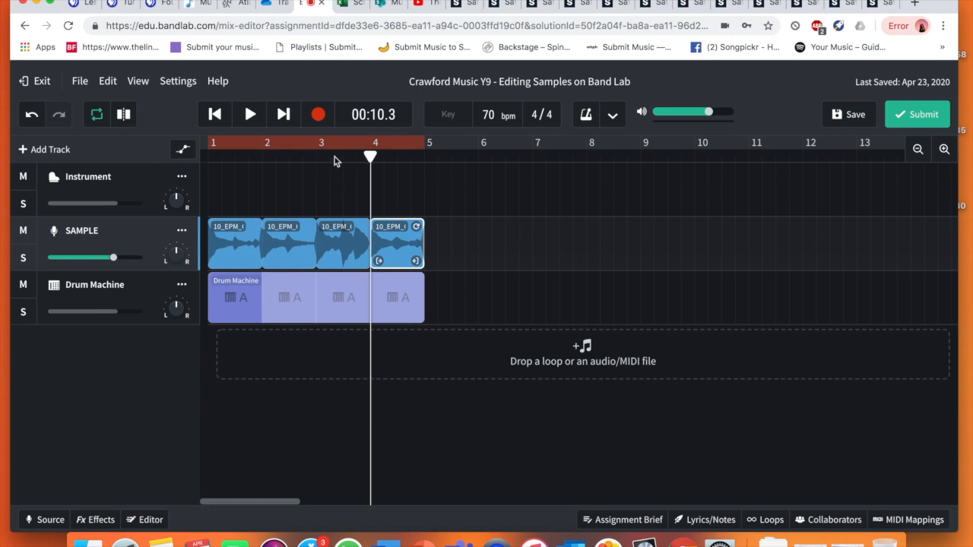
click(249, 114)
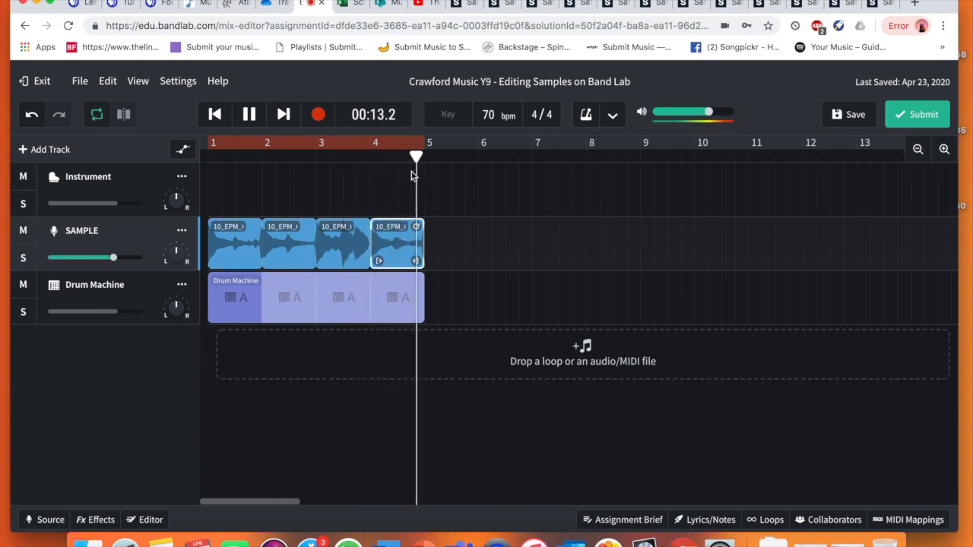
click(250, 115)
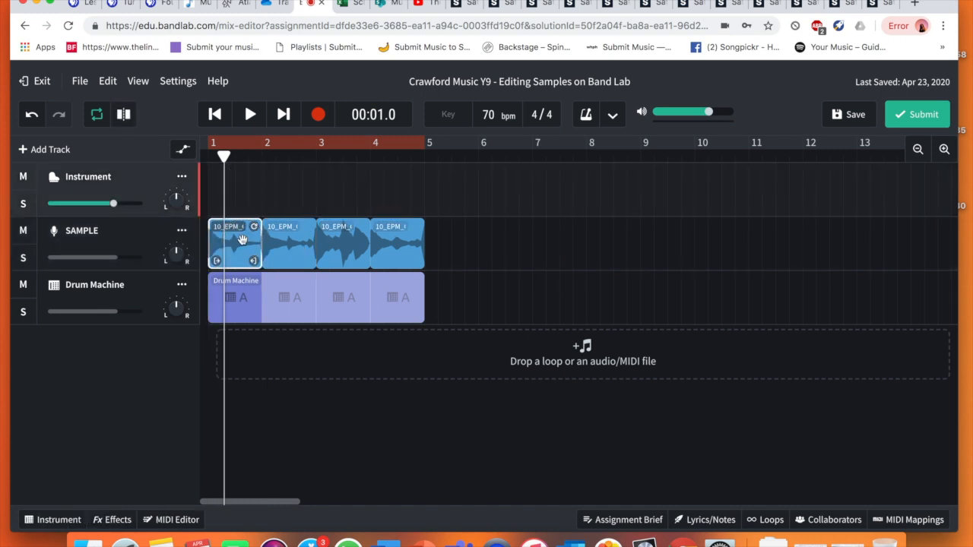
click(250, 114)
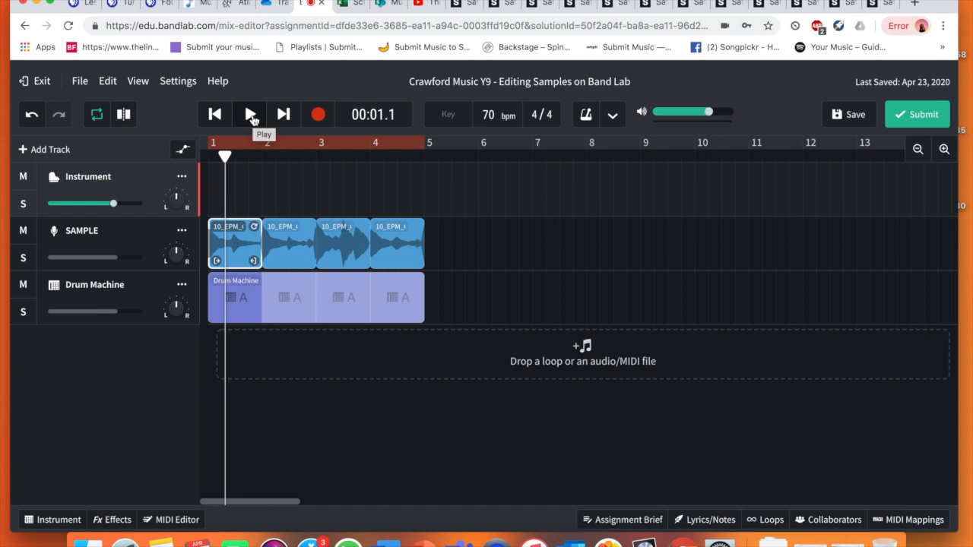
mouse_move(317, 252)
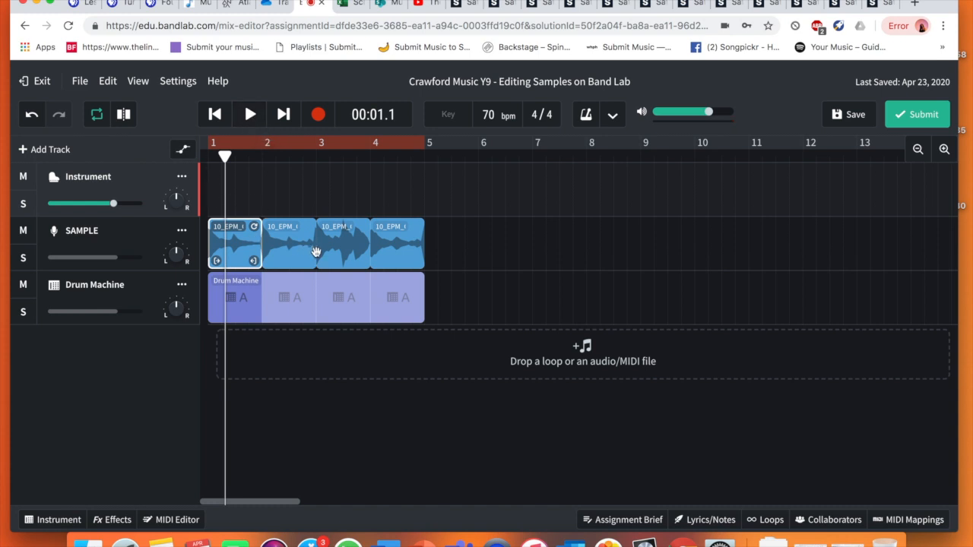
Step: Select all four SAMPLE slices together, glancing at the file options without downloading
click(235, 251)
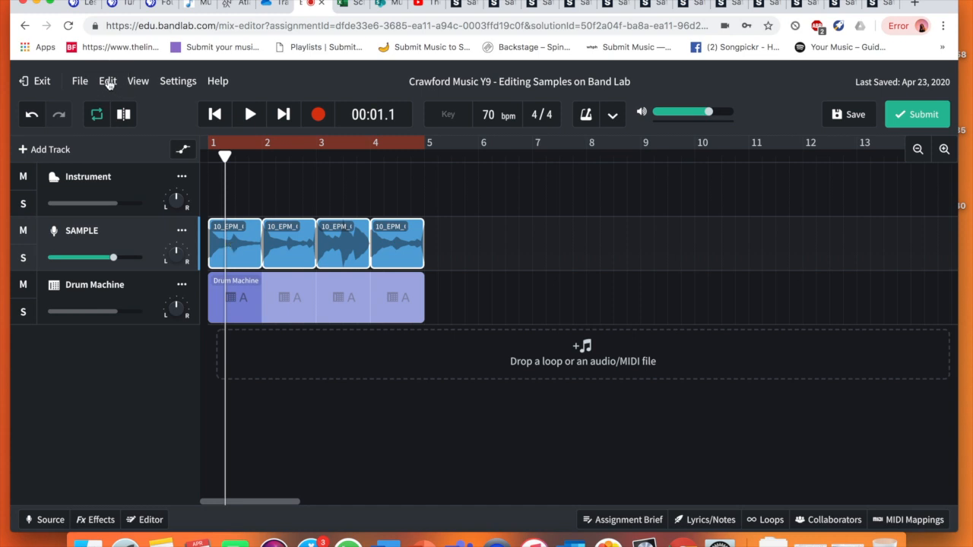
click(79, 80)
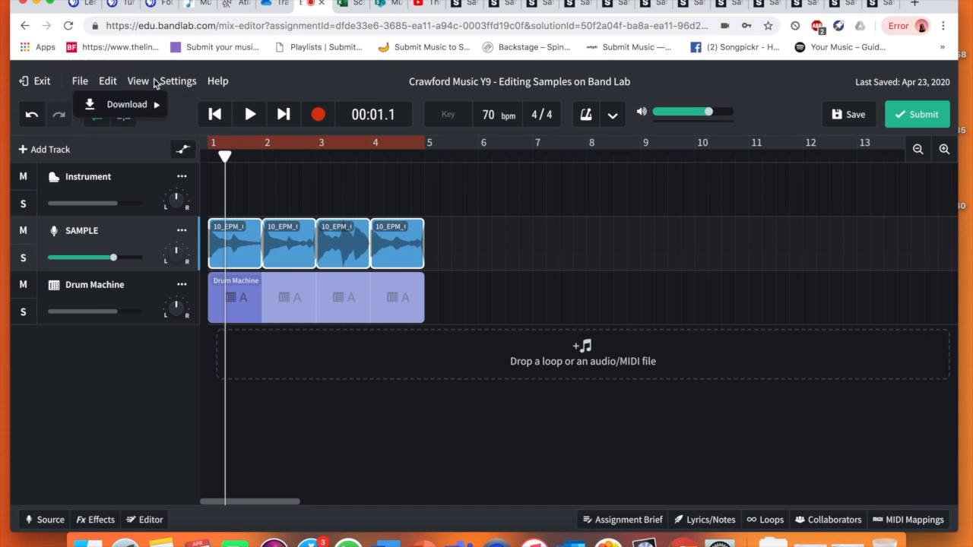
click(137, 80)
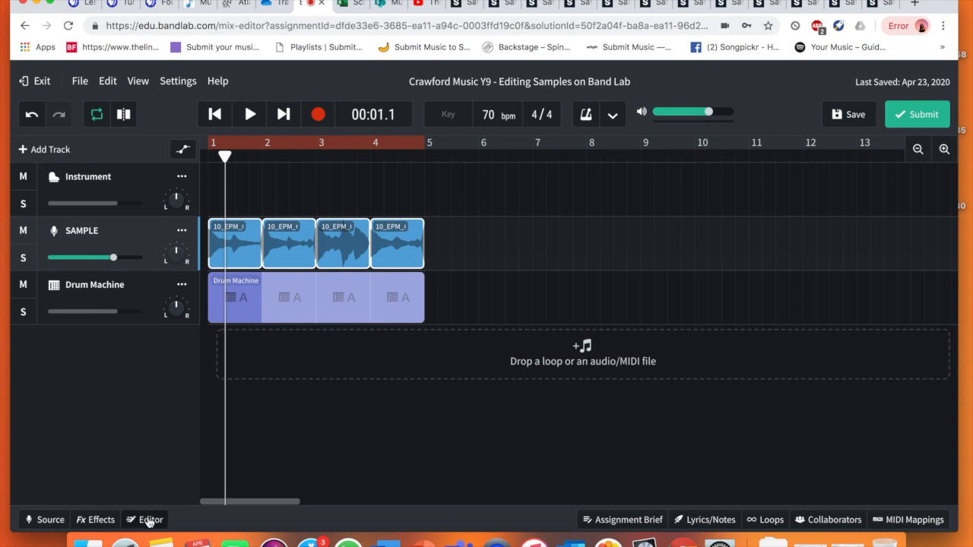
Step: In the clip editor, pitch-shift the slices down to -2 semitones, auditioning each change
click(150, 520)
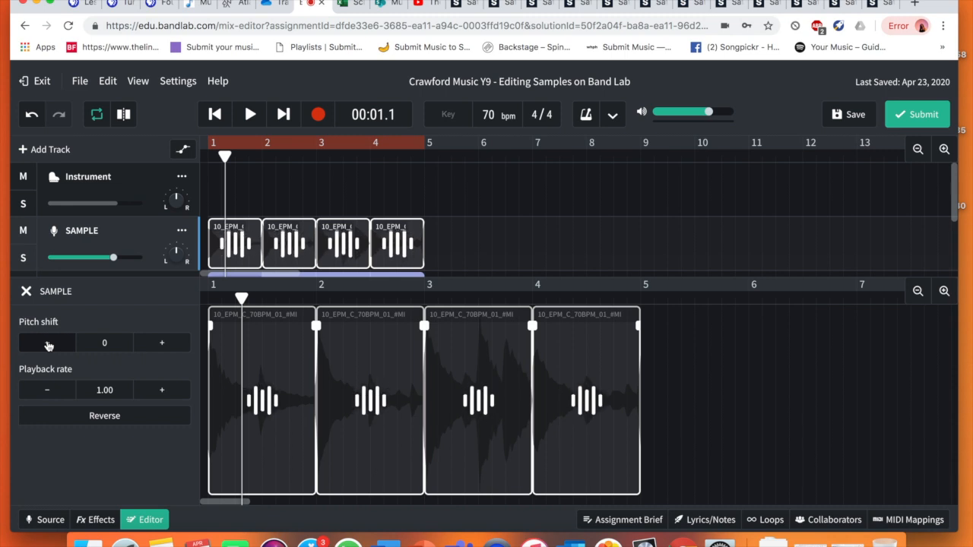
click(46, 342)
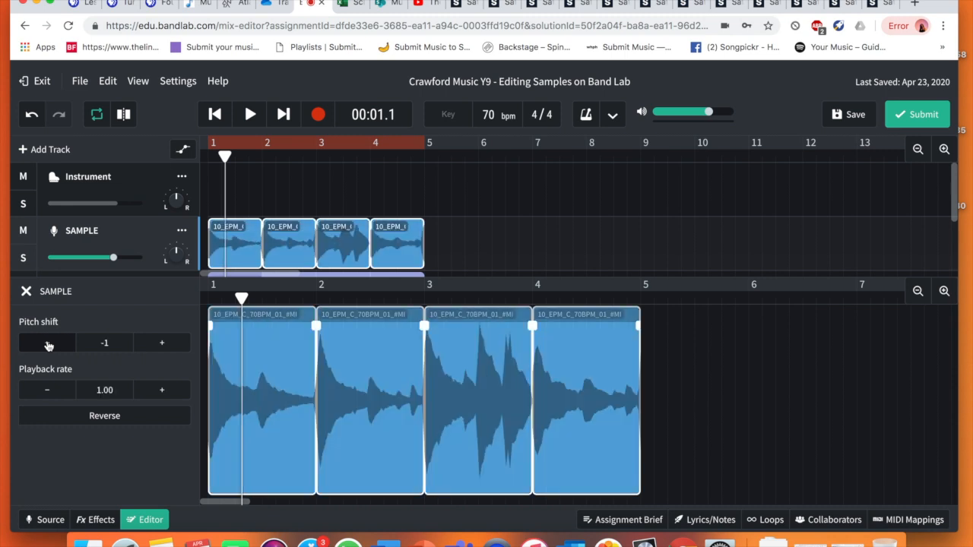
click(249, 114)
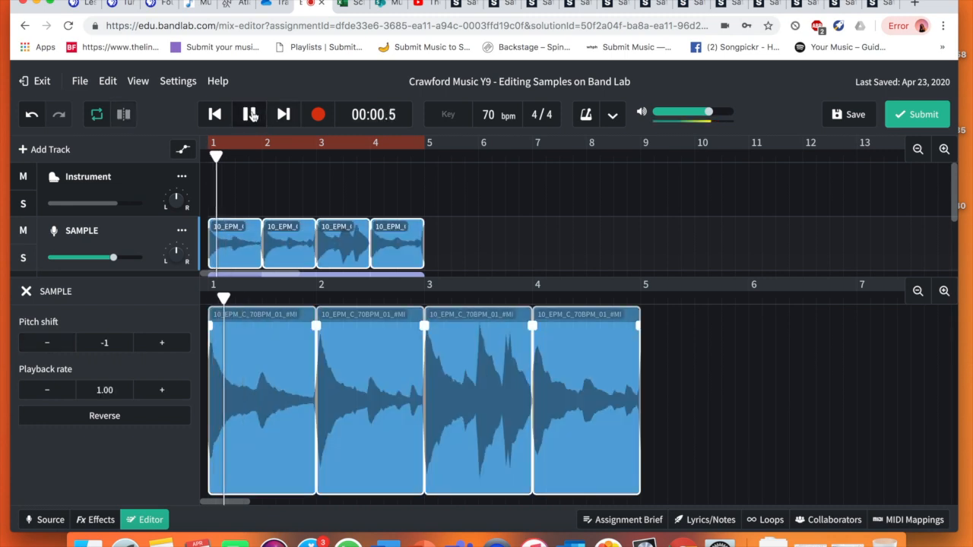
click(249, 114)
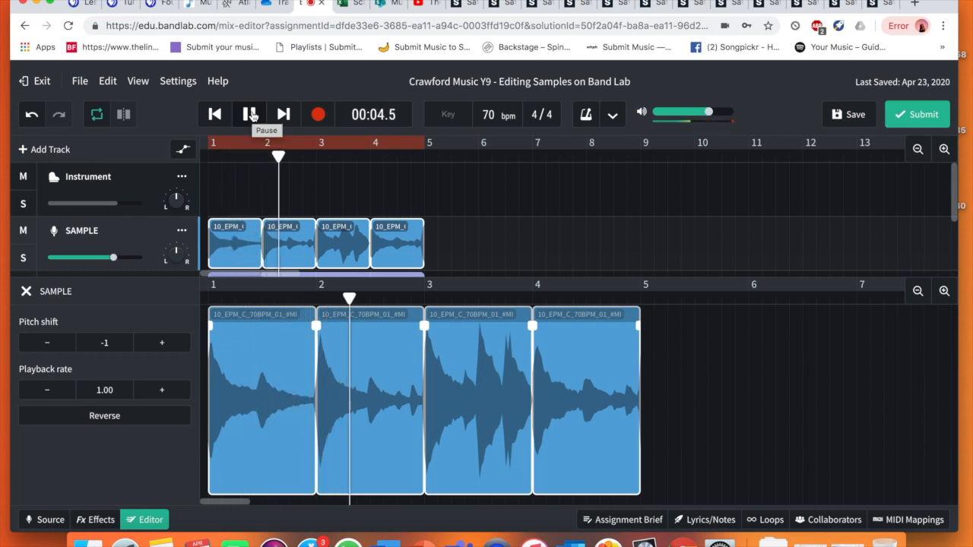
click(250, 114)
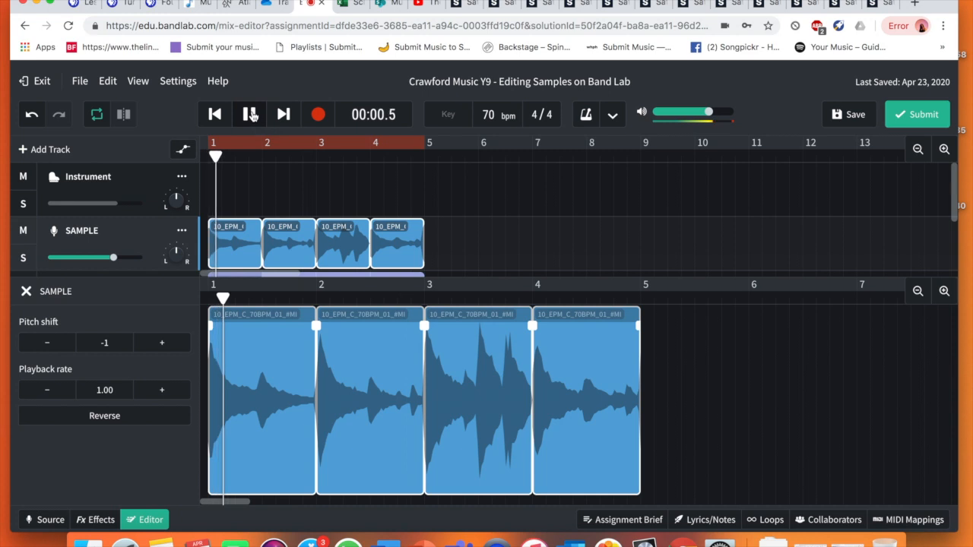
click(250, 114)
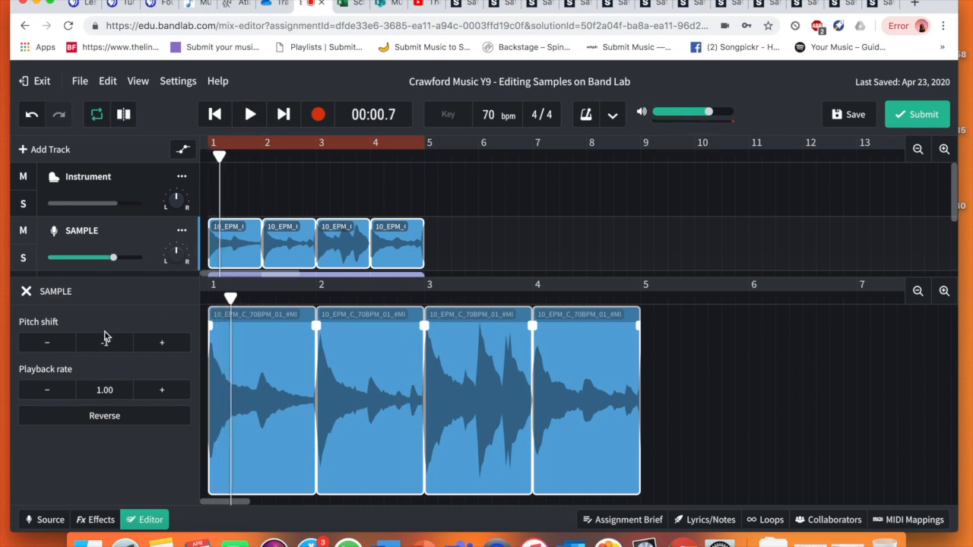
click(46, 344)
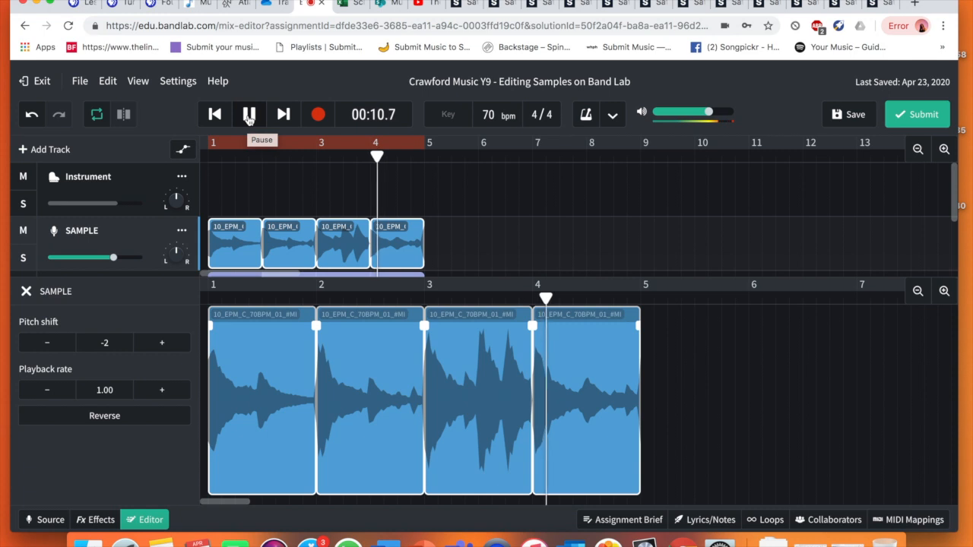
click(249, 114)
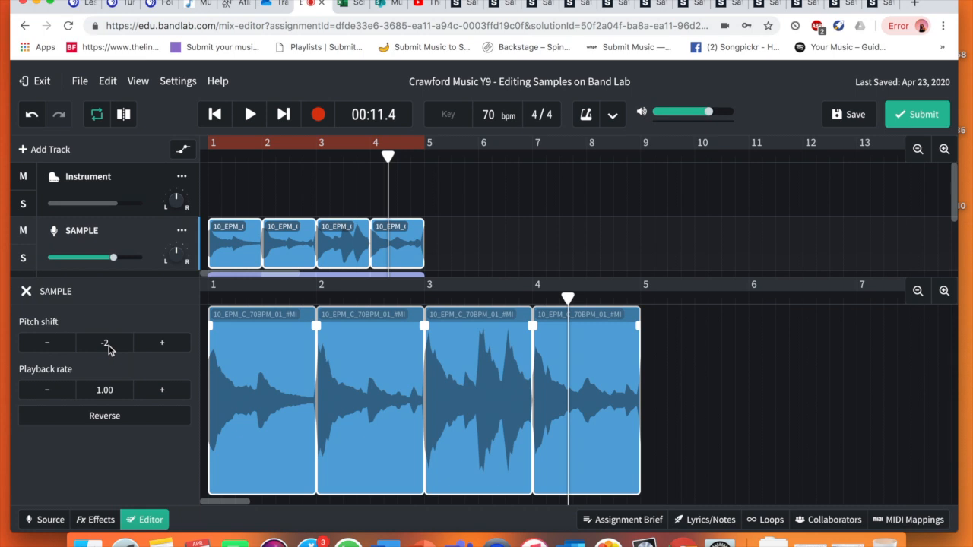
mouse_move(311, 206)
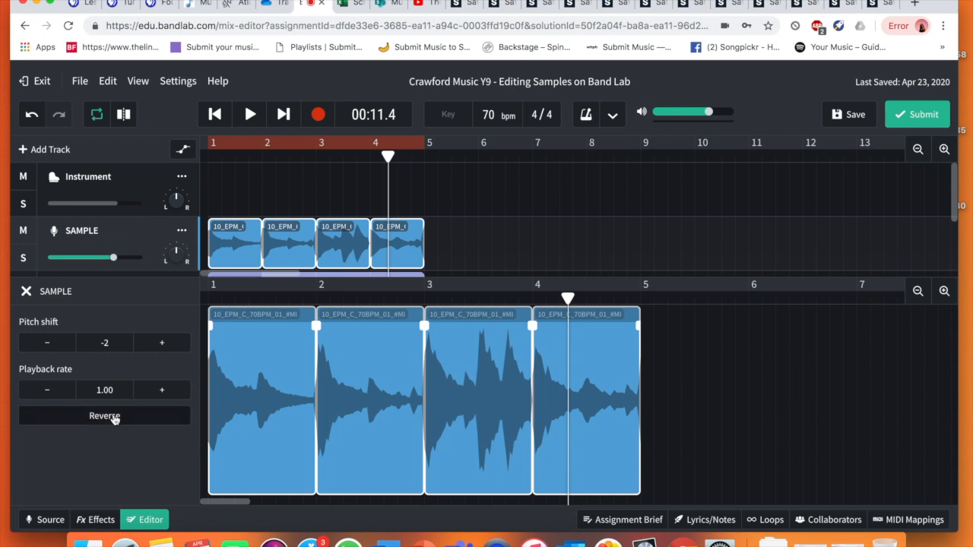
mouse_move(160, 520)
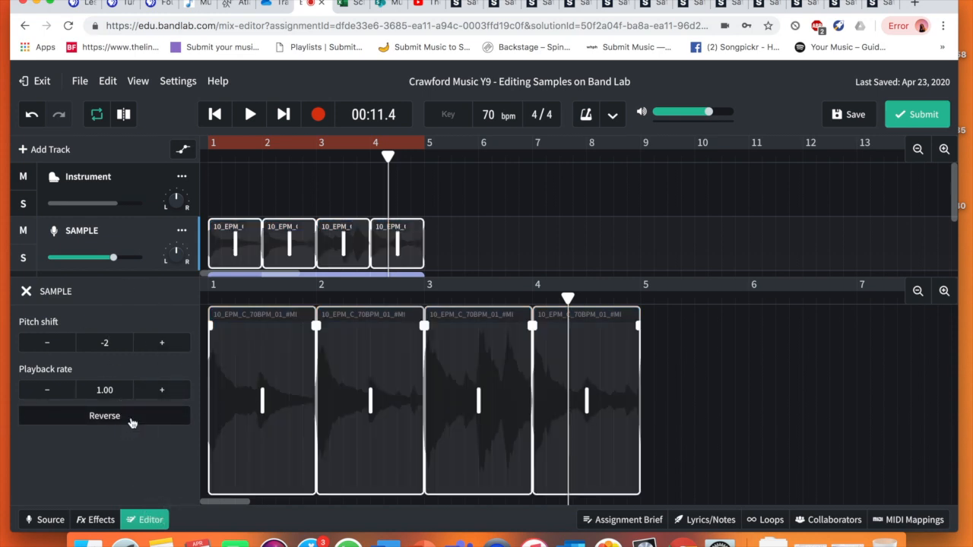
click(104, 415)
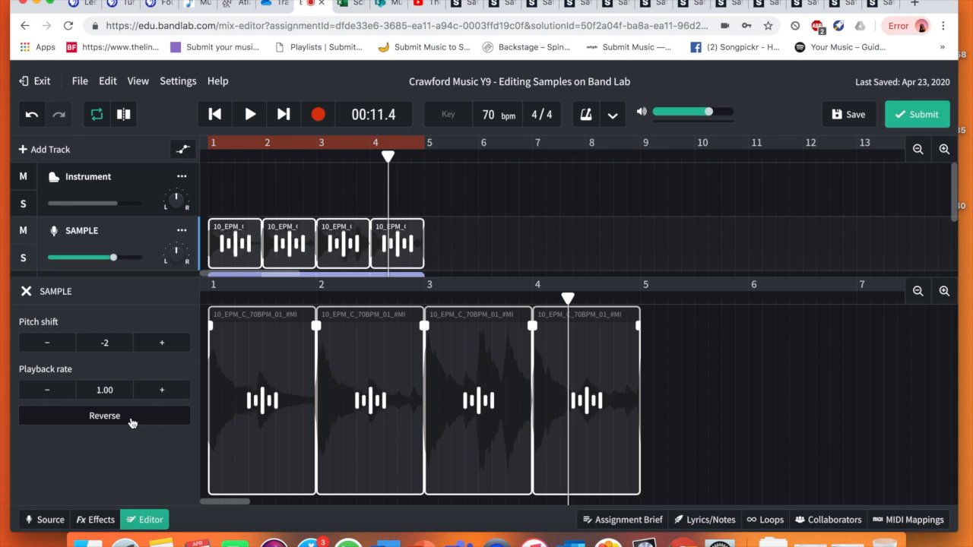
click(103, 417)
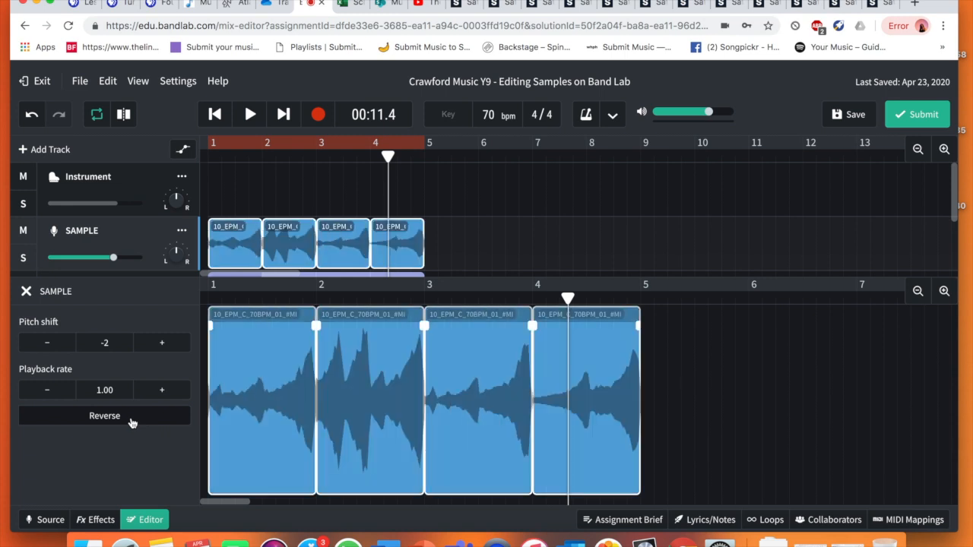
mouse_move(465, 210)
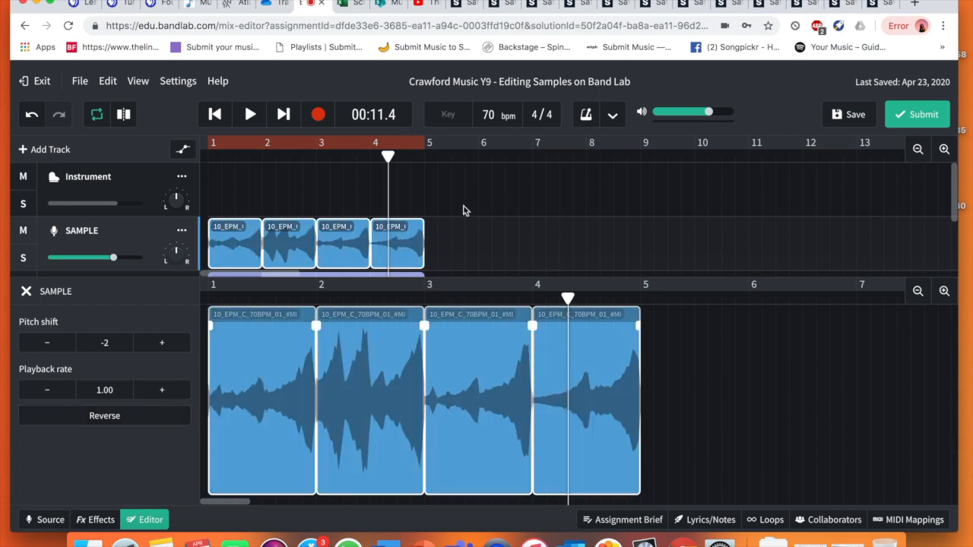
mouse_move(347, 403)
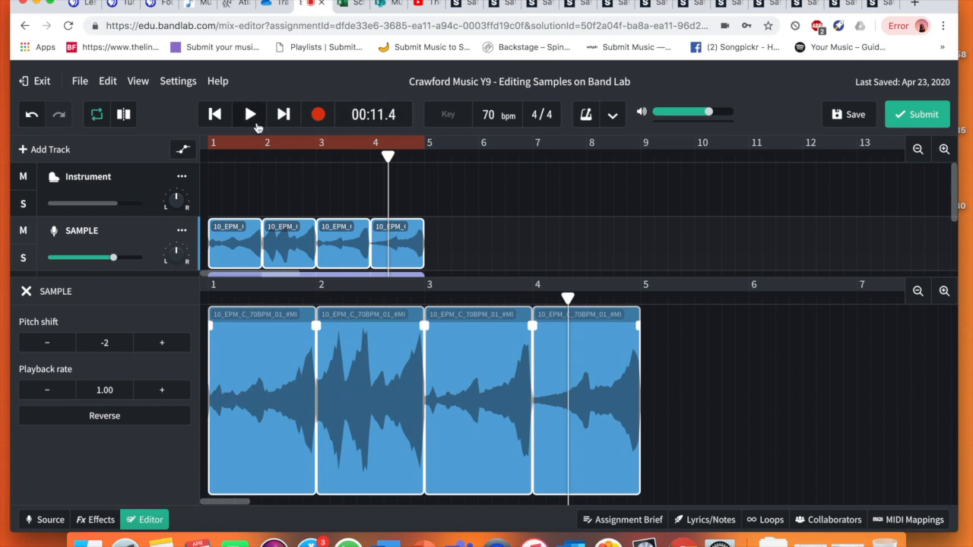
click(249, 114)
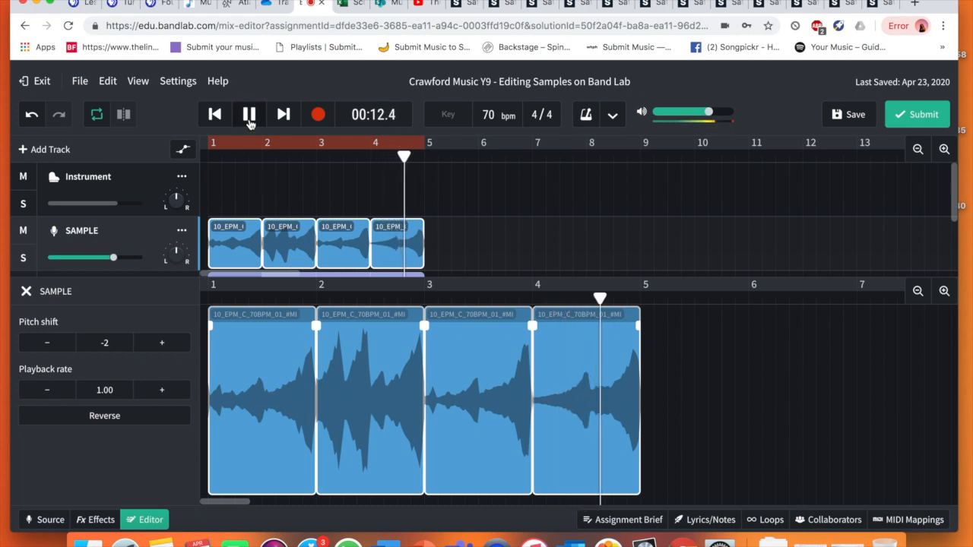
click(249, 114)
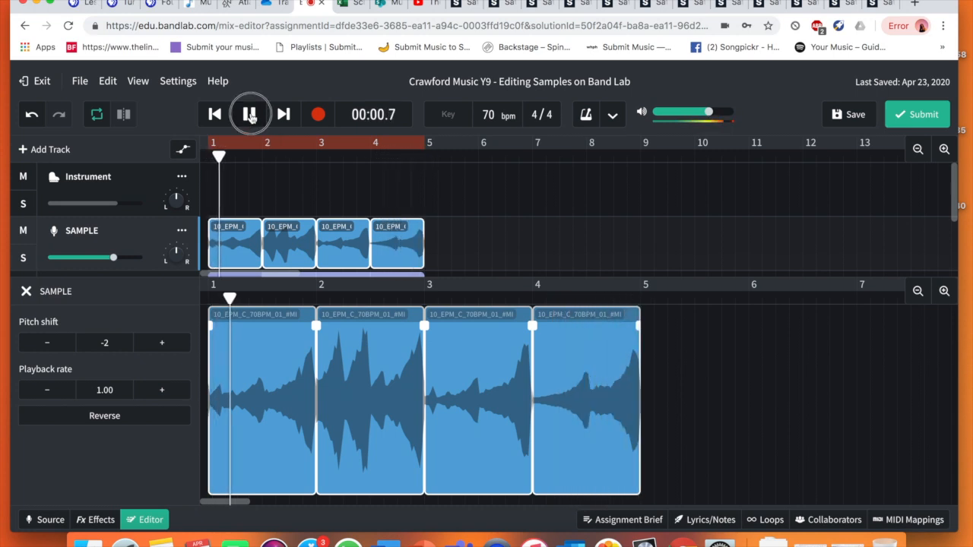
click(250, 114)
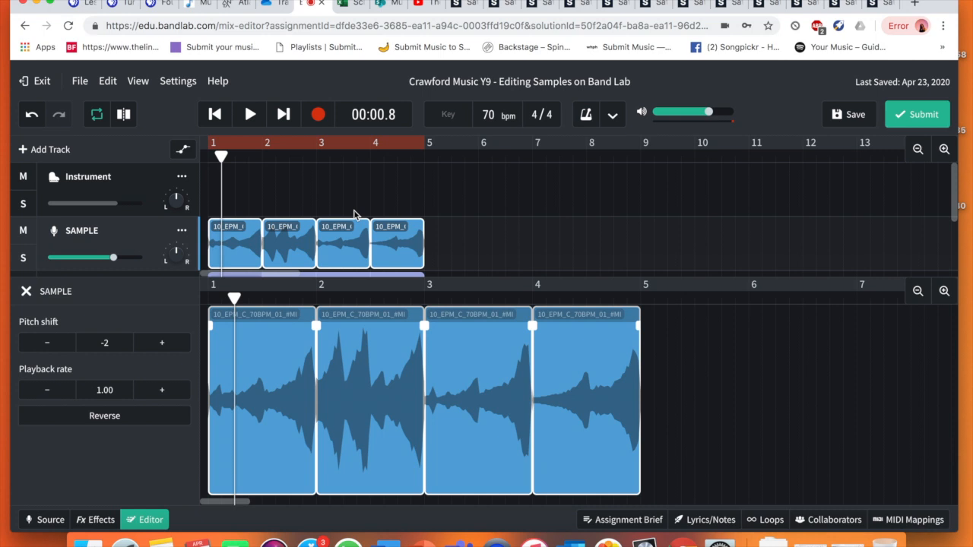
mouse_move(651, 134)
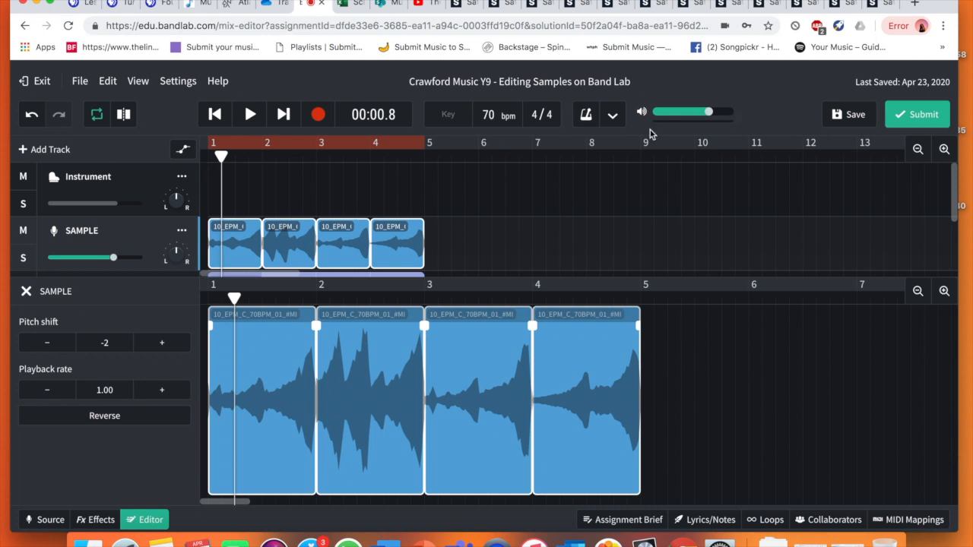
mouse_move(575, 271)
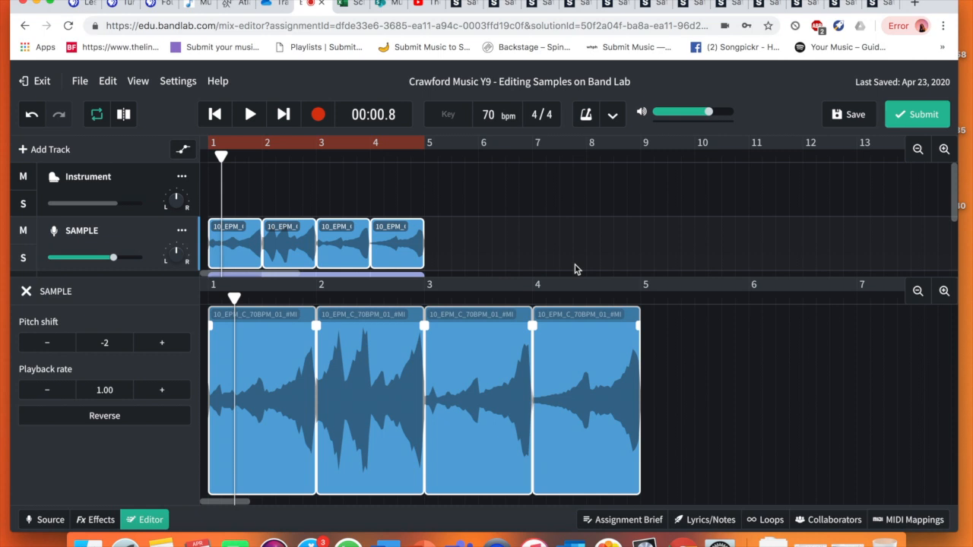
mouse_move(380, 301)
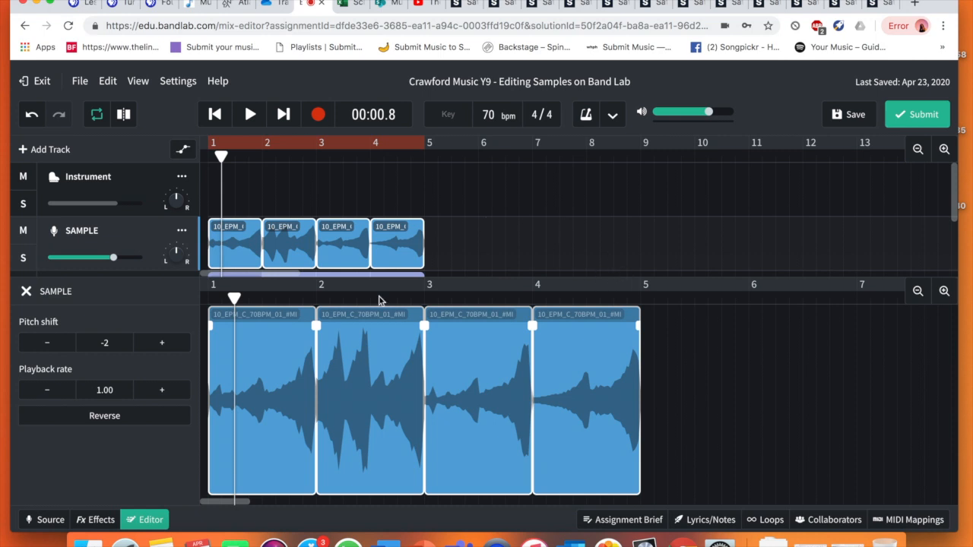
mouse_move(118, 479)
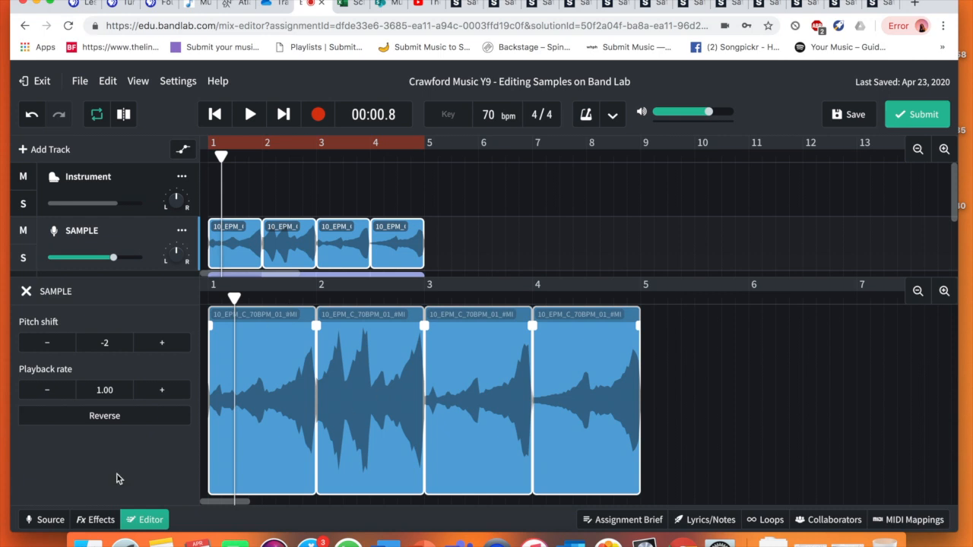
mouse_move(144, 520)
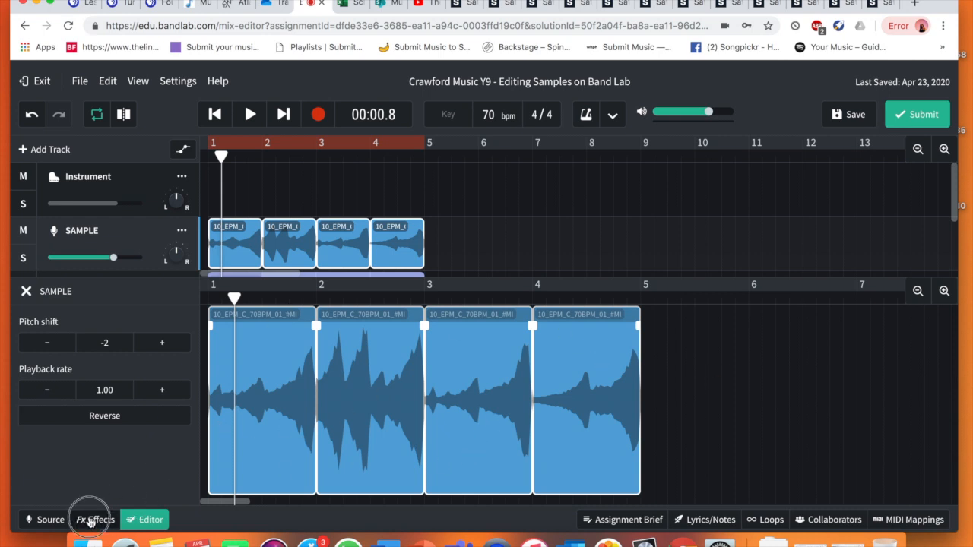
Step: Add a Filter Echo delay effect to the SAMPLE track
click(94, 520)
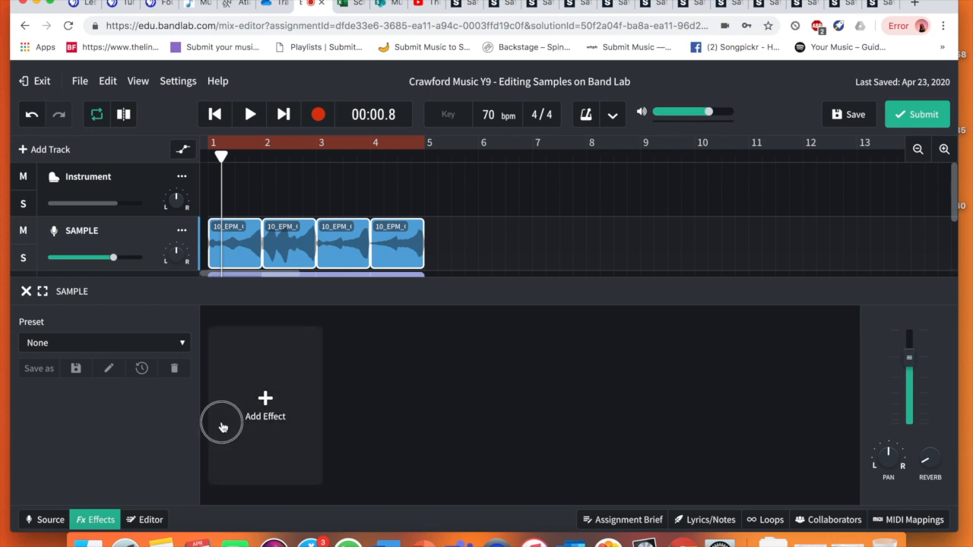
click(264, 408)
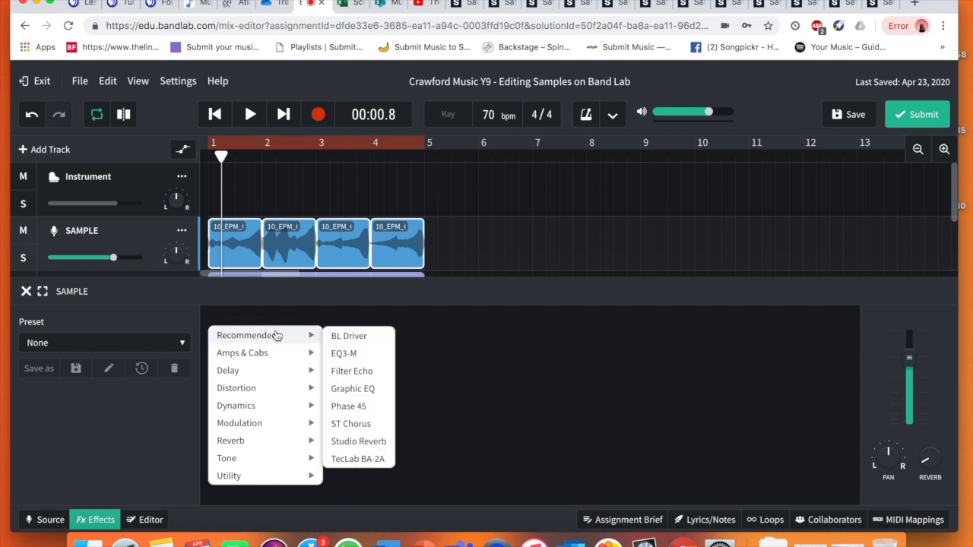
mouse_move(287, 383)
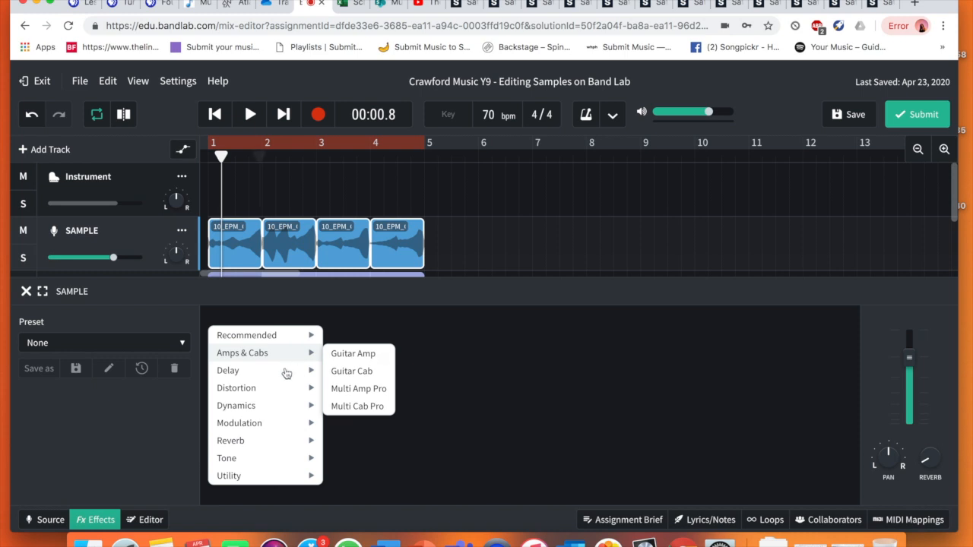
mouse_move(228, 371)
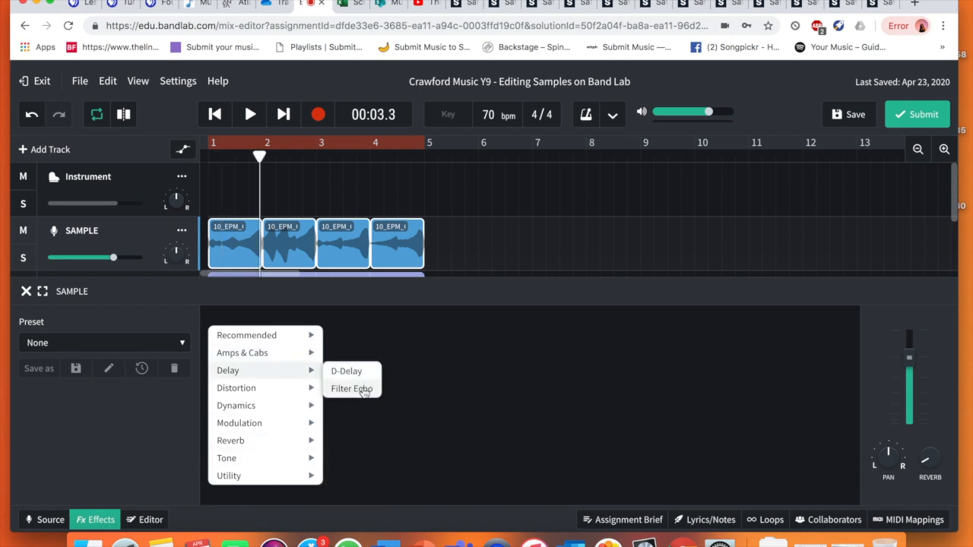
click(352, 389)
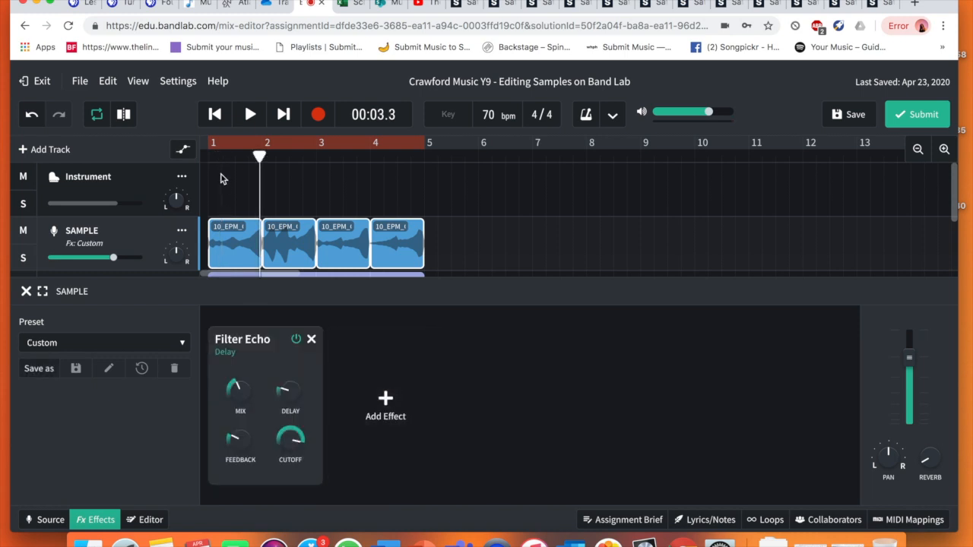
Step: During playback, raise the echo's delay time through about 424 ms up to roughly 762 ms
click(249, 114)
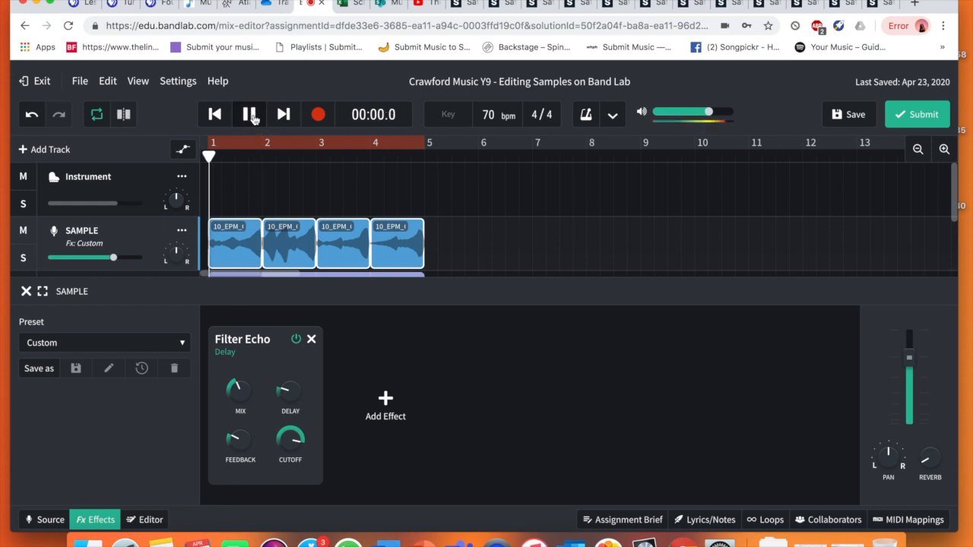
click(249, 114)
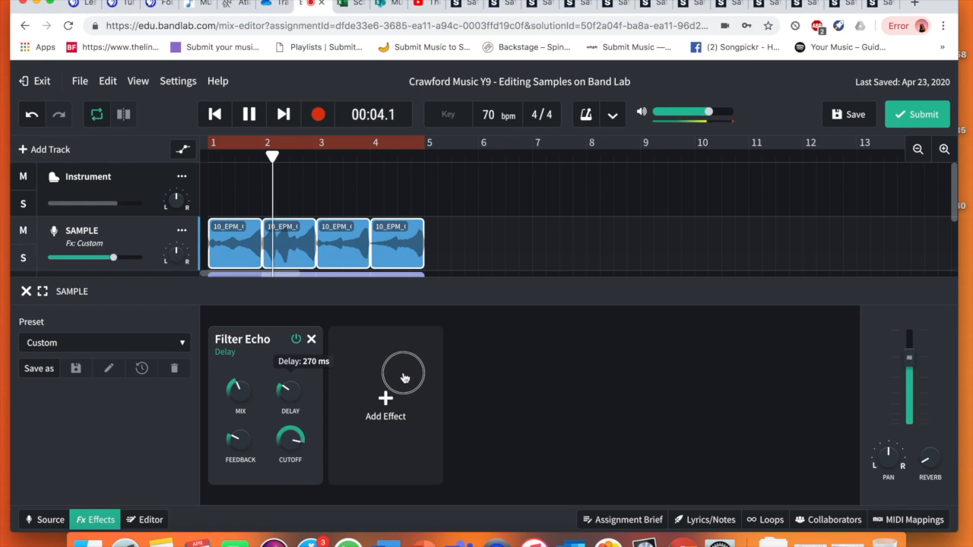
drag(290, 392, 292, 383)
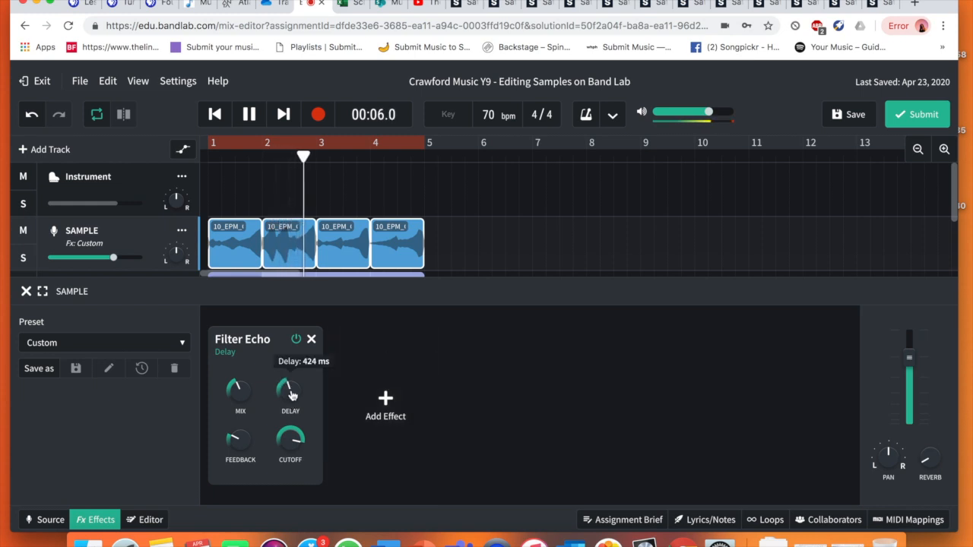
click(249, 114)
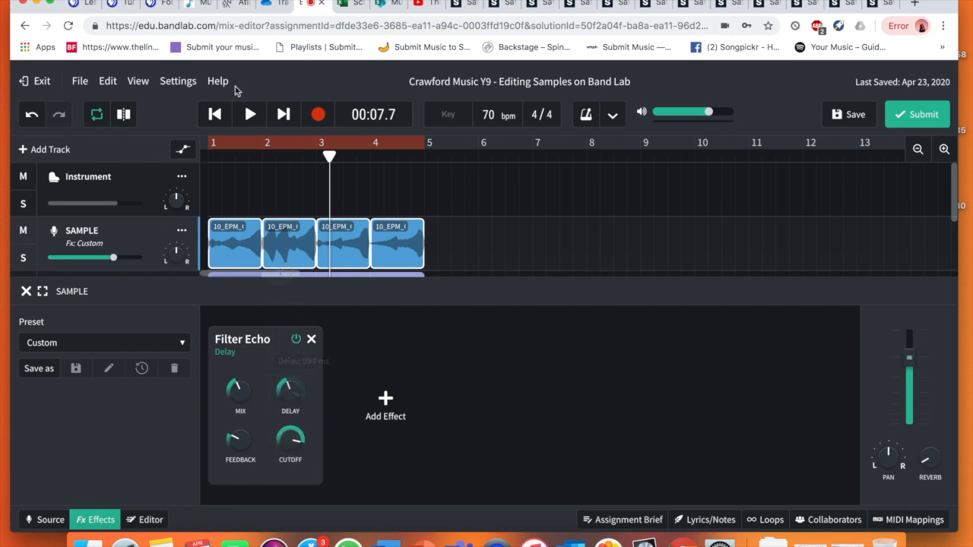
click(249, 114)
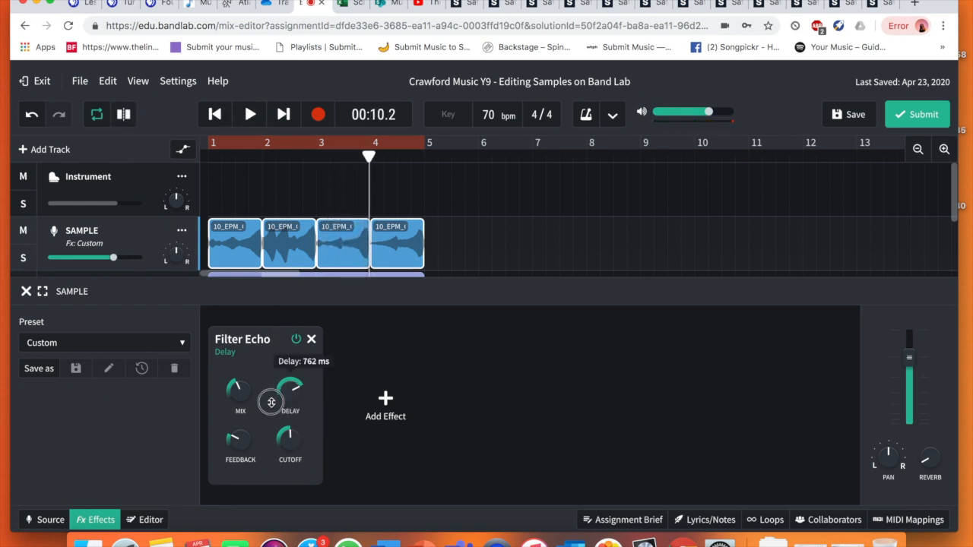
click(386, 403)
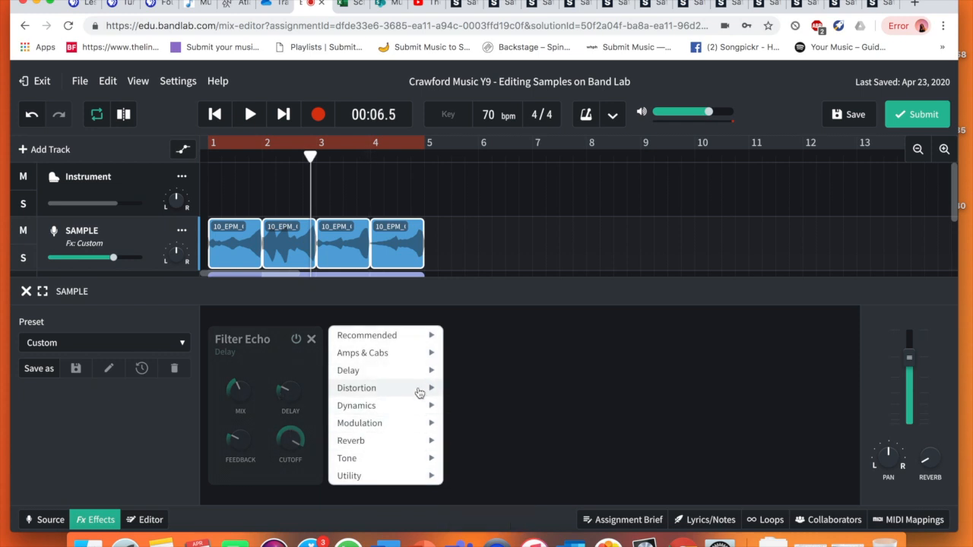
Step: Reopen the Add Effect list and dismiss it, keeping only the Filter Echo
click(356, 387)
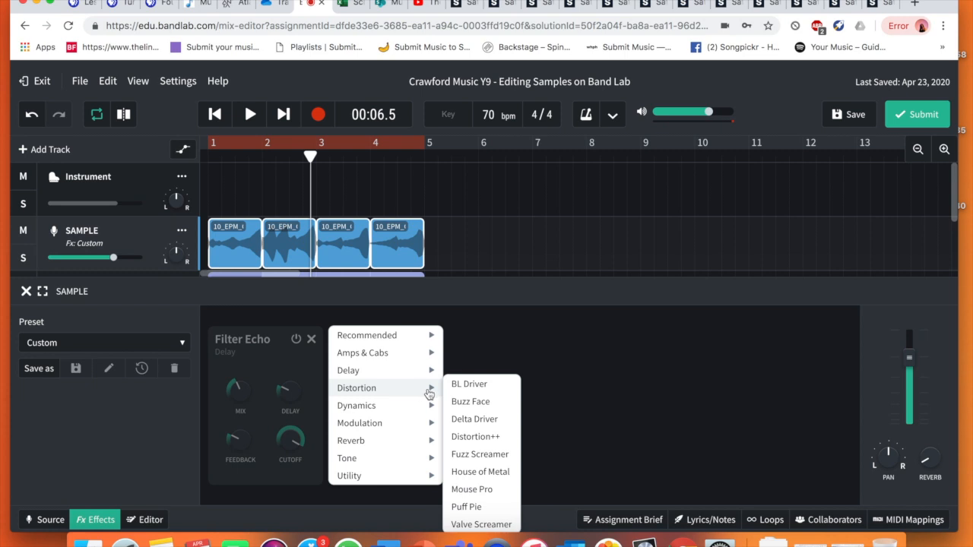
mouse_move(474, 401)
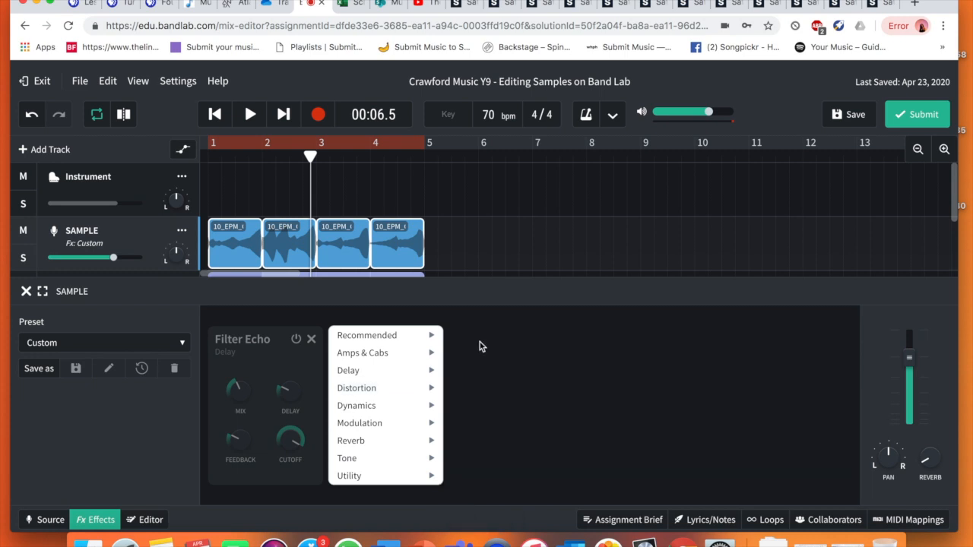
mouse_move(550, 189)
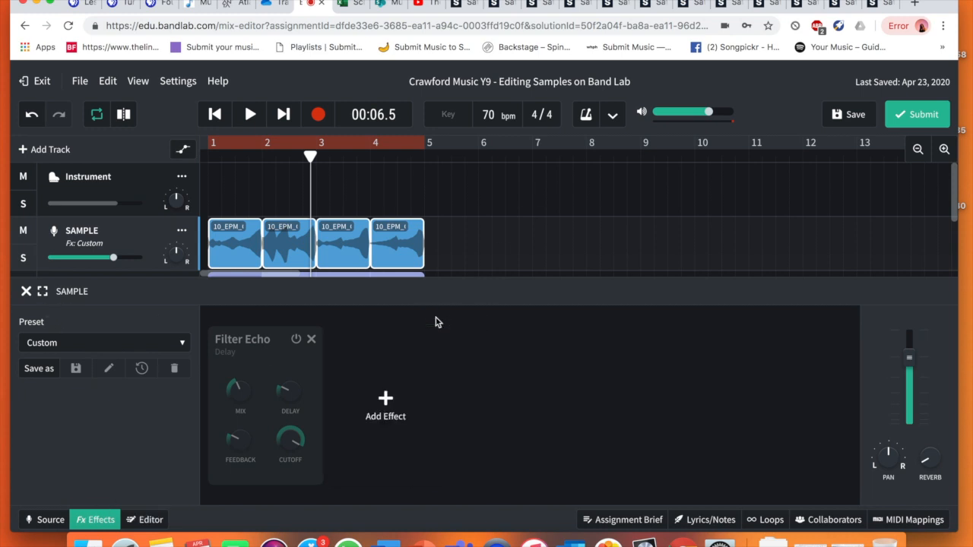
click(310, 339)
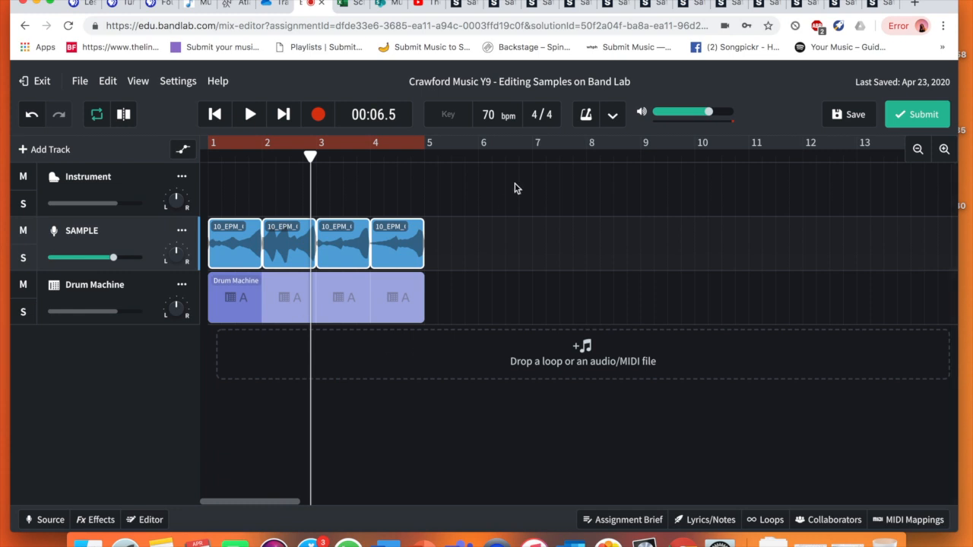
mouse_move(635, 345)
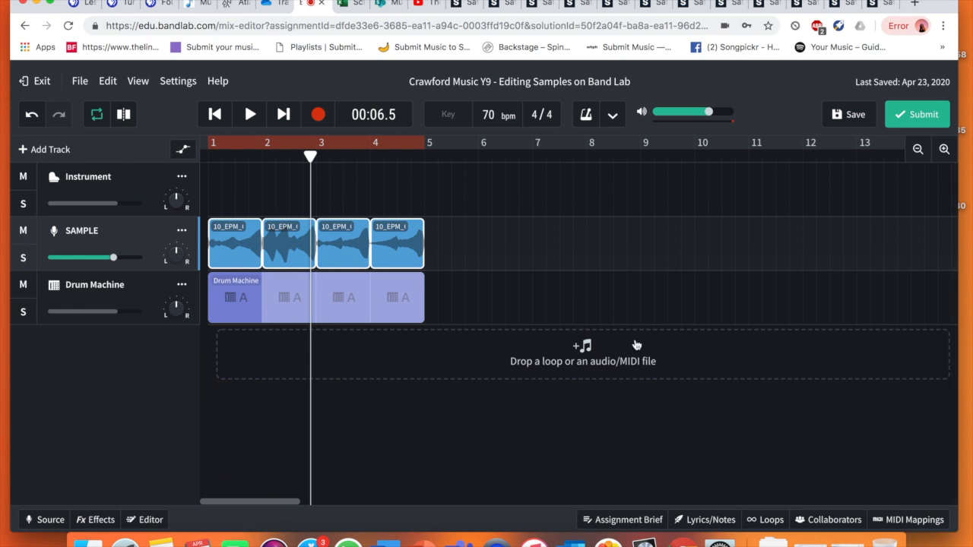
Step: Show the assignment brief and scroll through its Information instructions
click(628, 520)
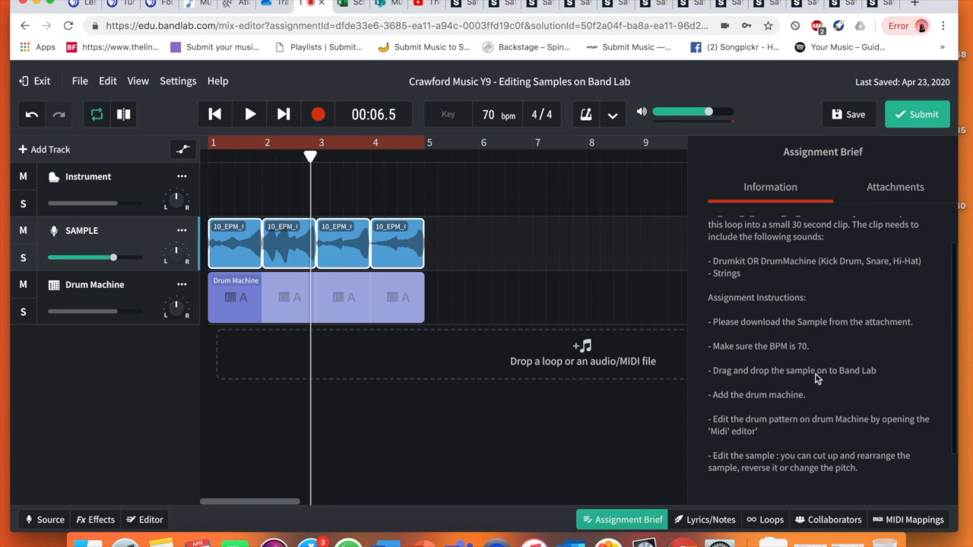
scroll(down, 3)
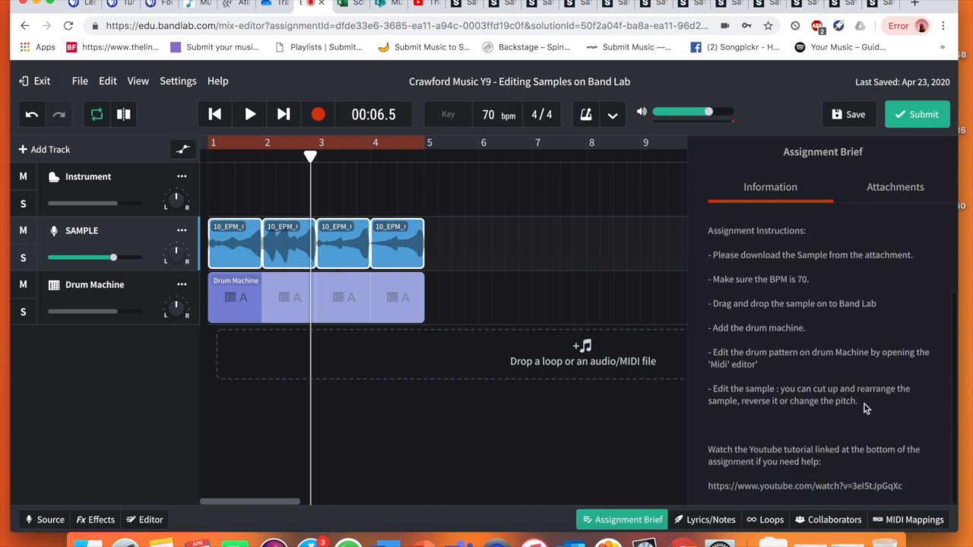
mouse_move(870, 417)
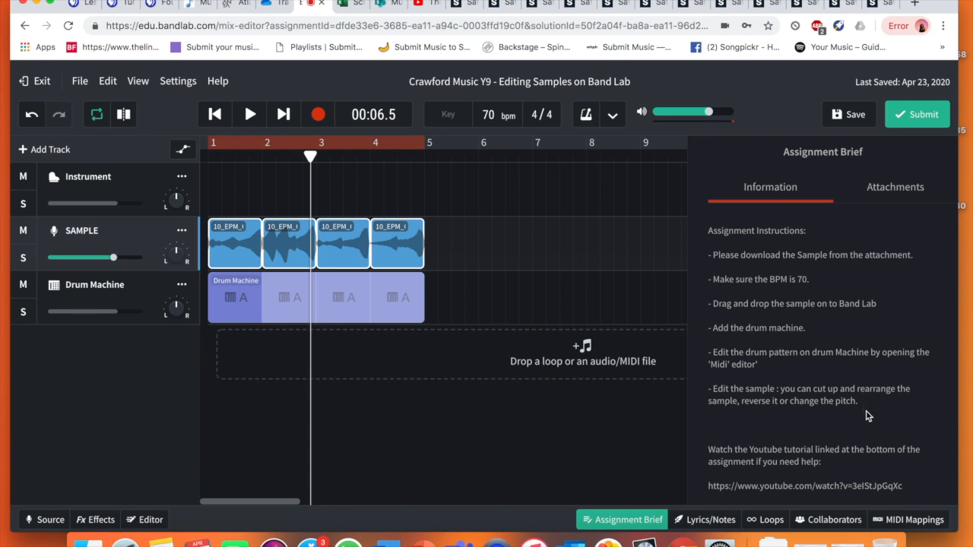
mouse_move(636, 444)
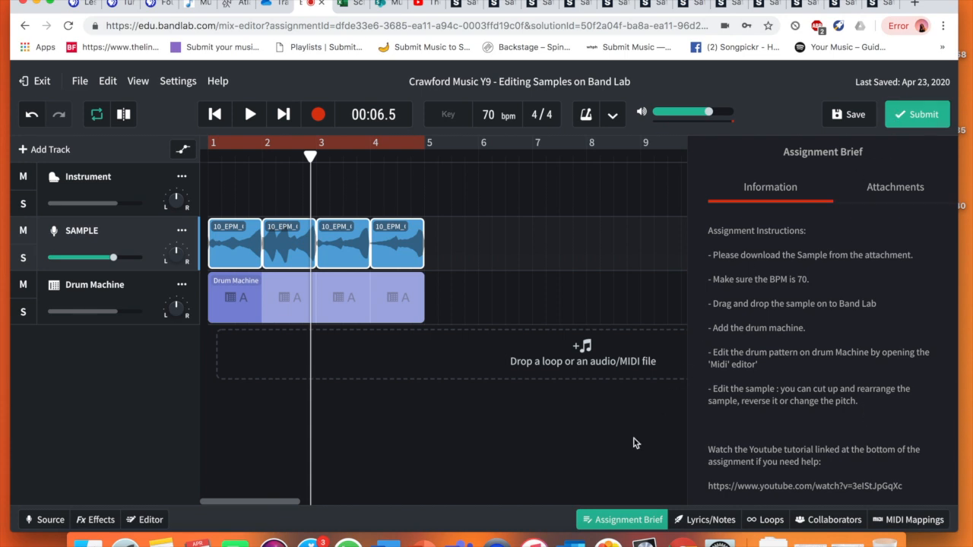
Step: Close the brief and loop the SAMPLE and Drum Machine clips out to about bar 14
click(620, 520)
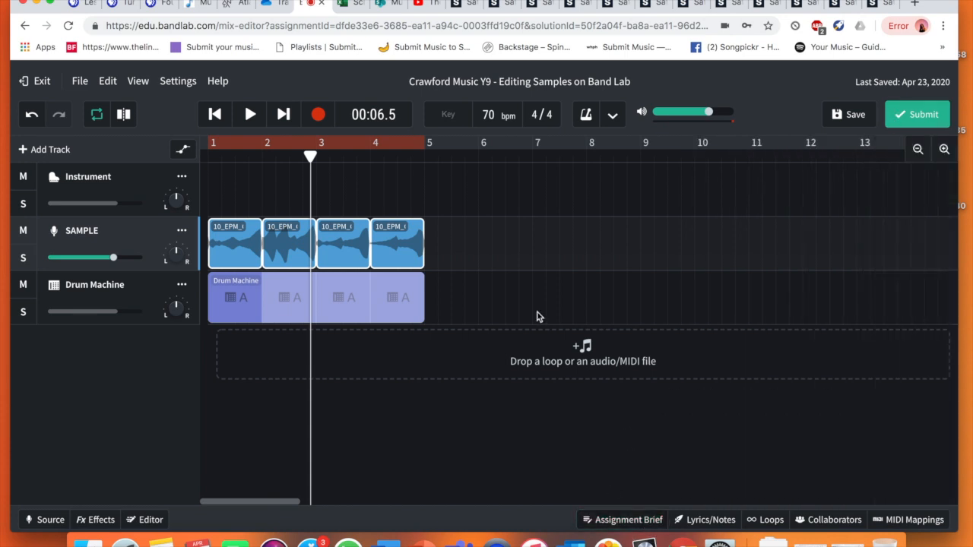
mouse_move(389, 135)
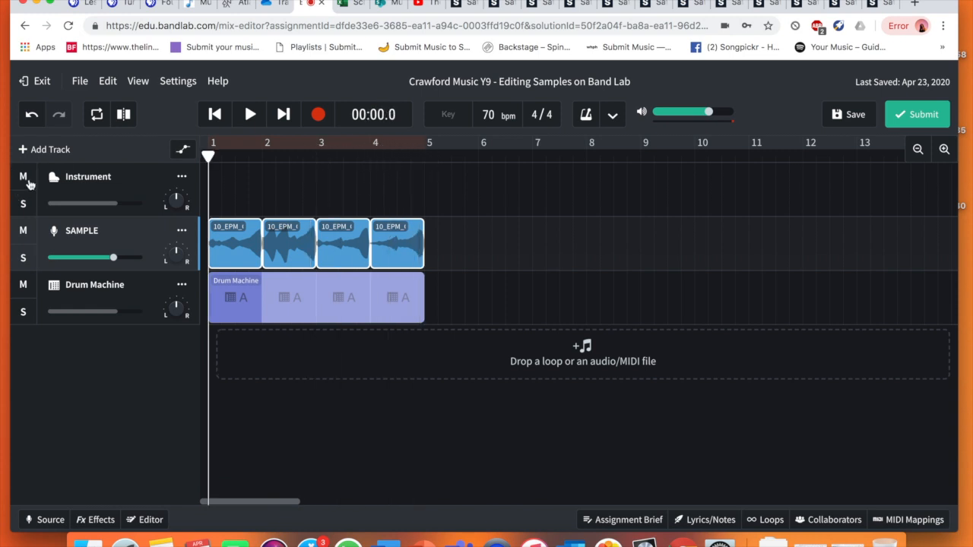
click(234, 243)
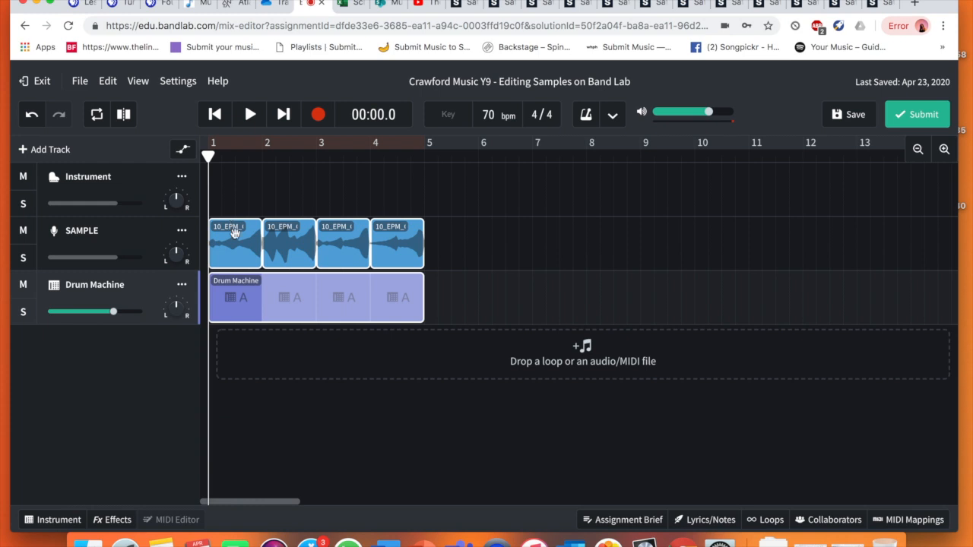
right_click(235, 243)
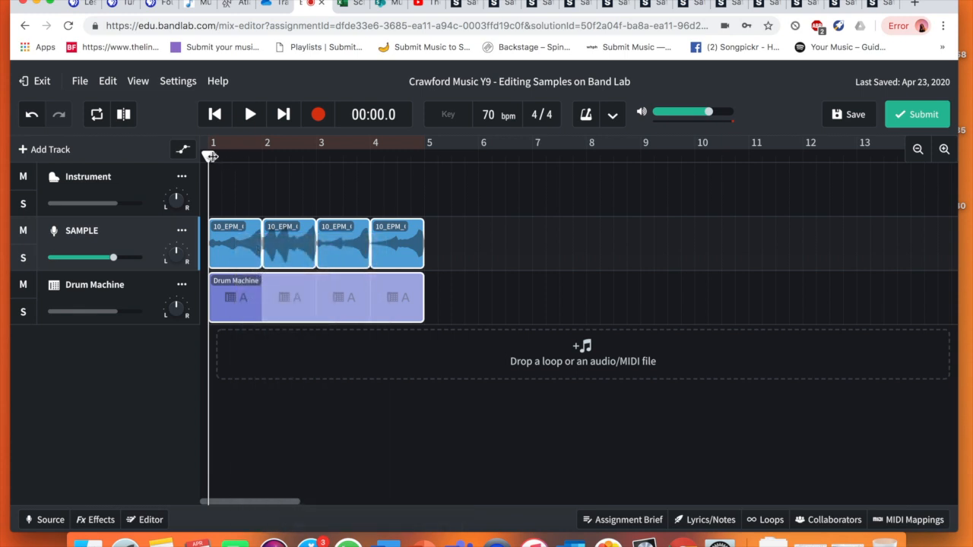
click(429, 143)
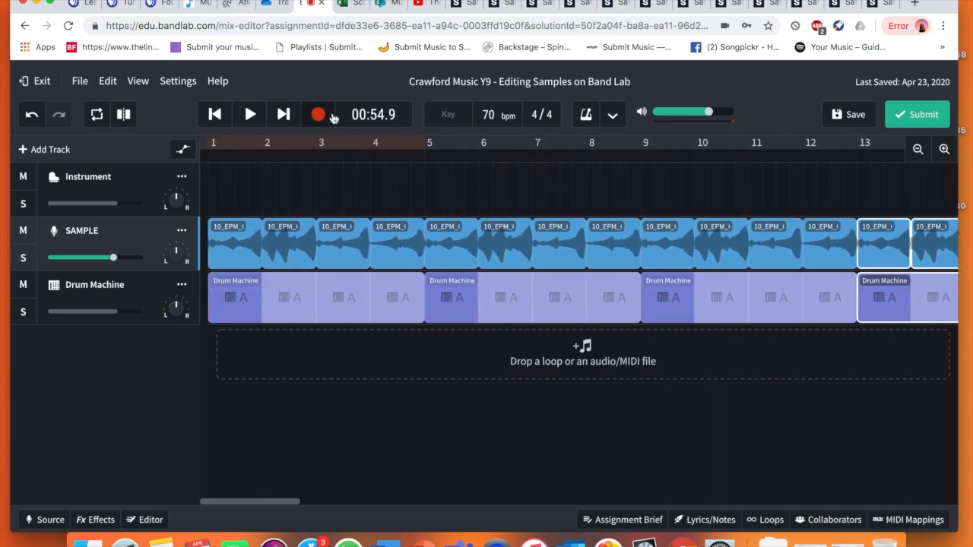
mouse_move(320, 114)
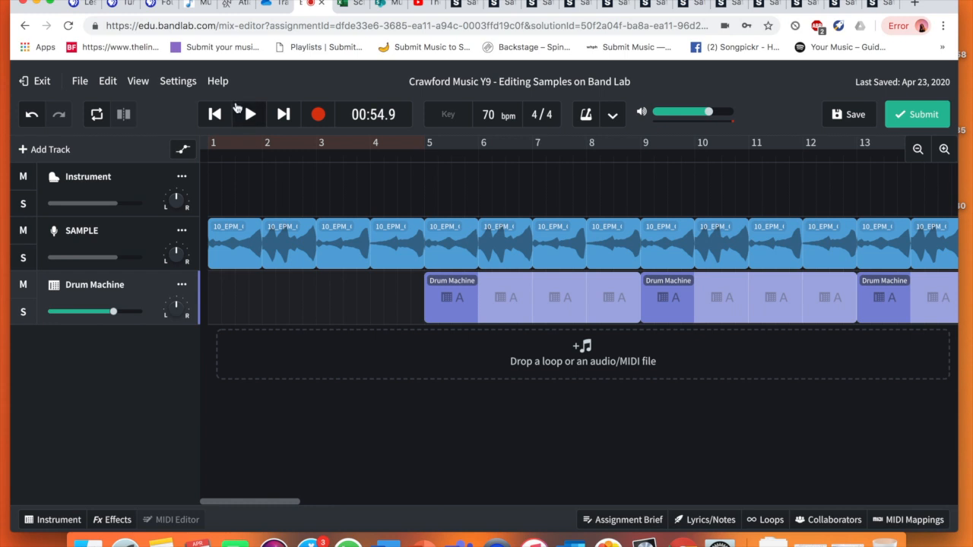
Step: Return the playhead to bar 1 and play the arrangement, drums entering at bar 5
click(368, 143)
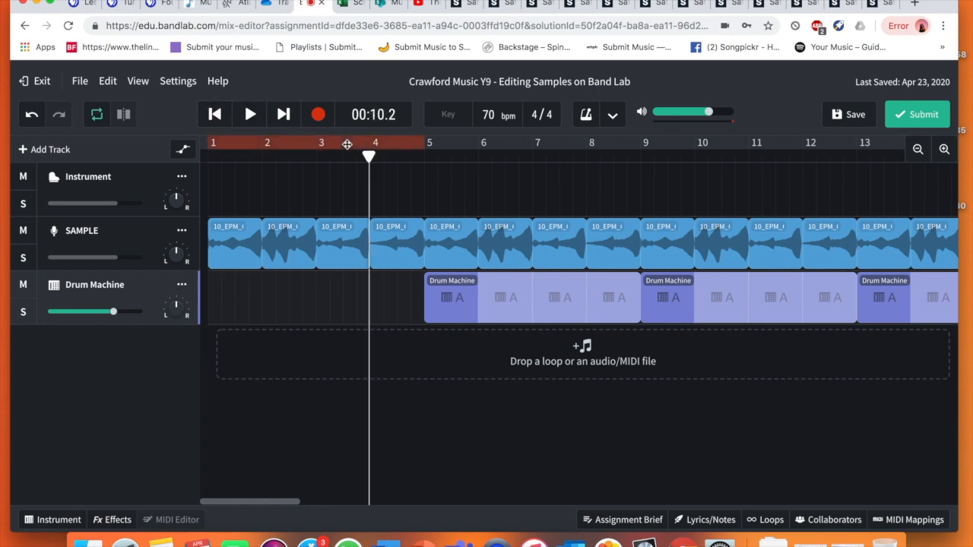
click(214, 114)
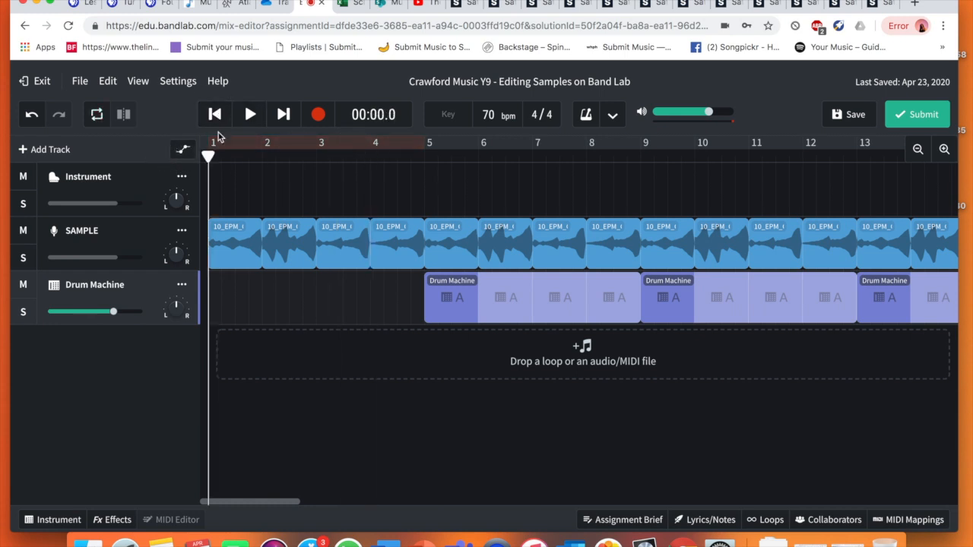
click(250, 114)
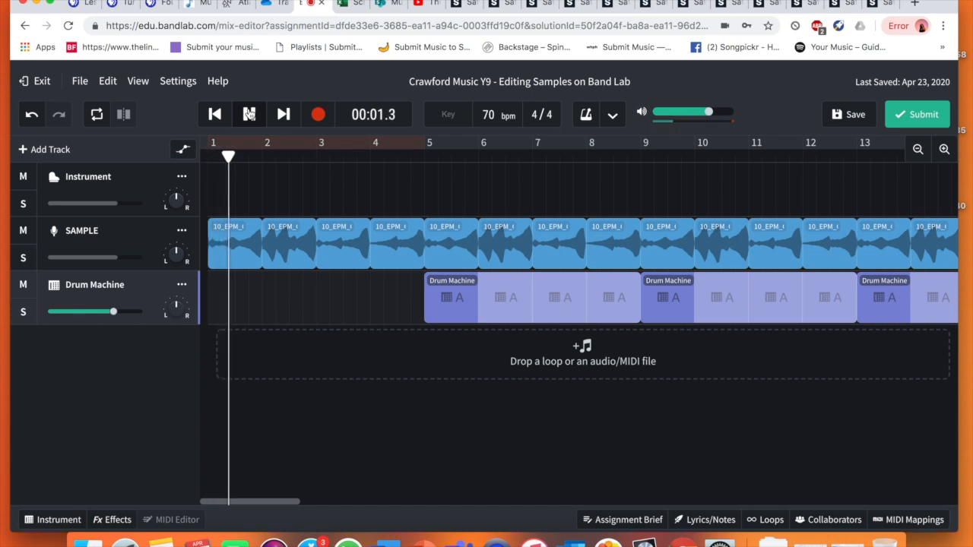
click(249, 114)
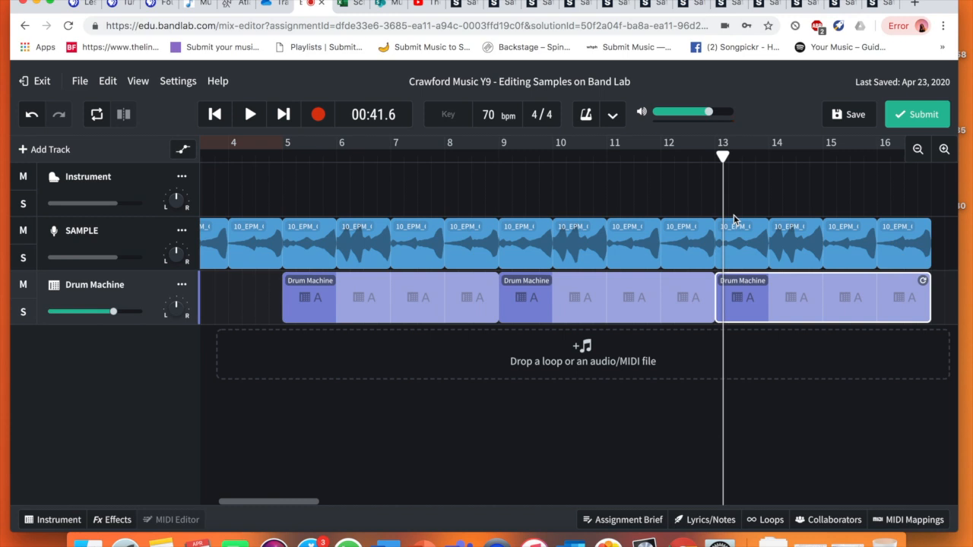
mouse_move(844, 310)
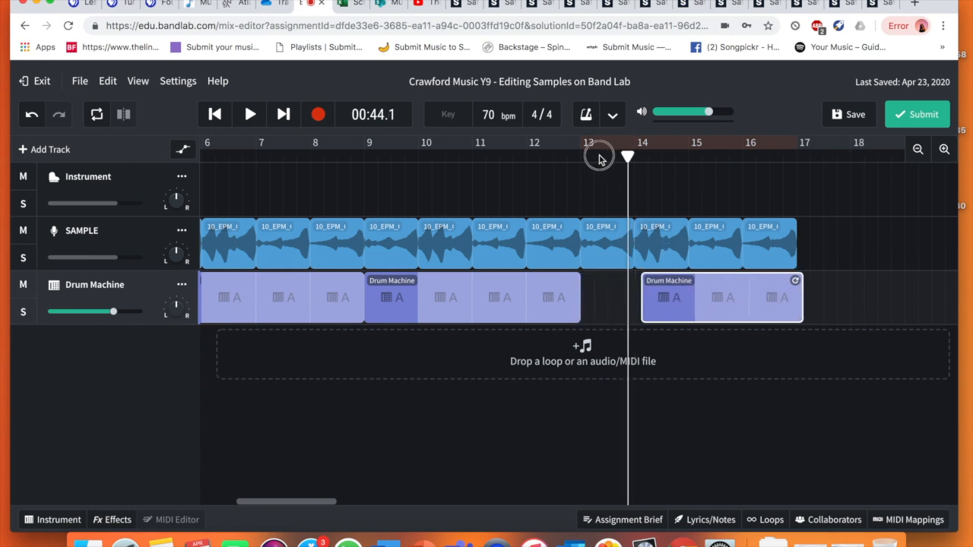
Step: Set the playhead before bar 13 and play through the one-bar drum dropout
click(560, 156)
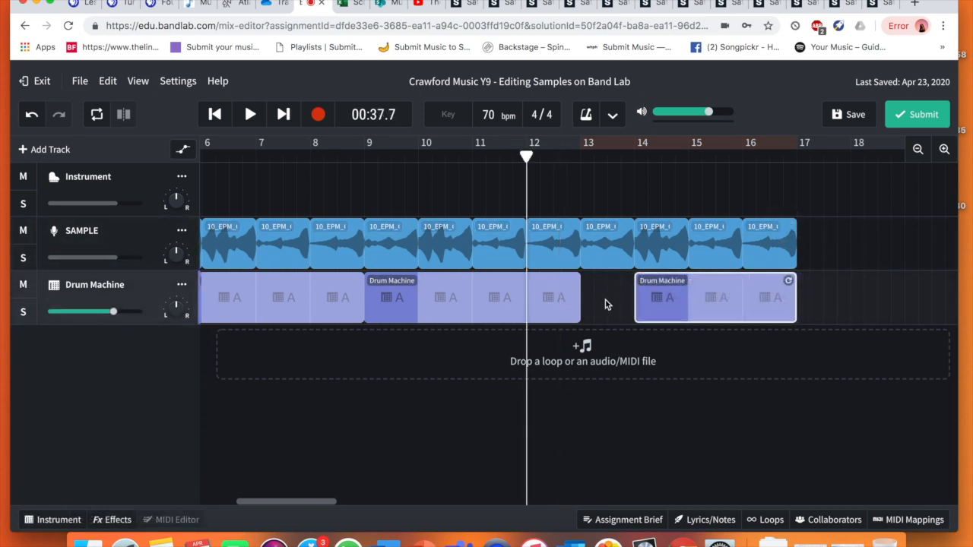
mouse_move(707, 295)
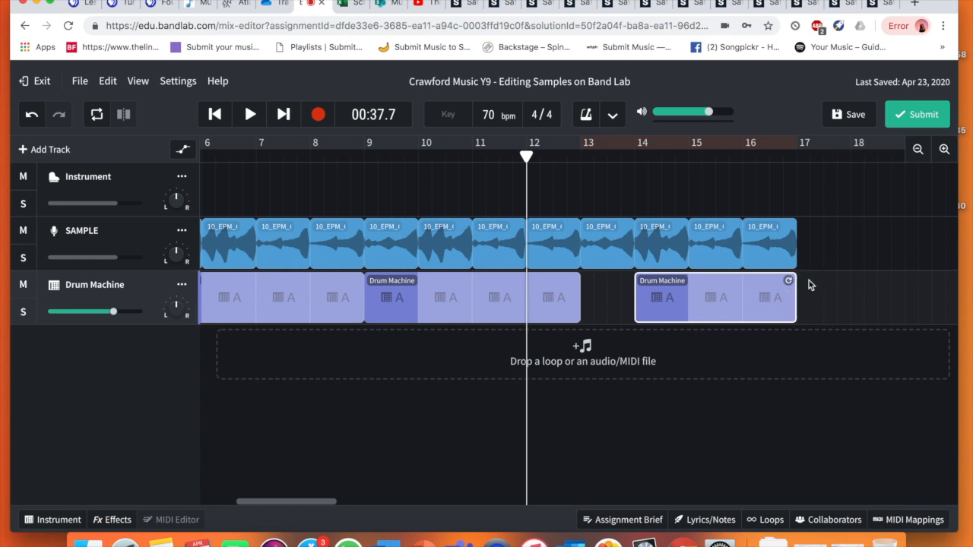
mouse_move(754, 298)
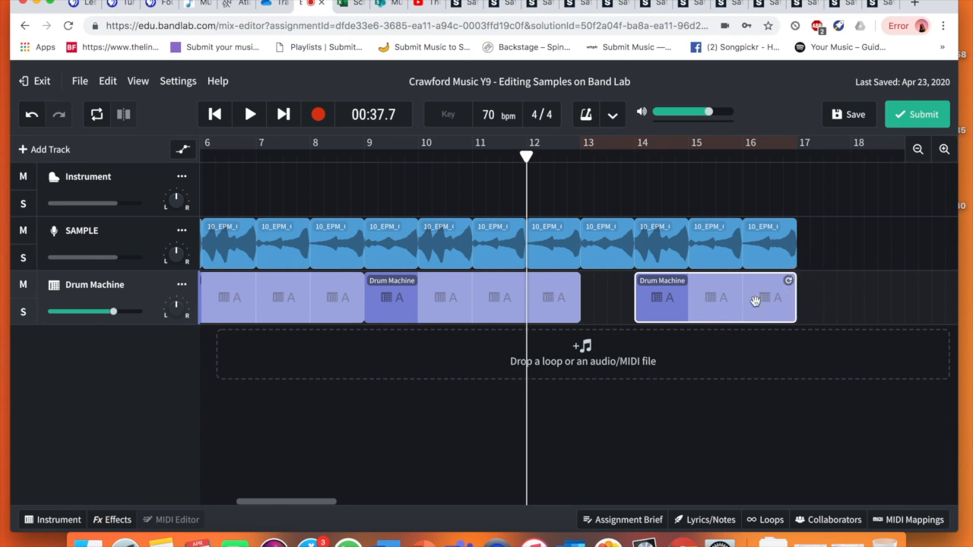
mouse_move(739, 307)
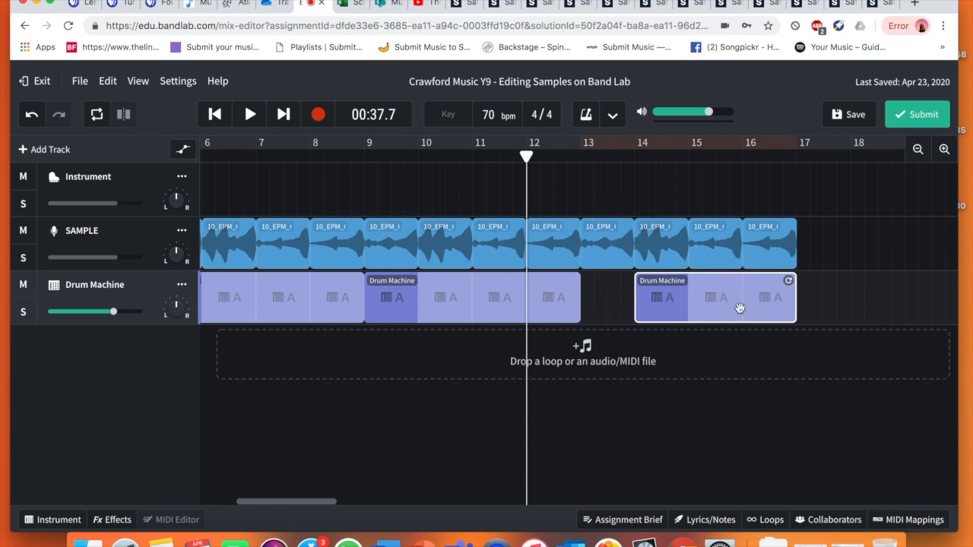
mouse_move(616, 323)
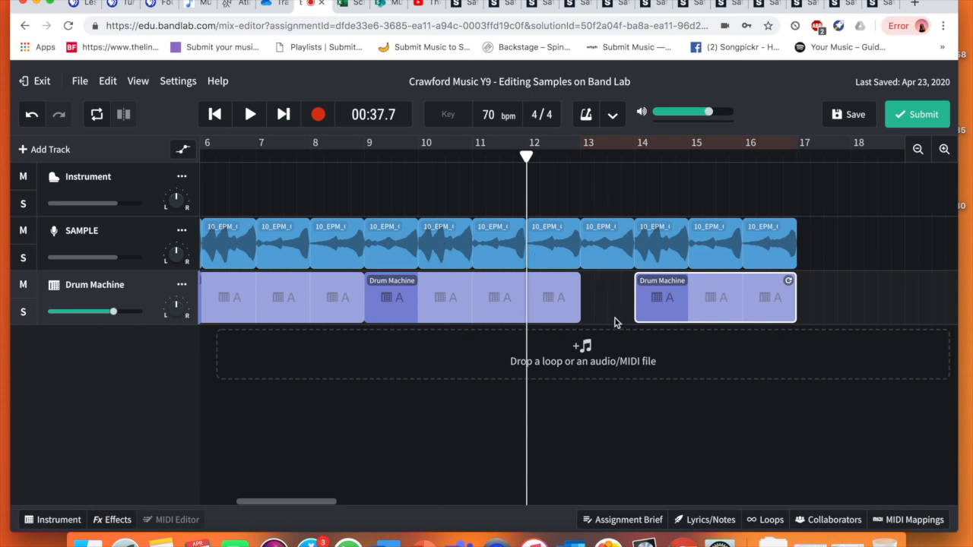
mouse_move(737, 340)
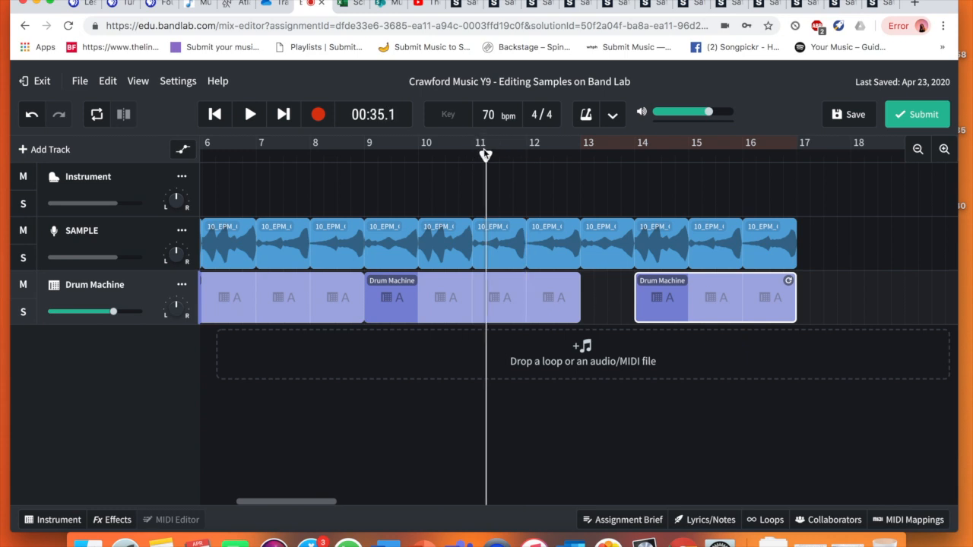
click(250, 114)
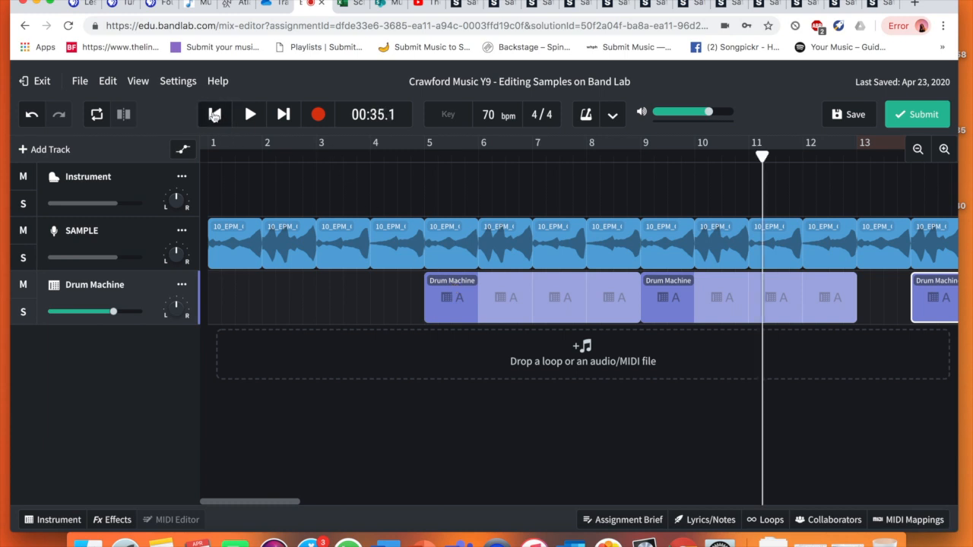
Step: Rewind to the start, save the project, and show the assignment brief
click(215, 114)
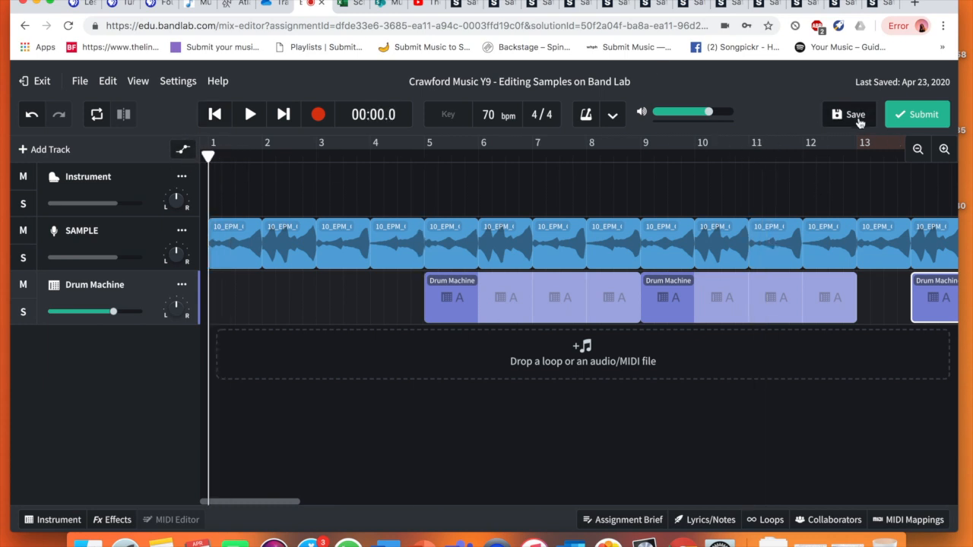
click(848, 114)
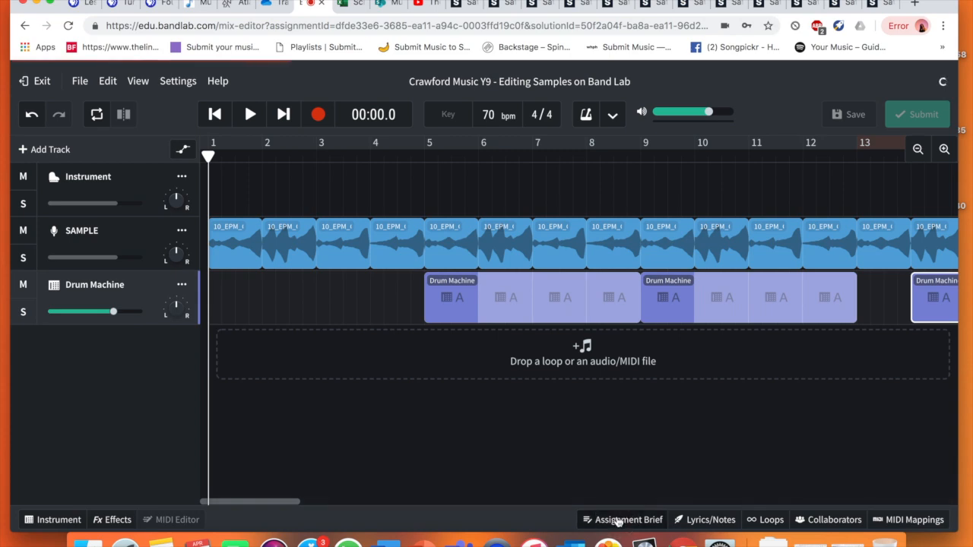
click(620, 520)
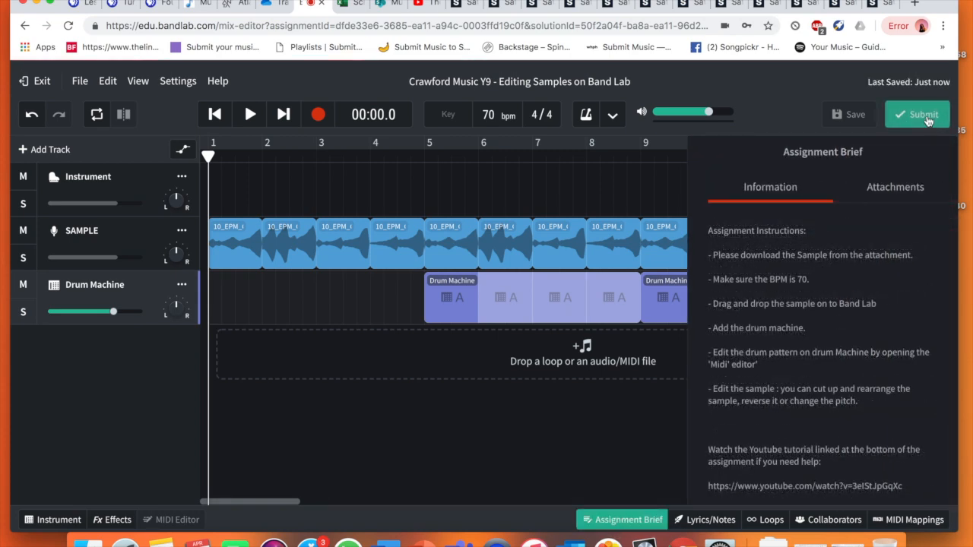
Step: Submit the assignment with the description 'Student example'
click(918, 114)
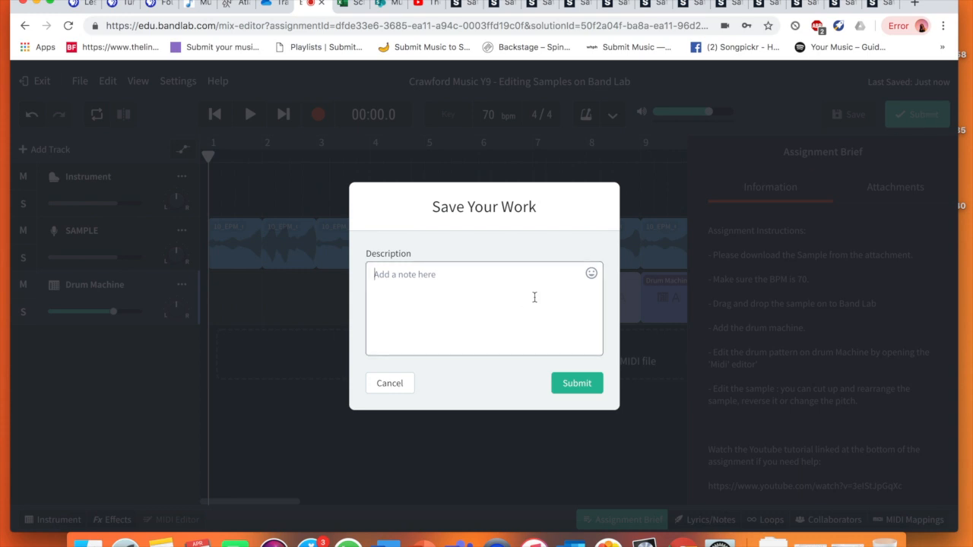
mouse_move(535, 296)
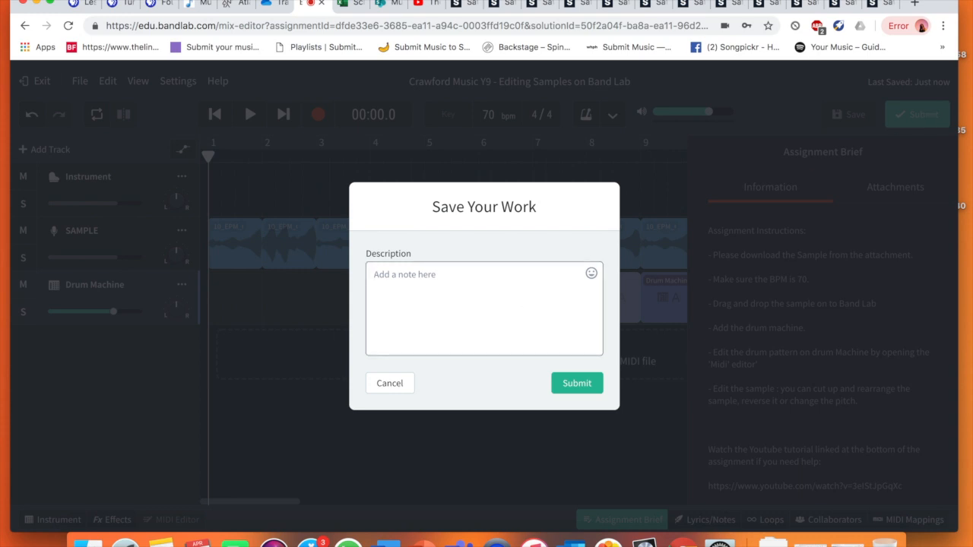
text(Exam)
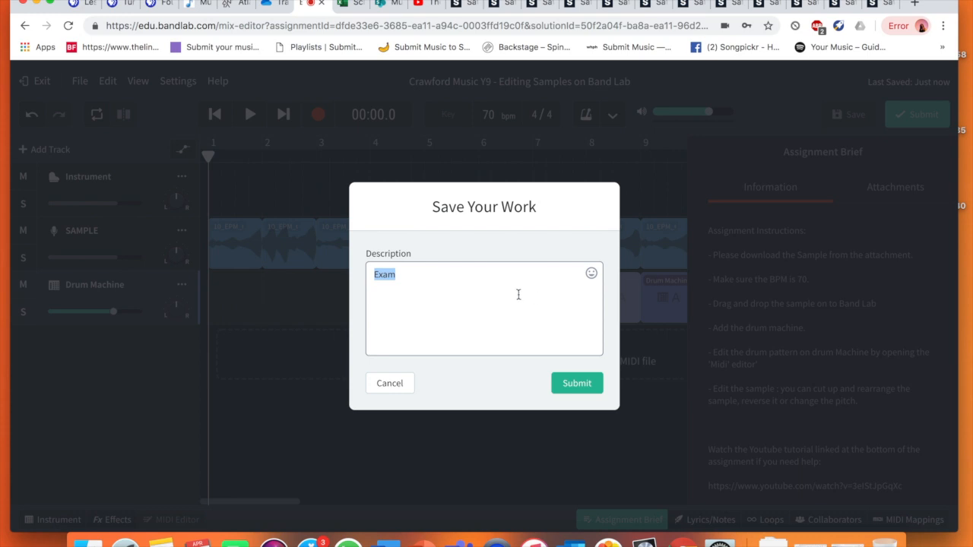
text(Student e)
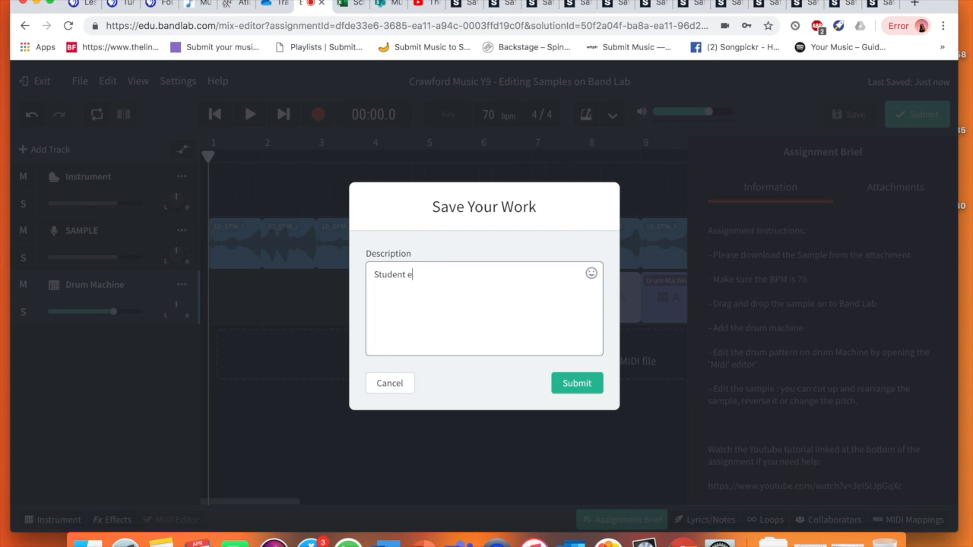
text(xampla)
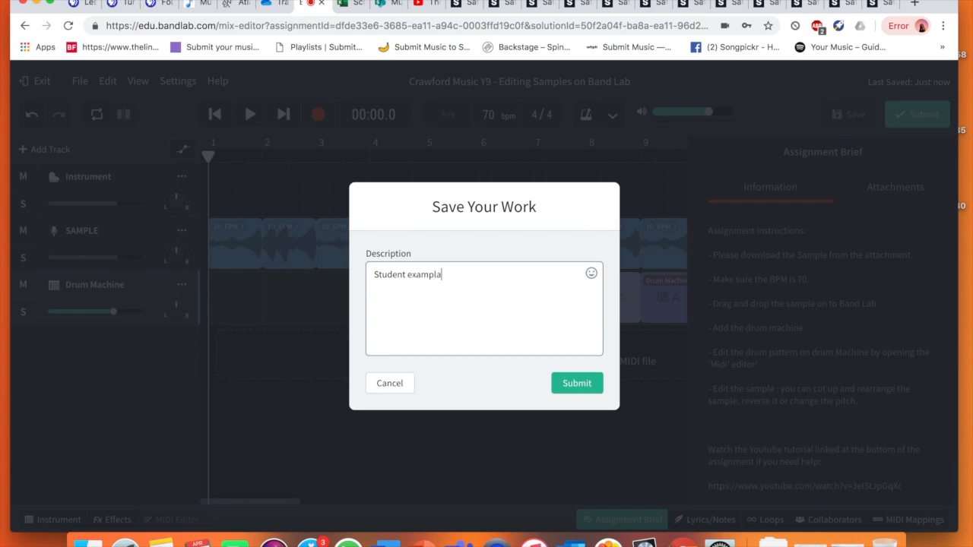
click(576, 383)
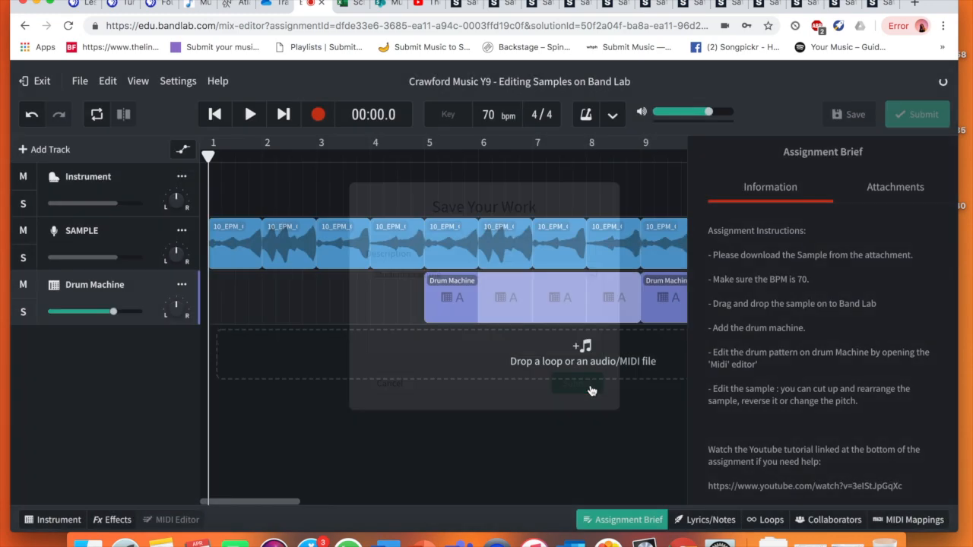
click(575, 383)
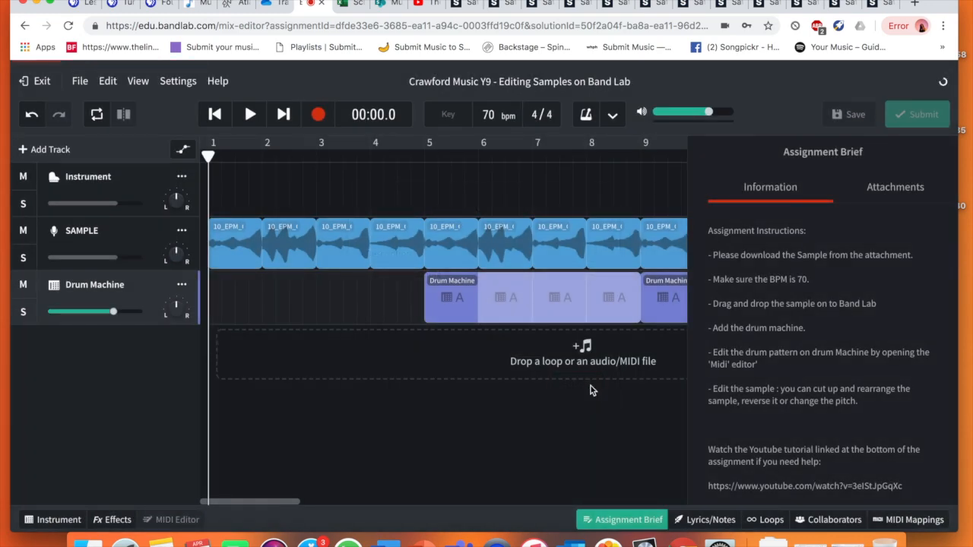
Step: View the classroom post for the submitted 'Student example' while its audio processes
click(848, 114)
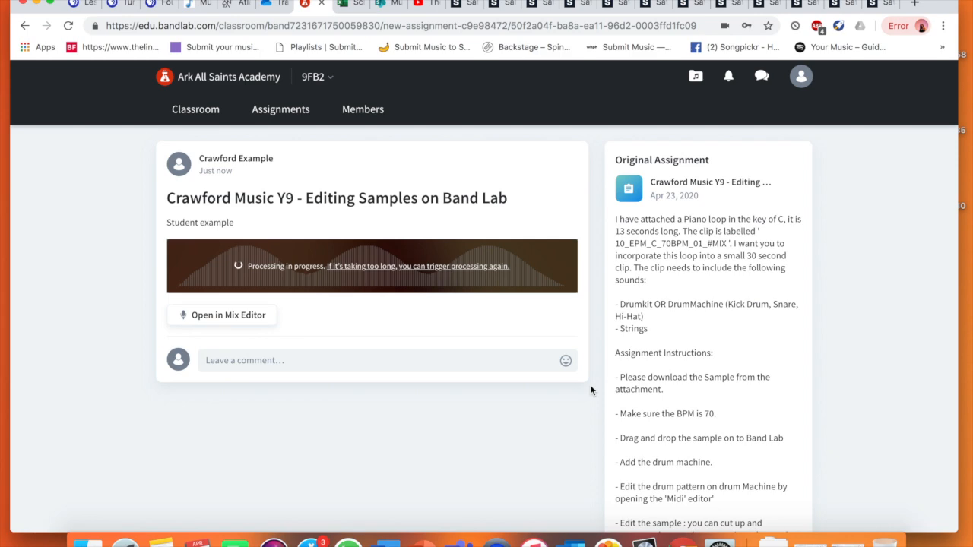
mouse_move(444, 243)
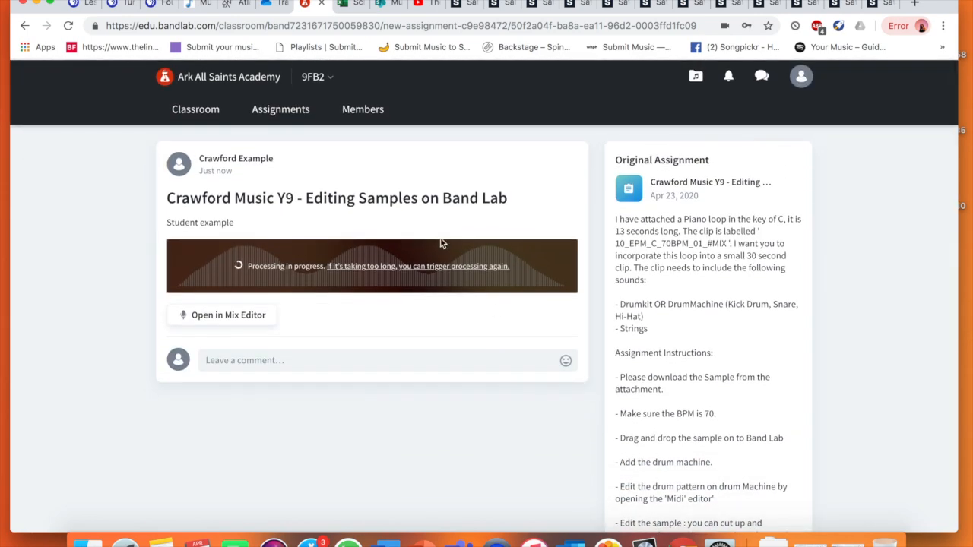
mouse_move(332, 272)
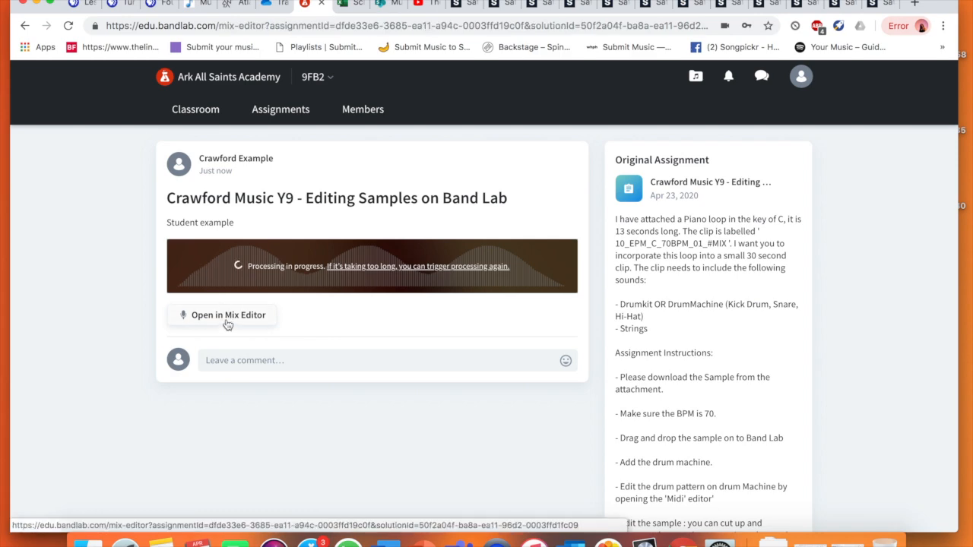
Step: Reopen the submission in the Mix Editor and bring up File > Download > Mixdown
click(228, 315)
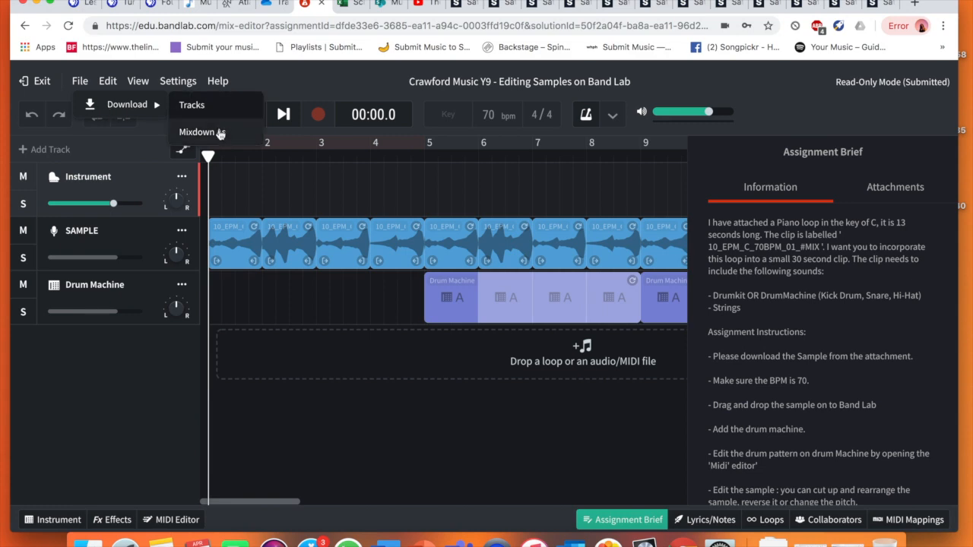
click(196, 131)
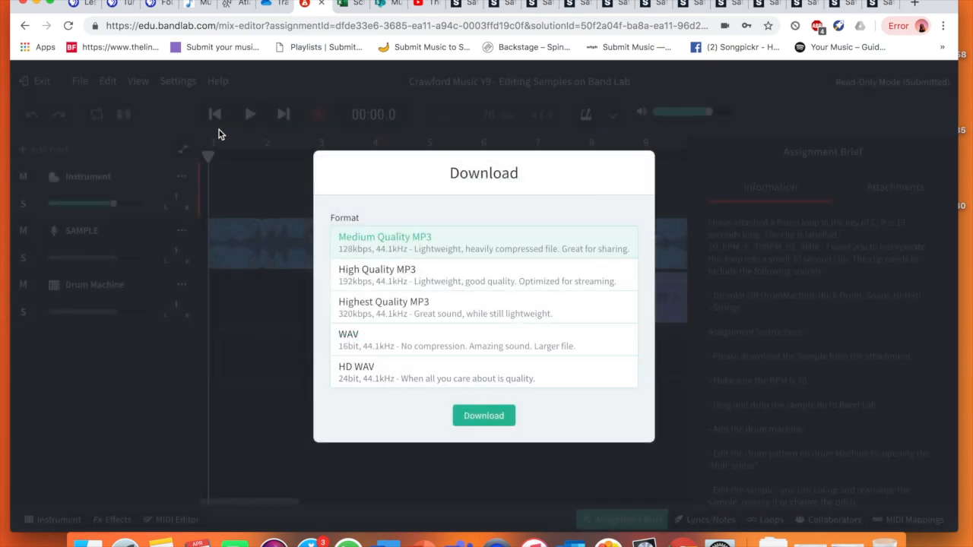
mouse_move(424, 284)
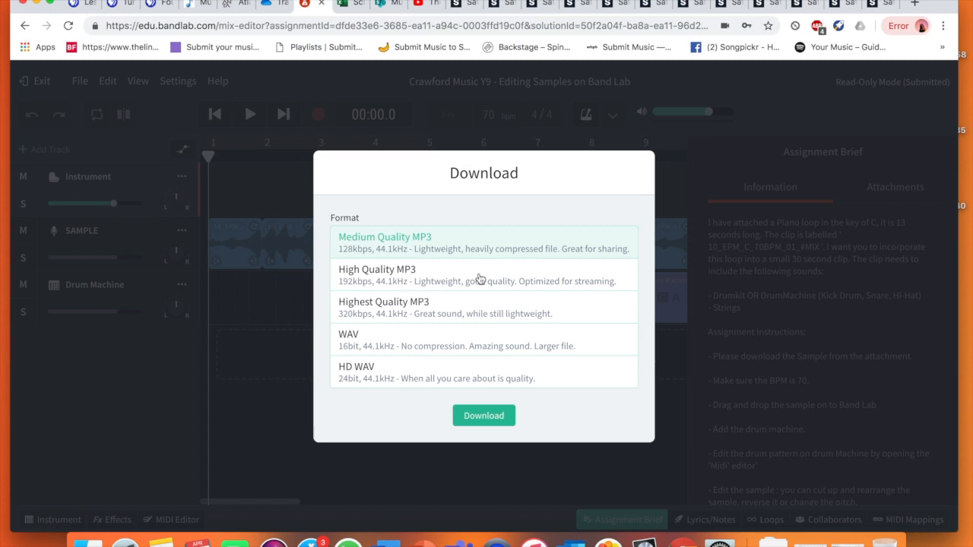
mouse_move(477, 347)
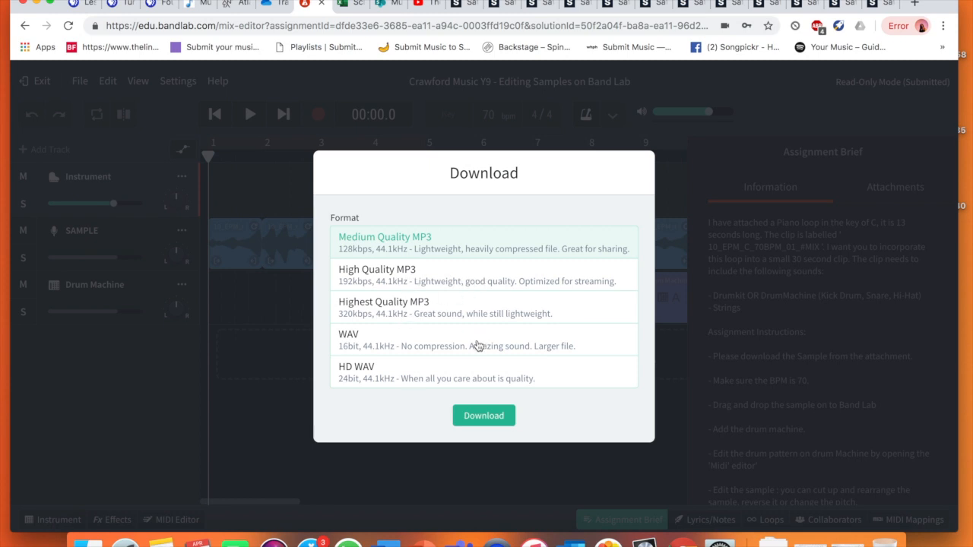
mouse_move(477, 347)
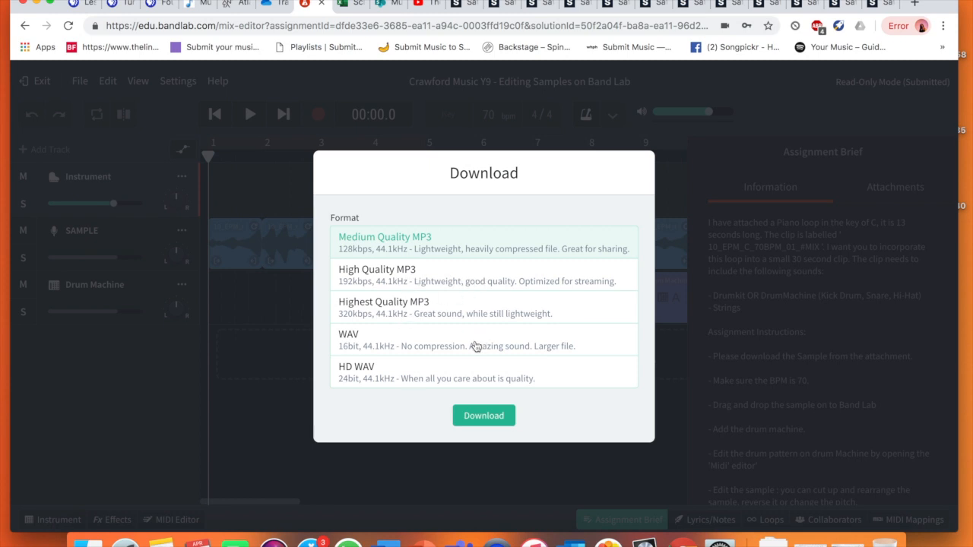
mouse_move(502, 246)
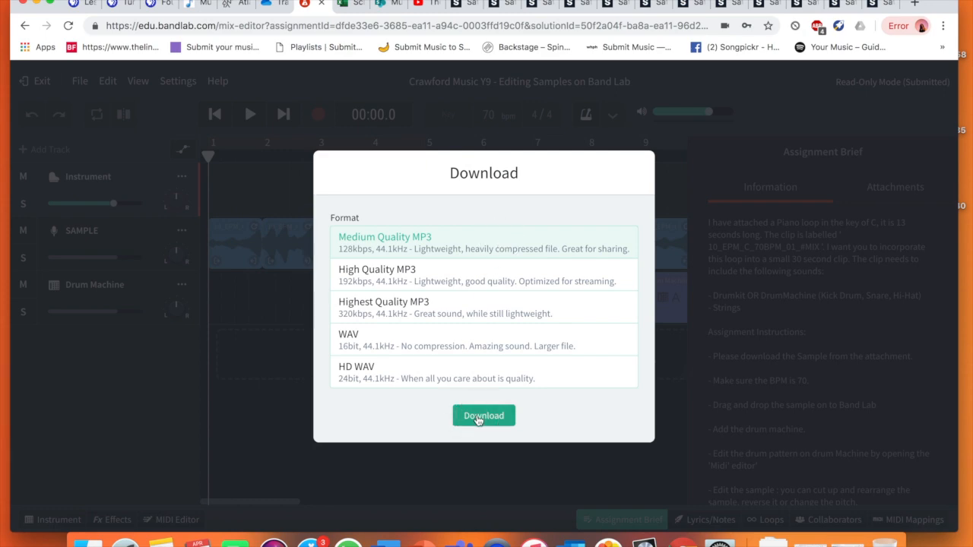
Step: Download the mixdown as Medium Quality MP3 and play '9FB2 - New Revision (original)' in iTunes
click(484, 416)
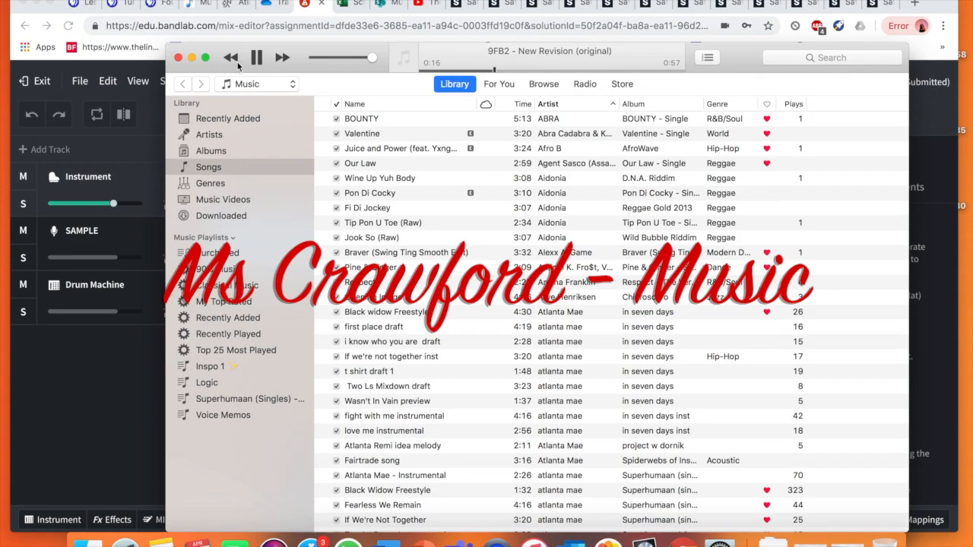
scroll(down, 3)
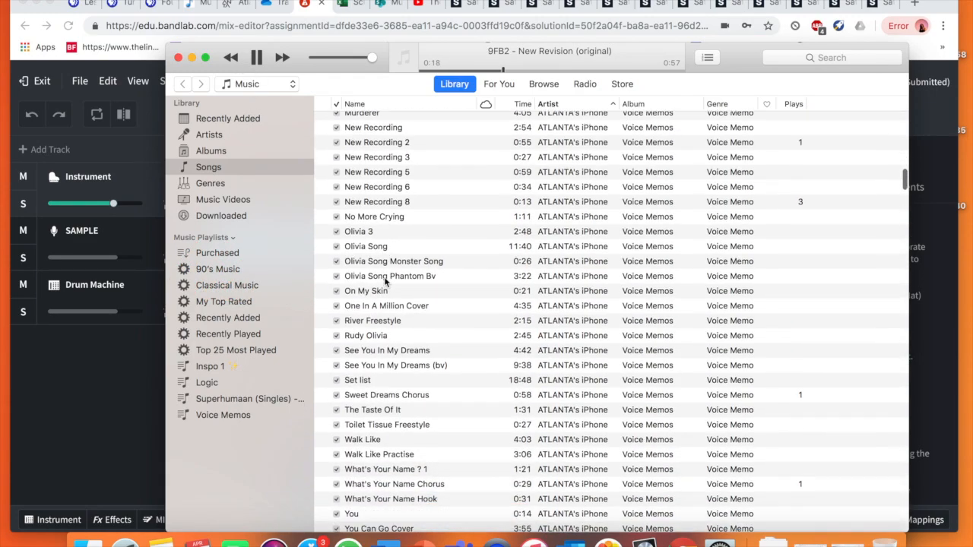